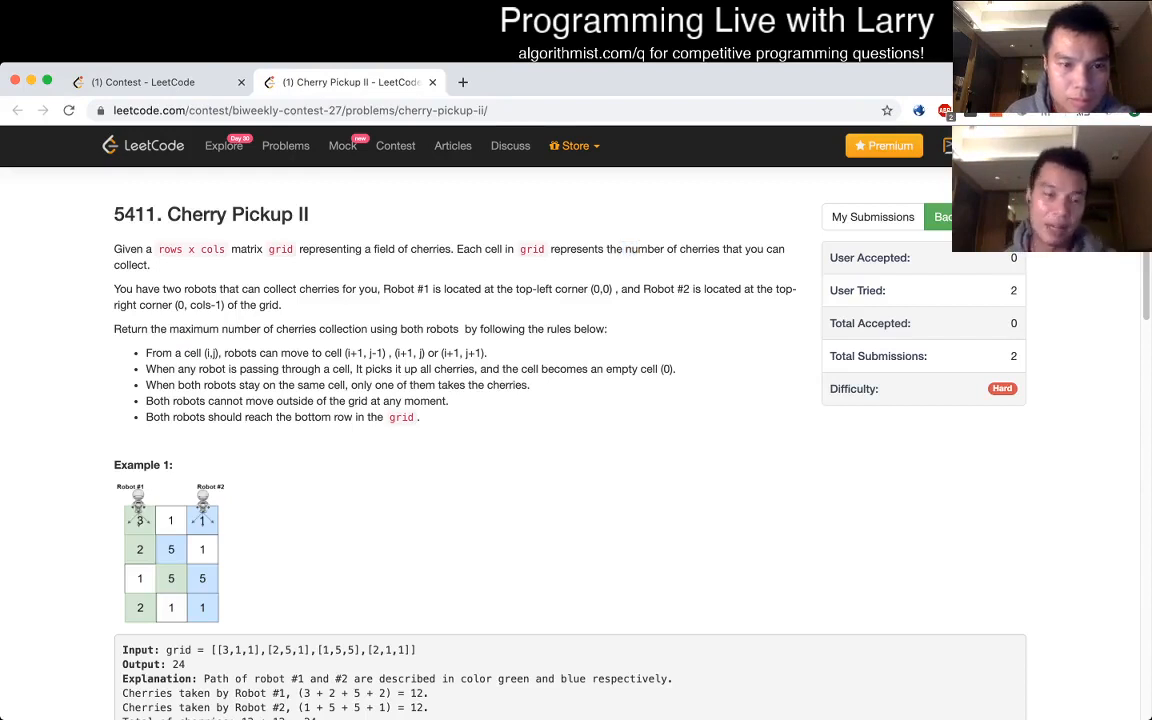
Step: Define the helper go(row, a, b) with an if row == Rows base case returning 0
scroll("down", 3)
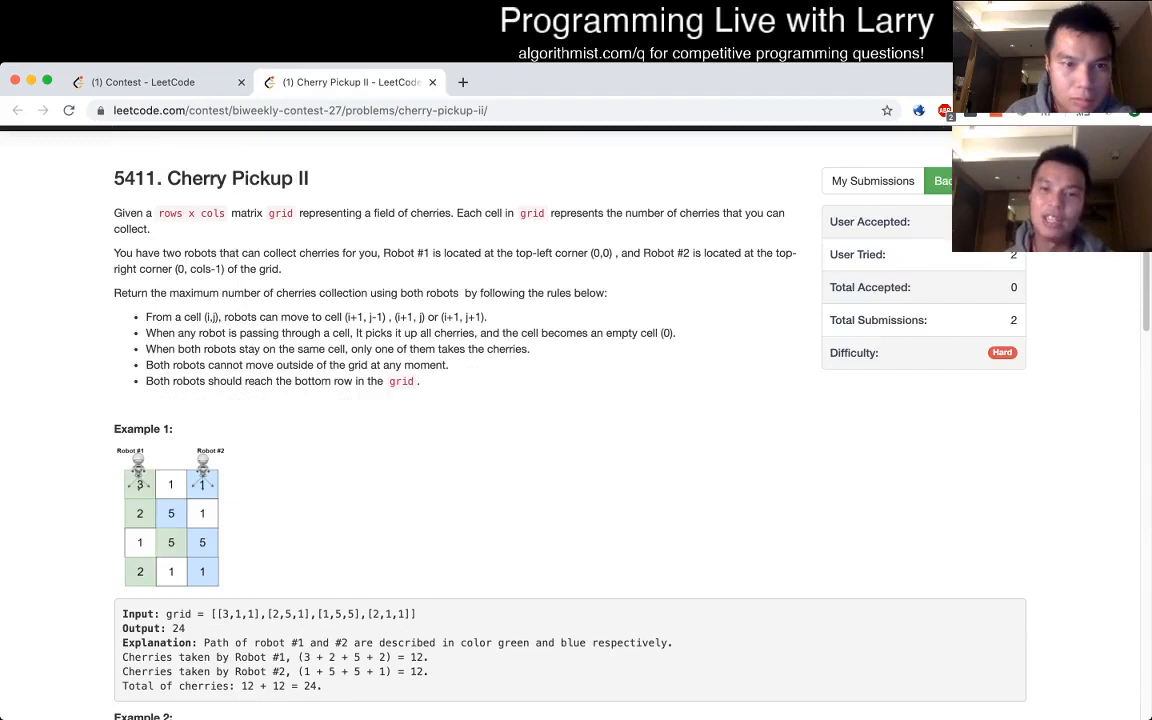
scroll("down", 3)
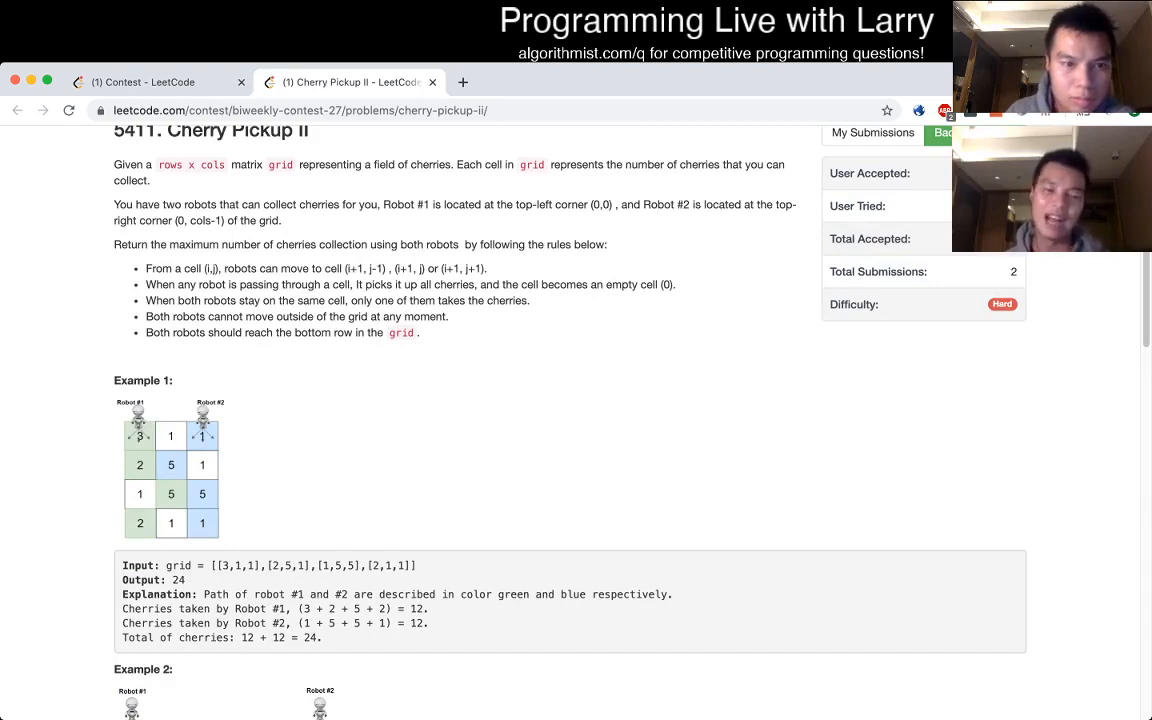
scroll("down", 3)
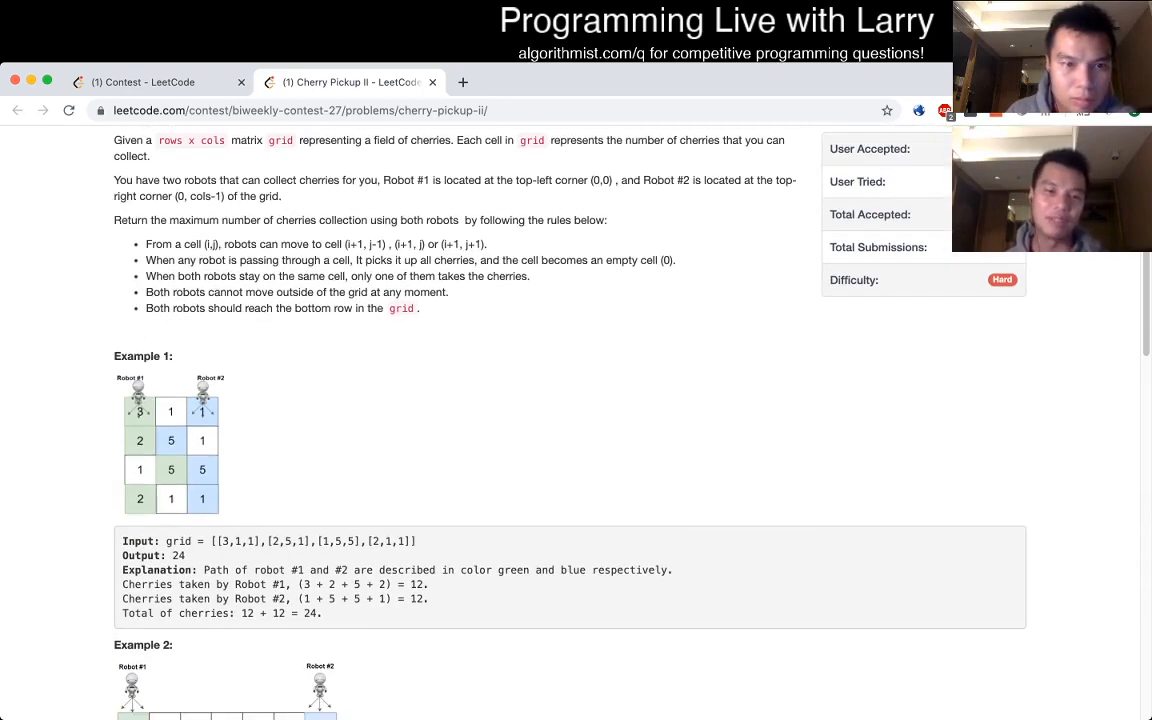
scroll("down", 3)
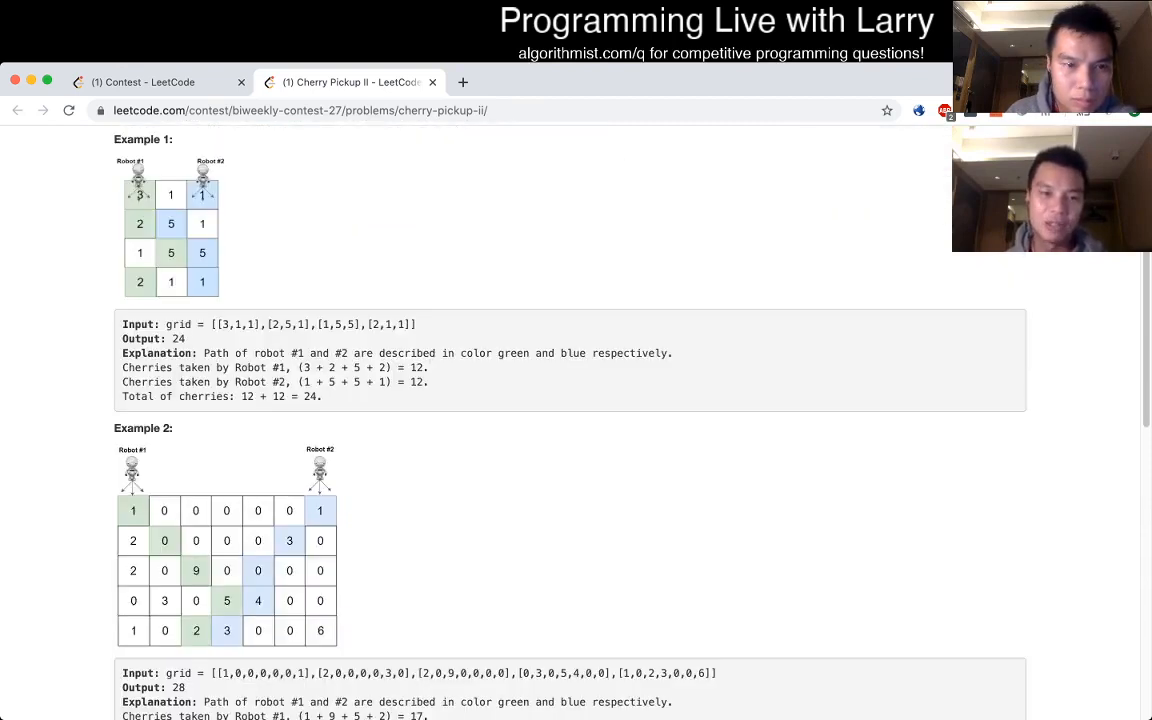
scroll("down", 3)
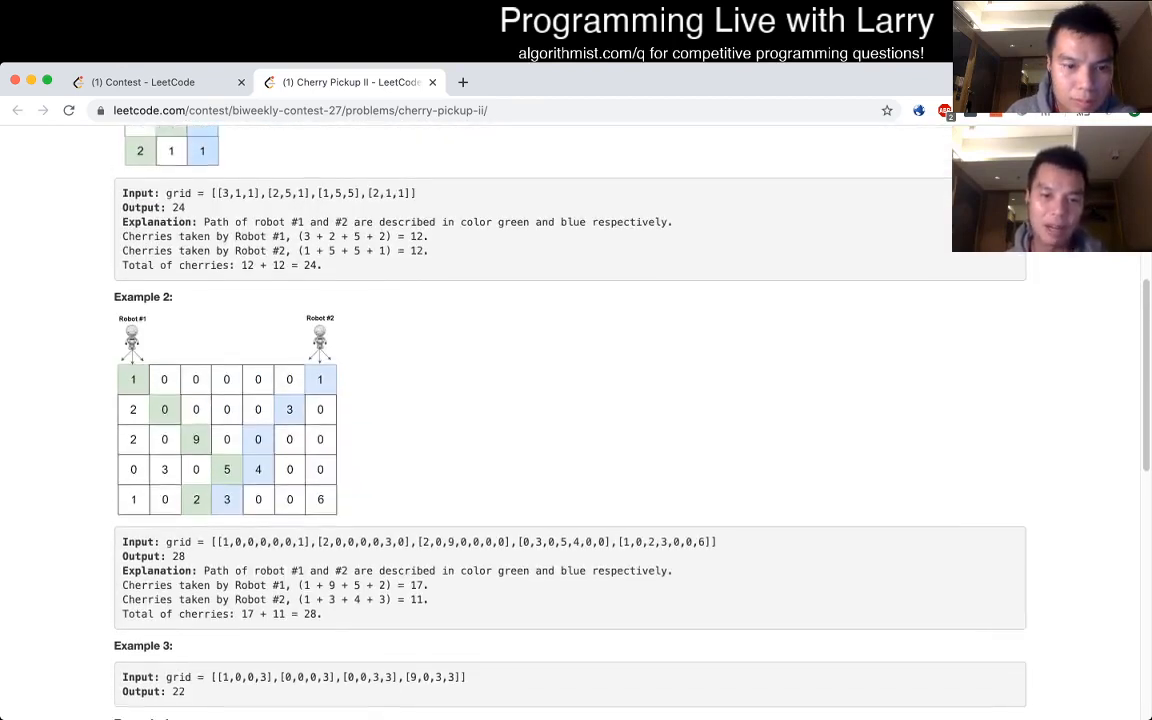
scroll("down", 3)
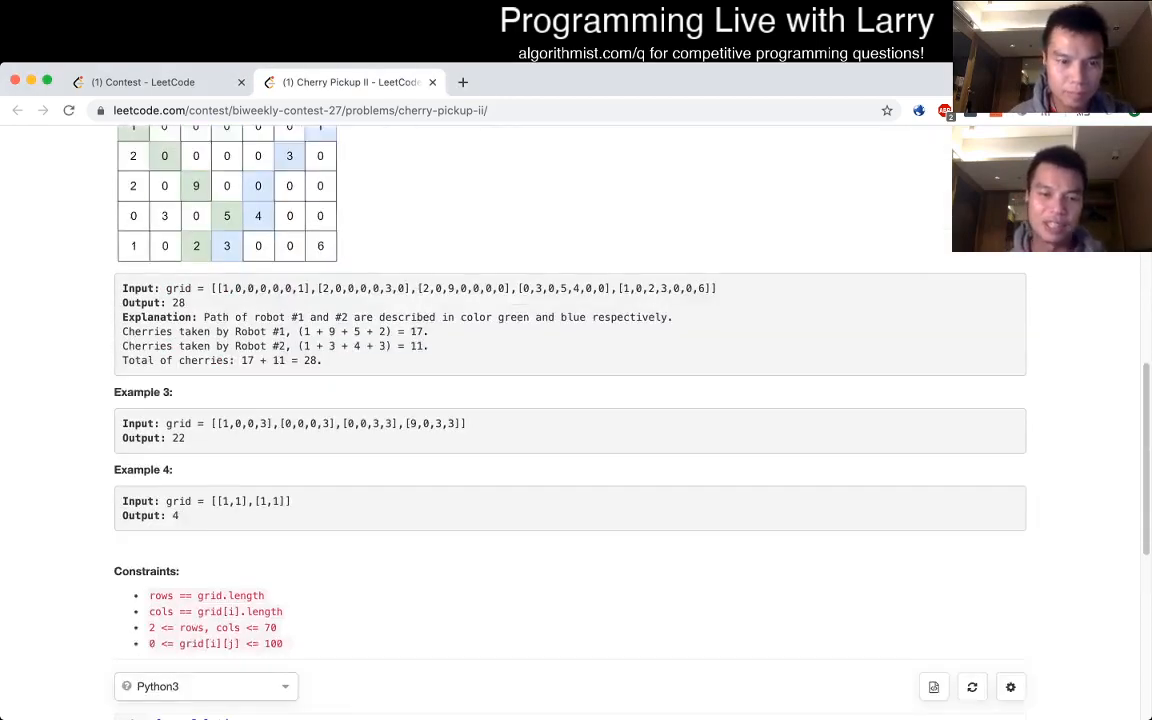
scroll("down", 3)
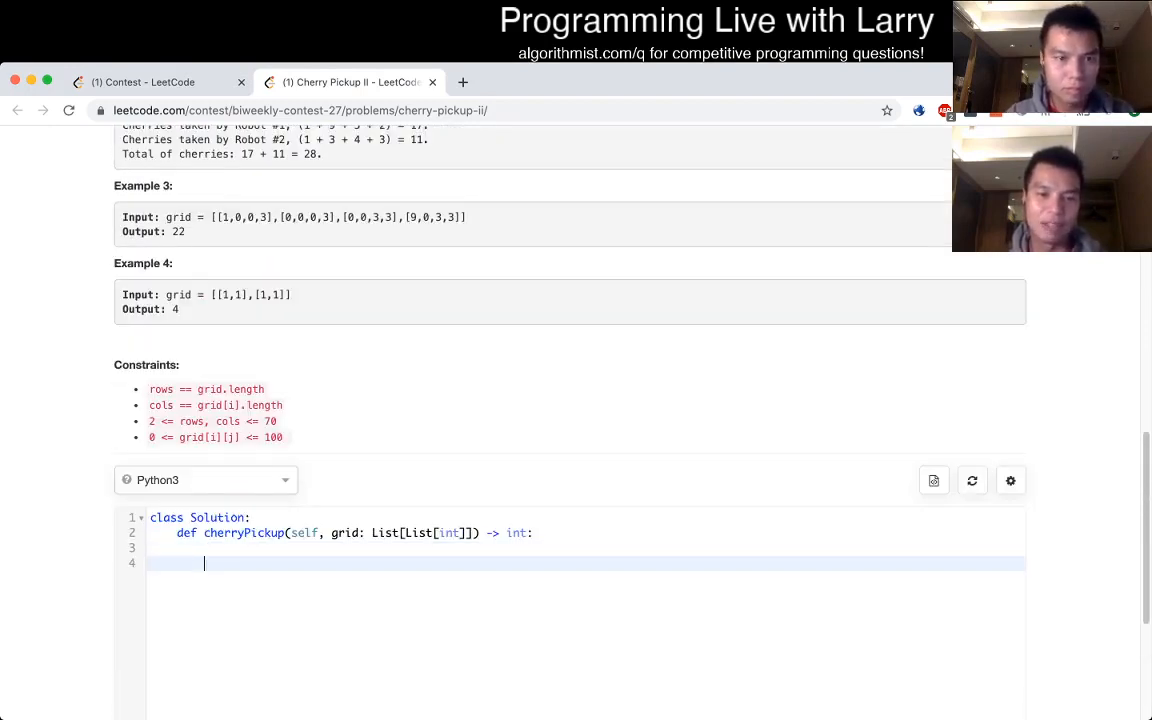
type("def best")
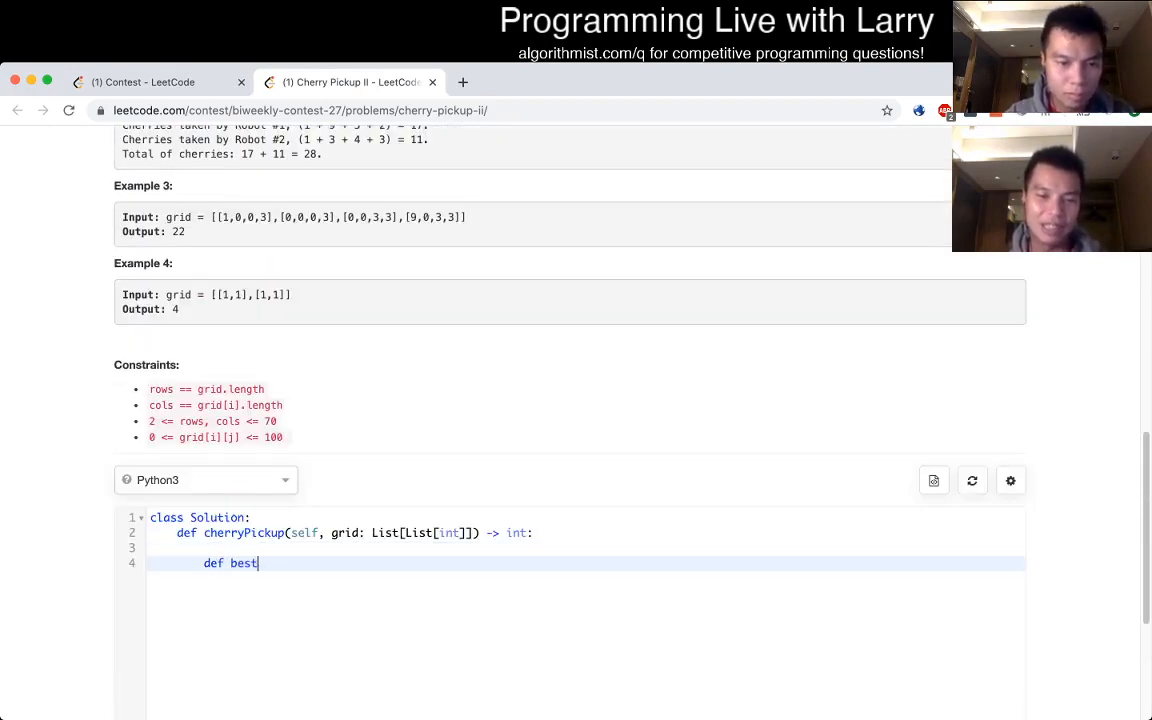
type("go()")
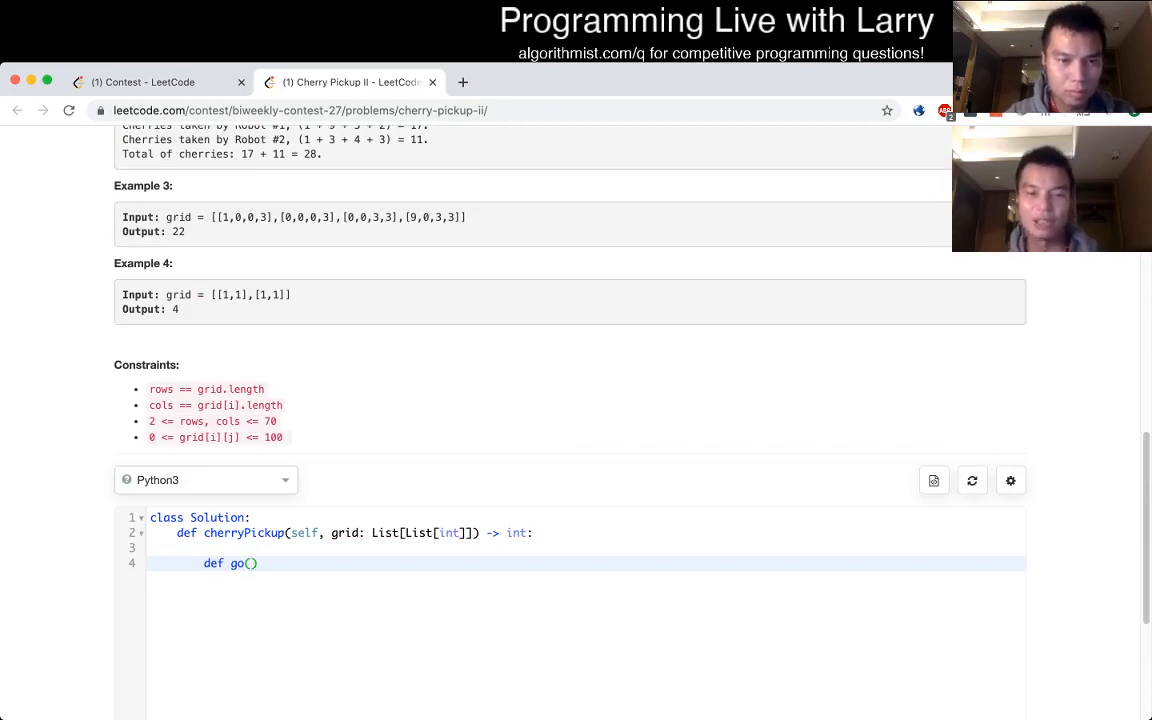
scroll("up", 3)
type("row, ")
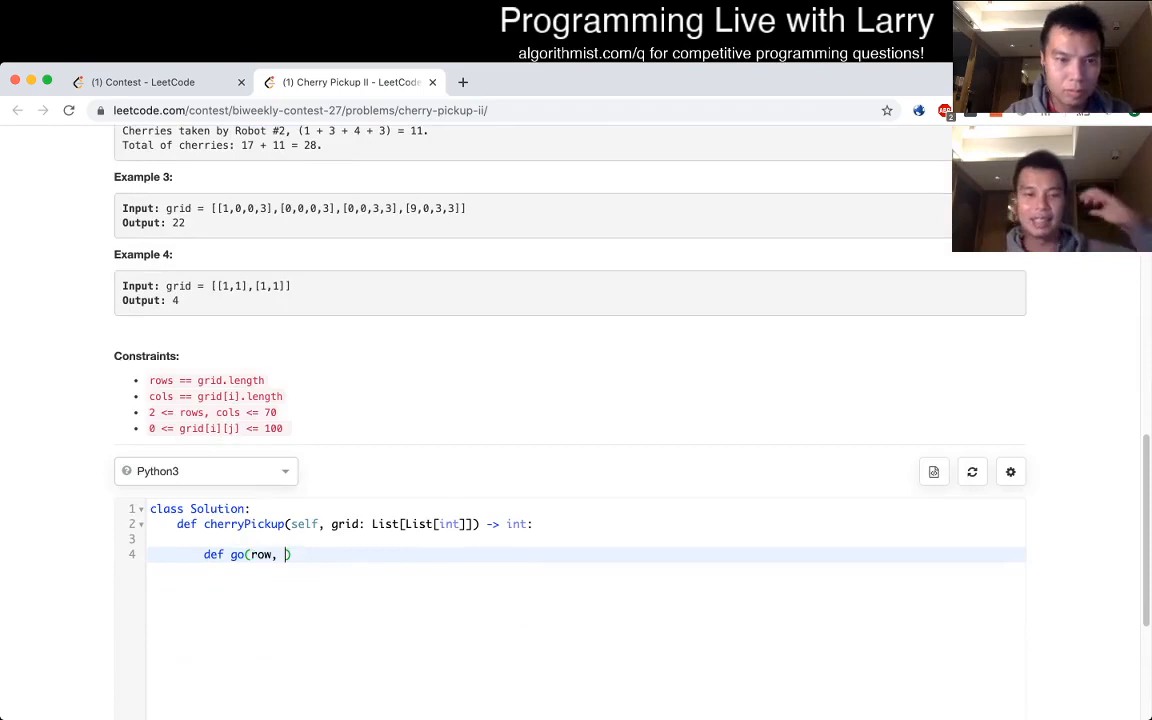
type("a, b):")
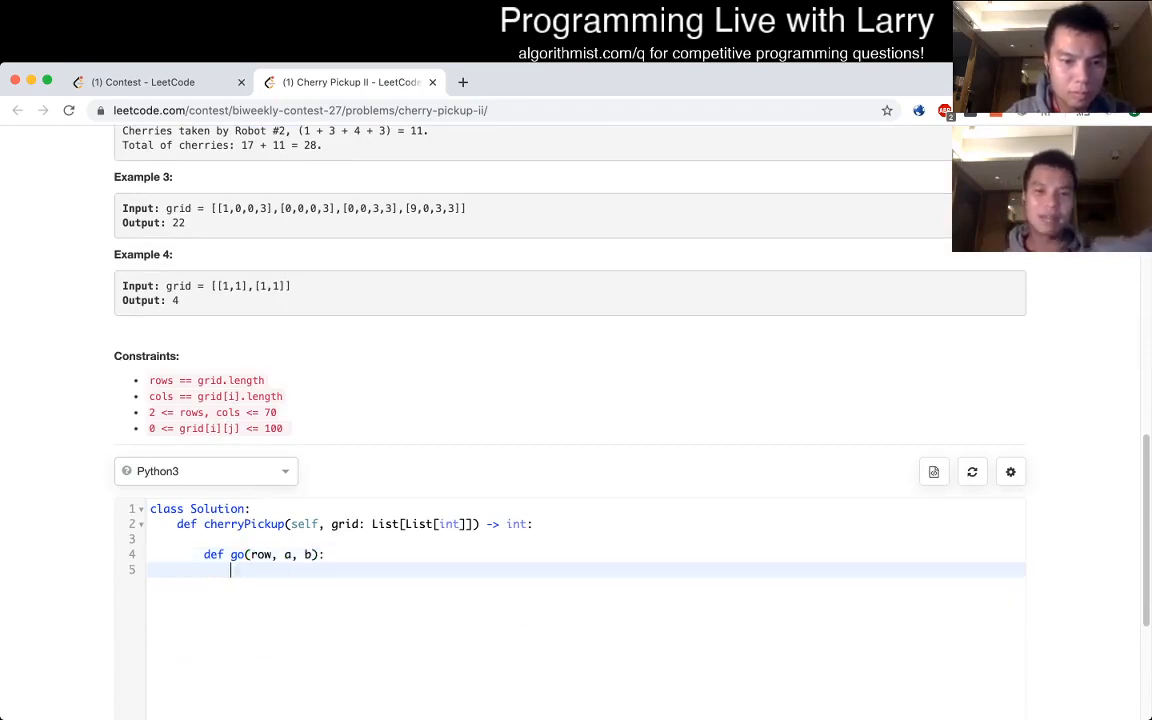
type("if row = =")
type("return 0")
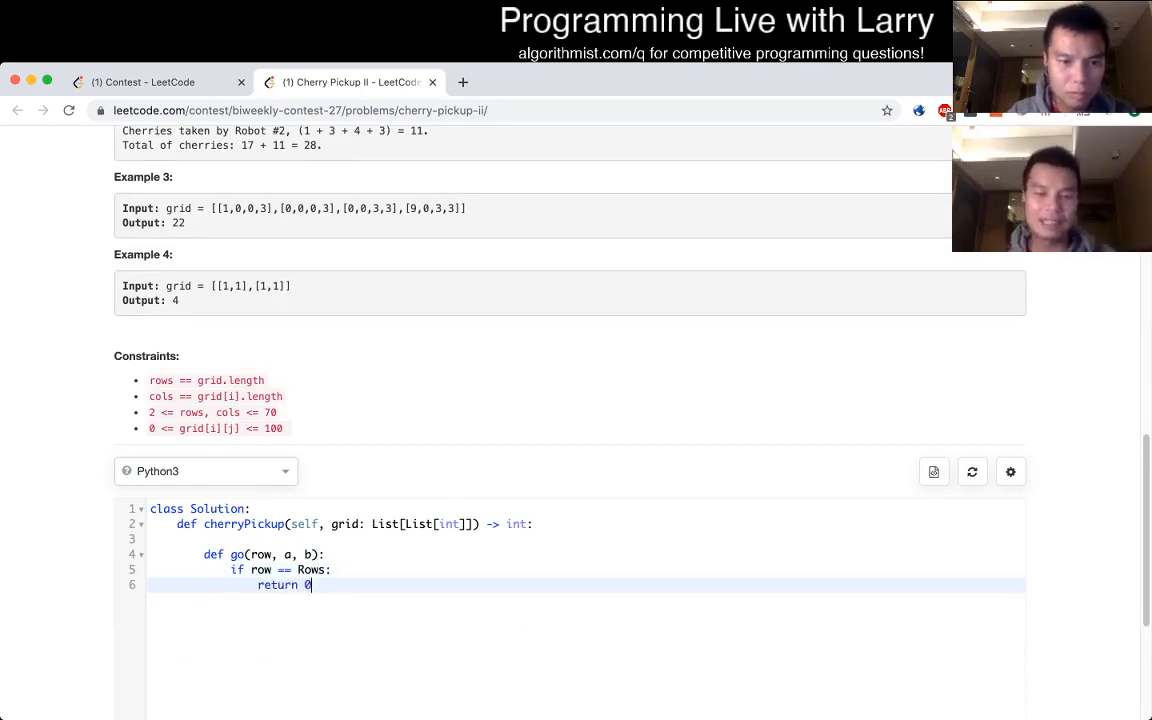
Step: Add Rows = len(grid) and Cols = len(grid[0]) from the grid size
type("Rows")
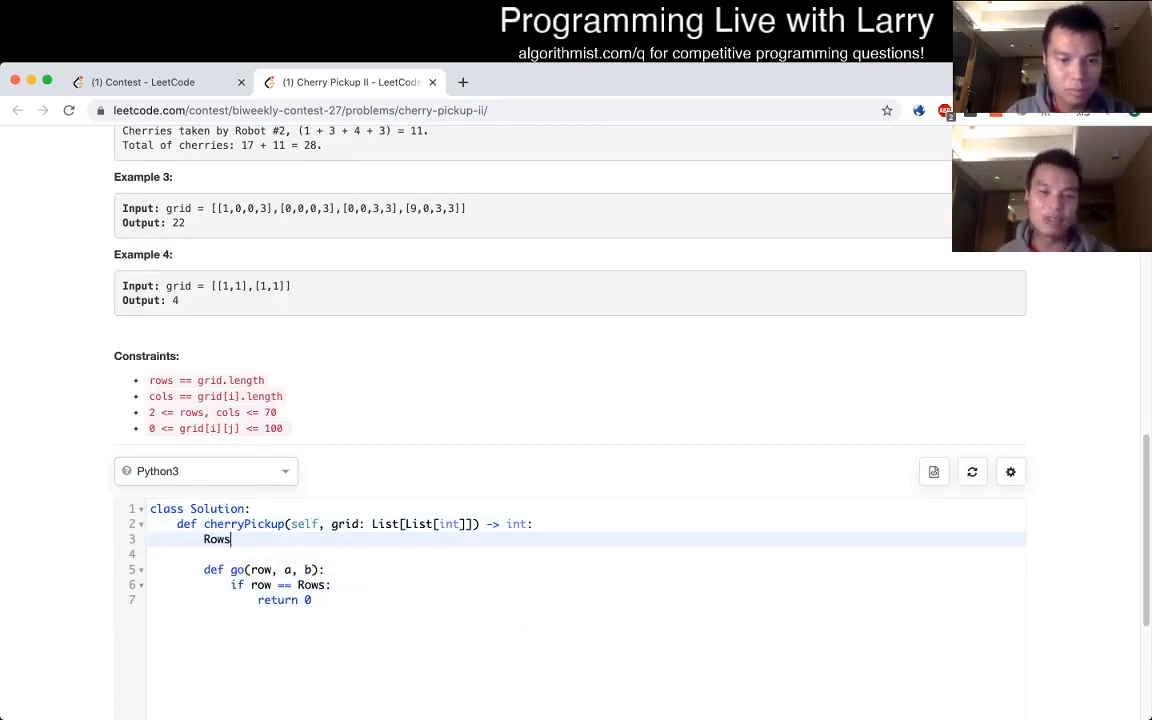
type("= len(grid)")
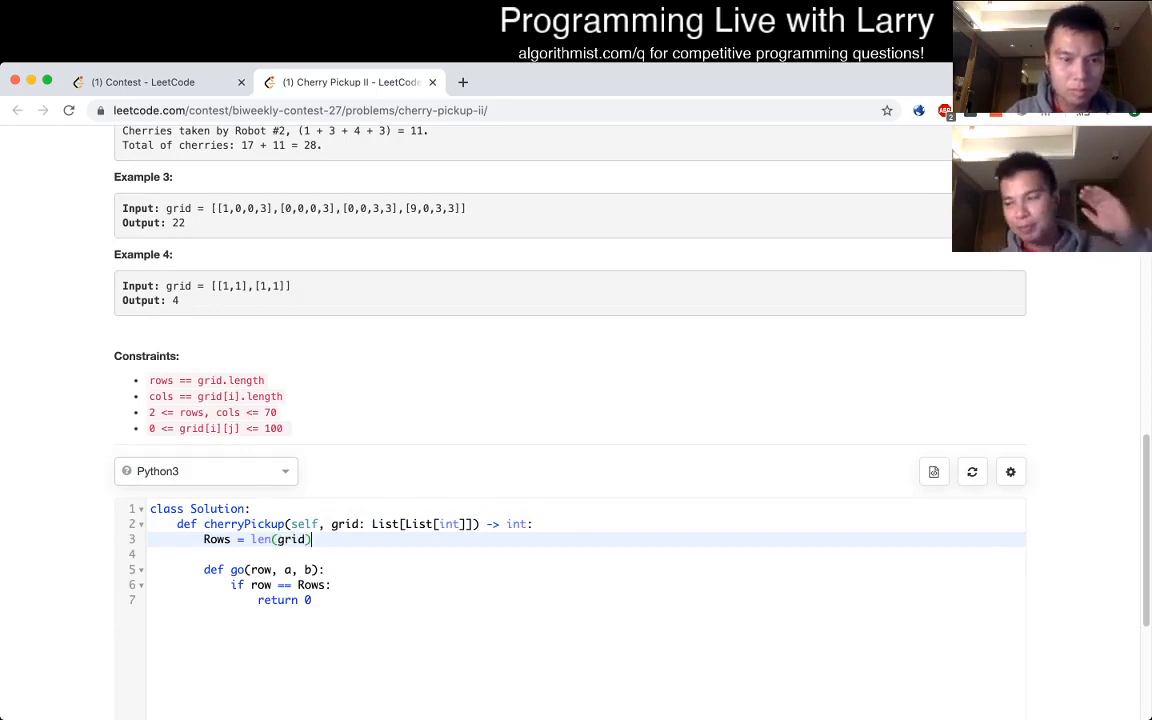
type("Cols = le")
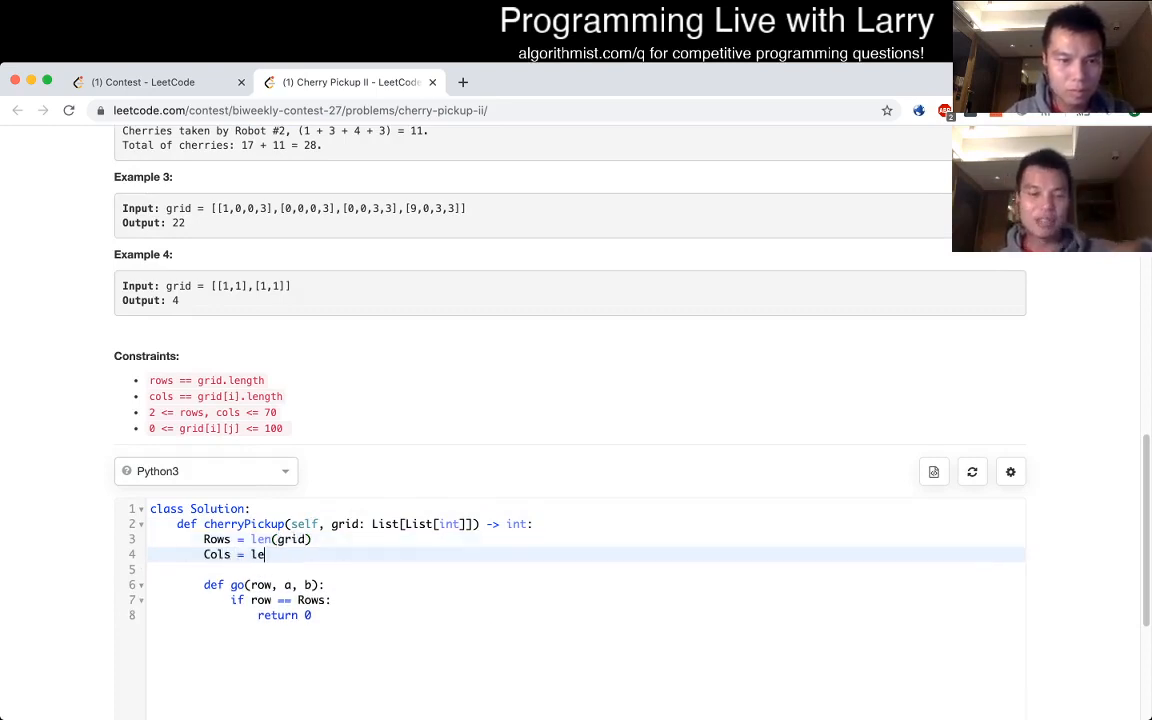
type("n(grid[0])")
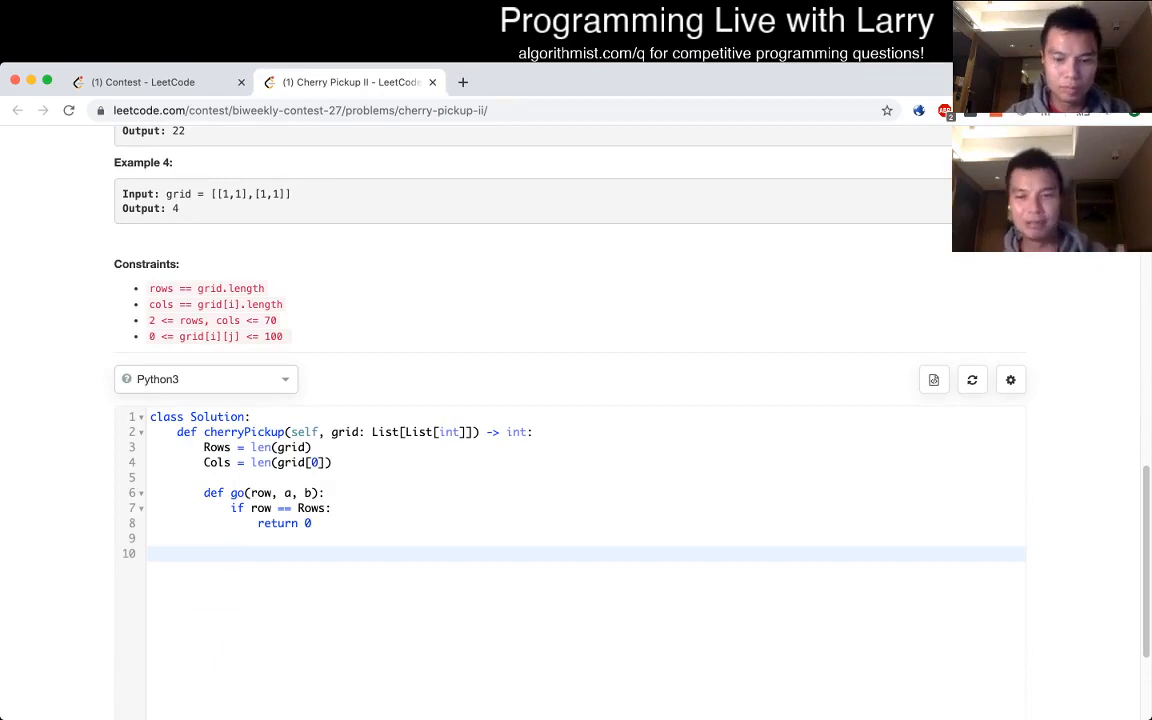
Step: Make go return go(row, b, a) when a > b
type("if")
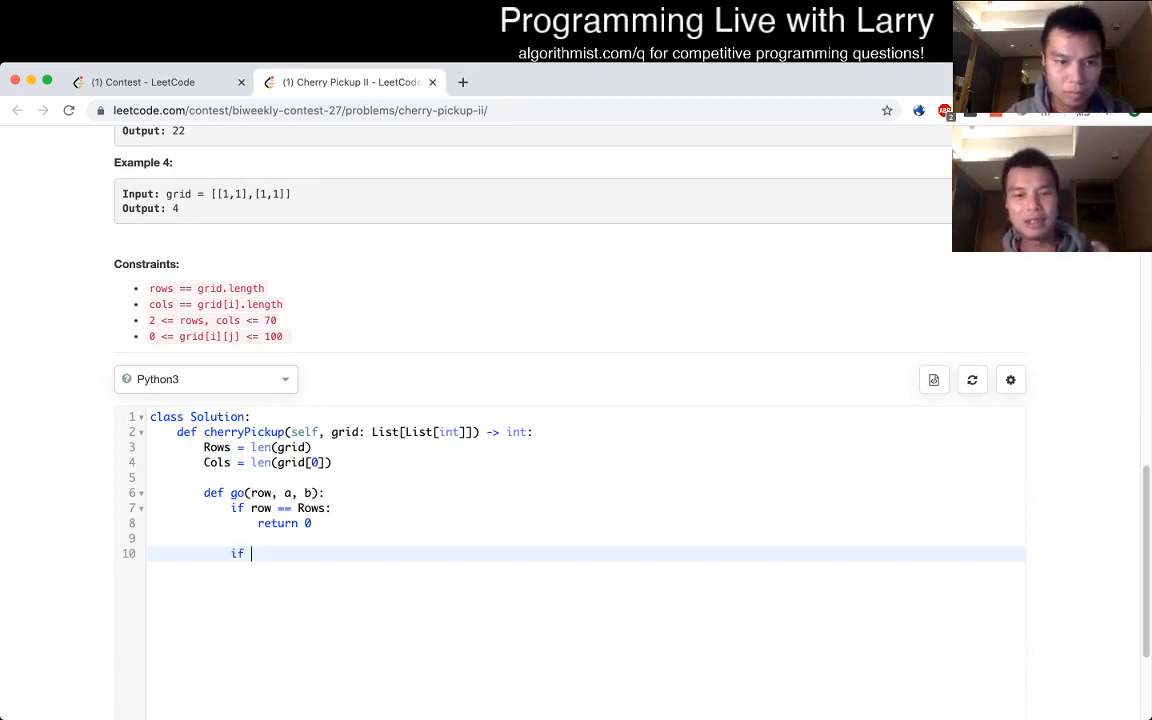
type("a > b:")
type("return go")
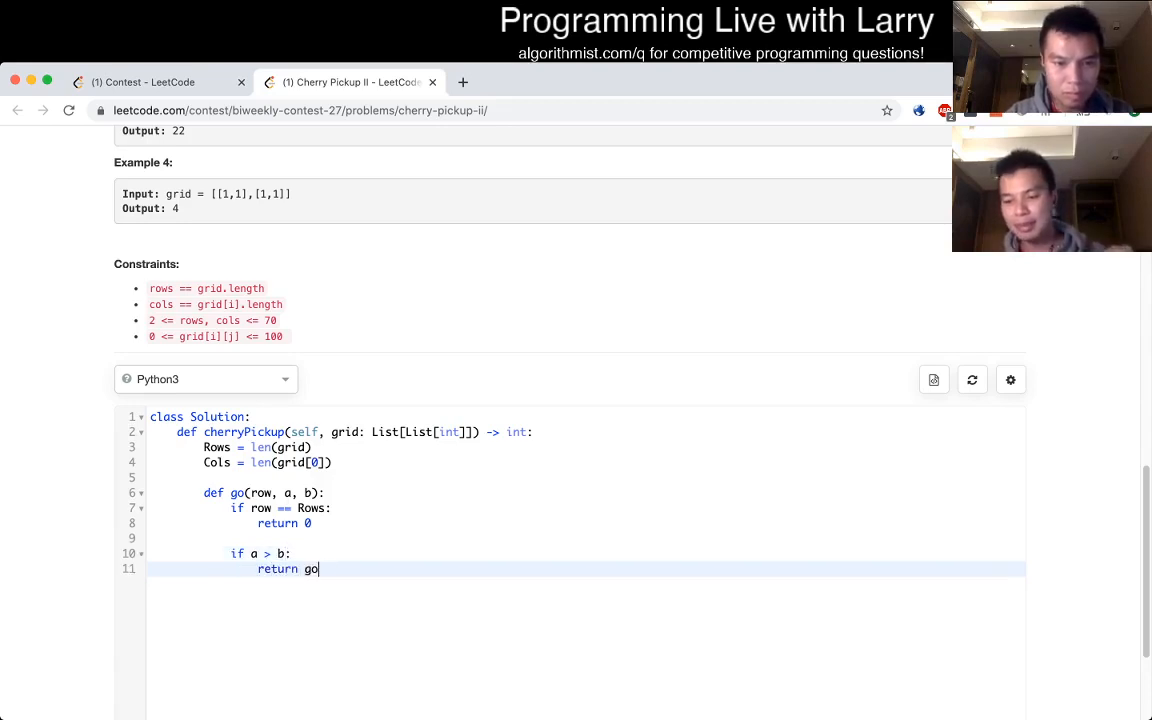
type("(row, b, a)")
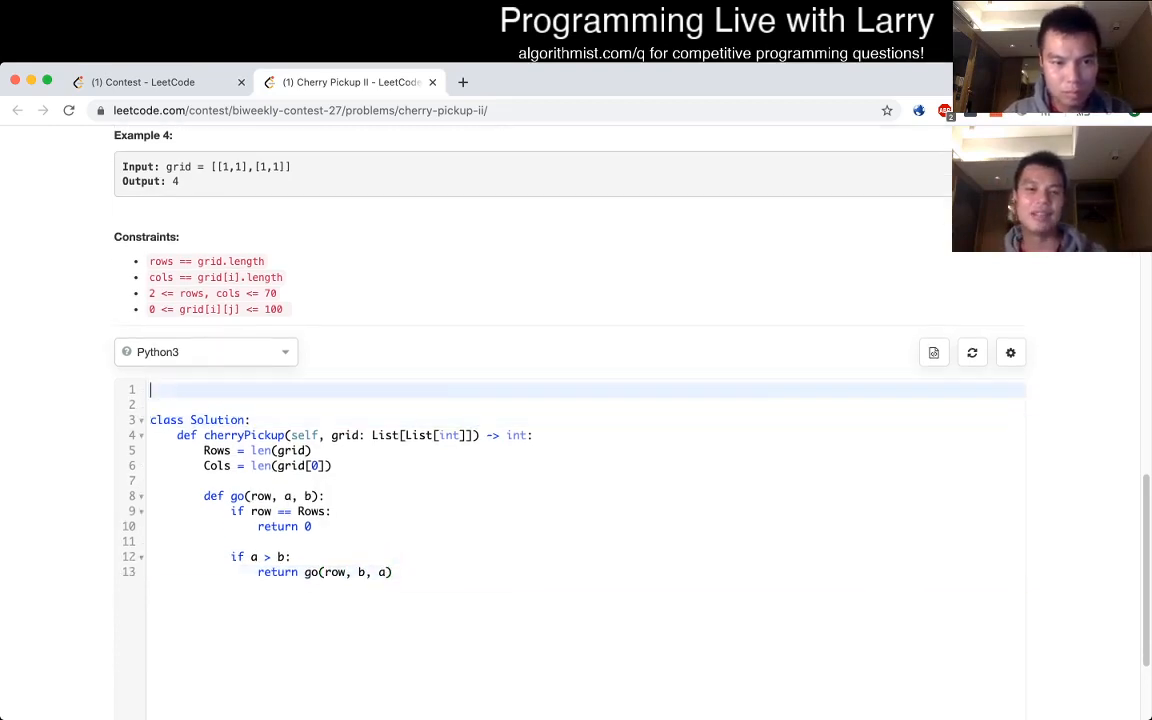
type("from functools impo")
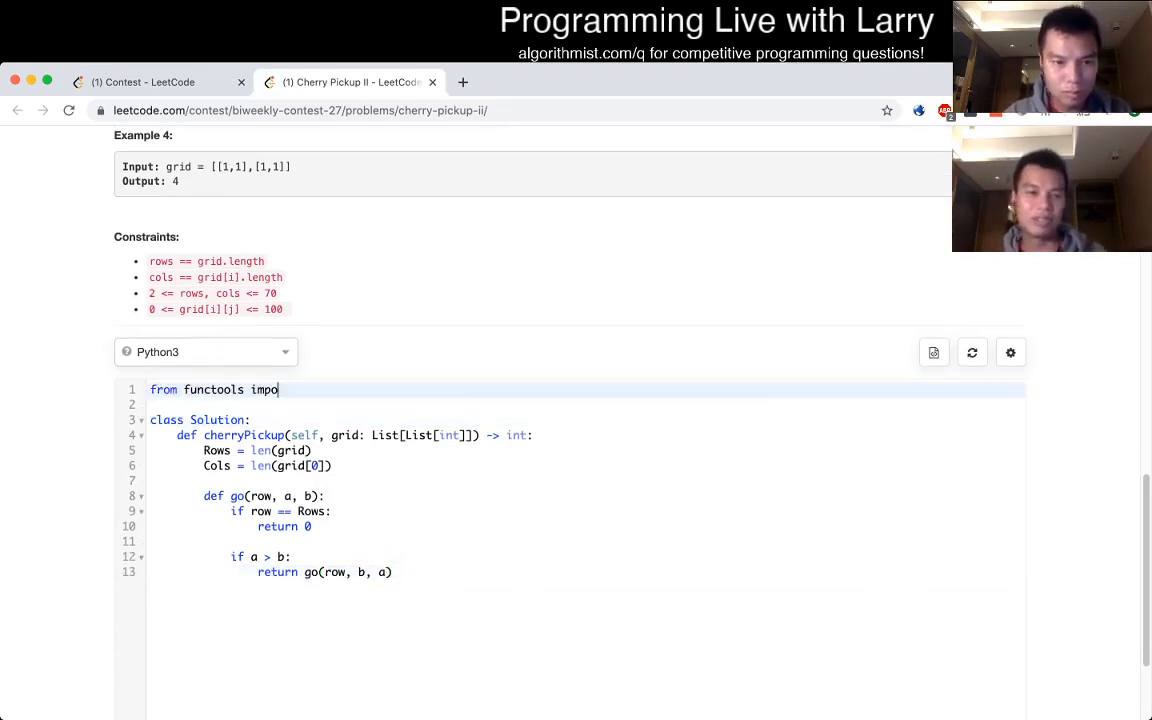
type("rt functools")
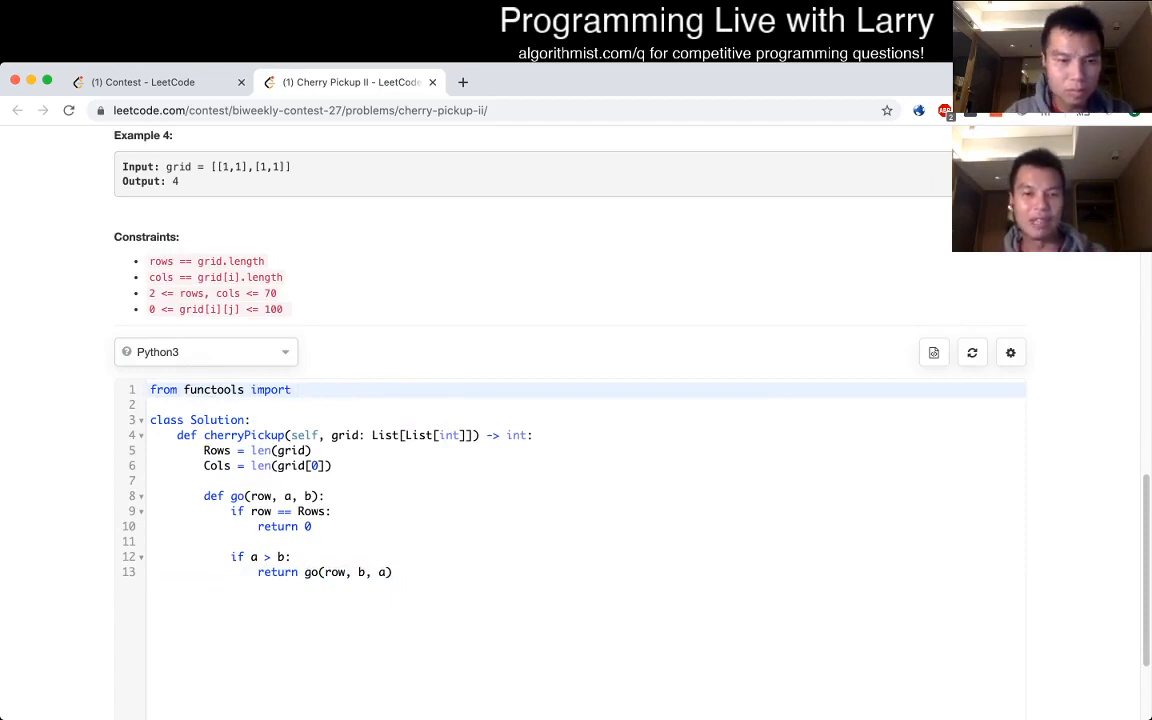
type("lru_cache")
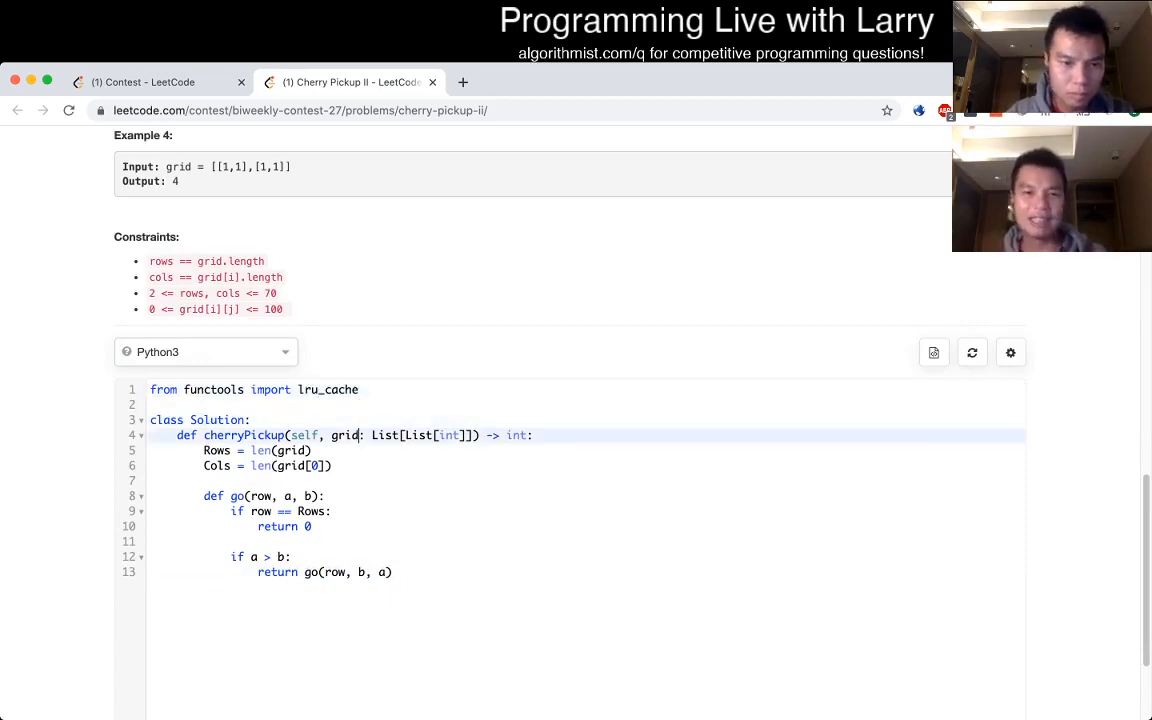
type("#lr")
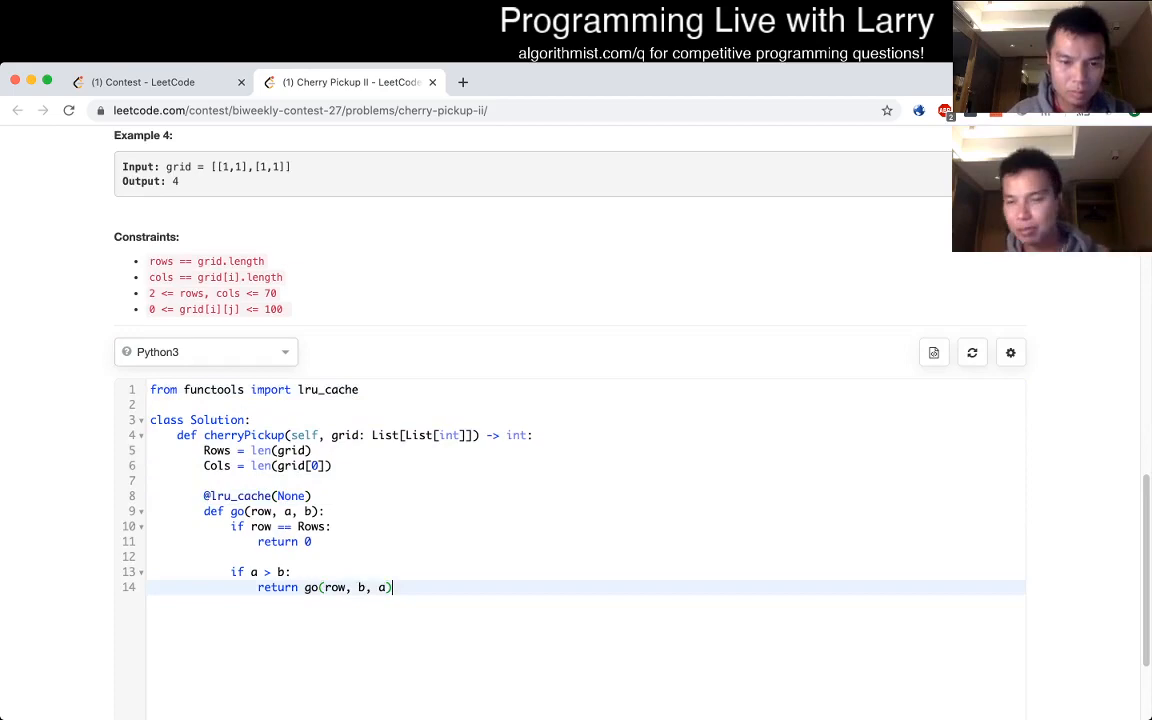
key("enter")
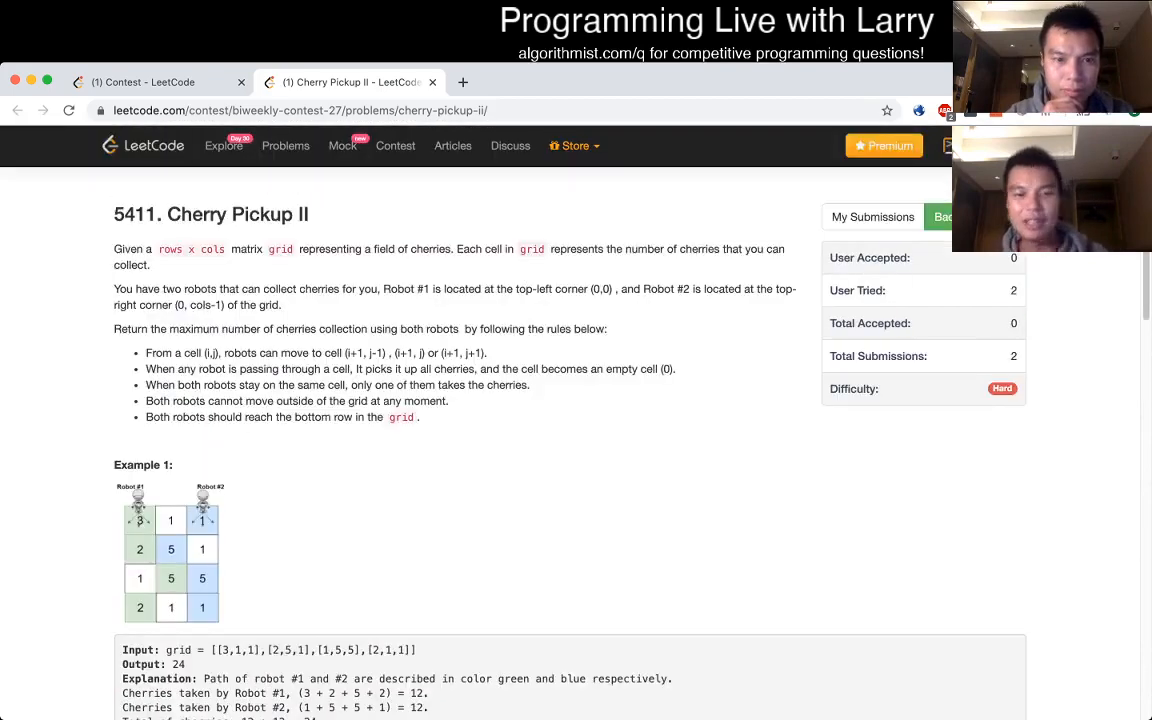
Step: Replace the a > b swap with a 'for x in range(-1,1)' loop inside go
scroll("down", 3)
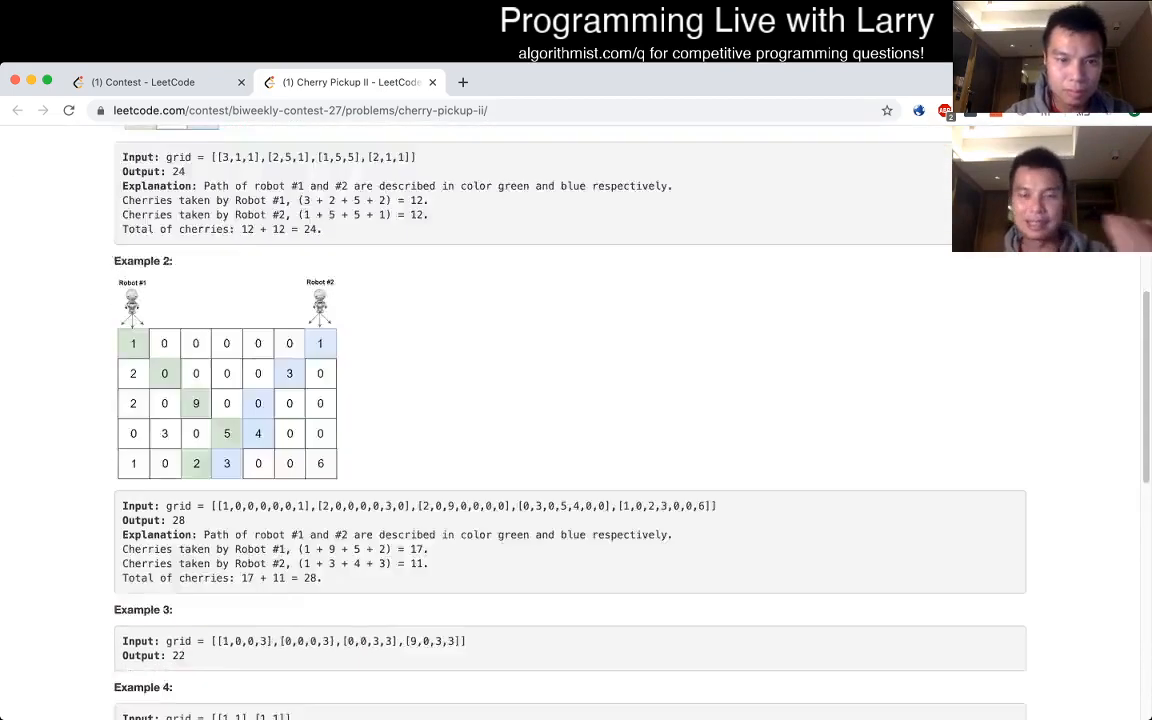
scroll("down", 3)
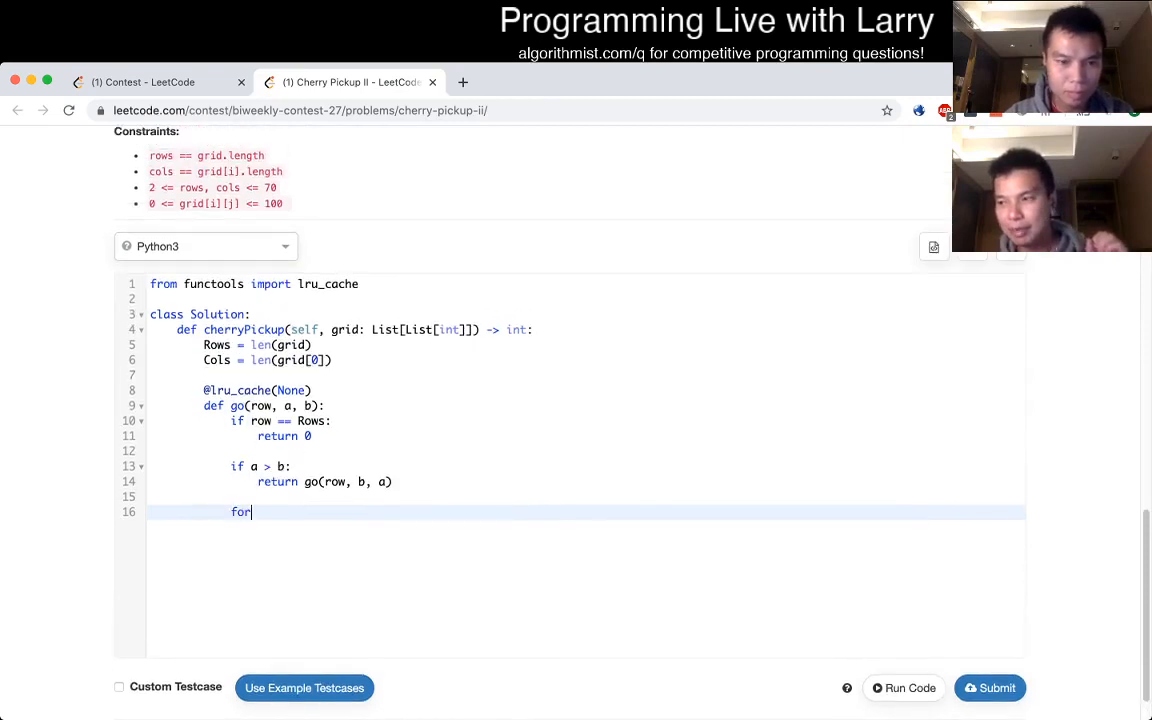
type("x")
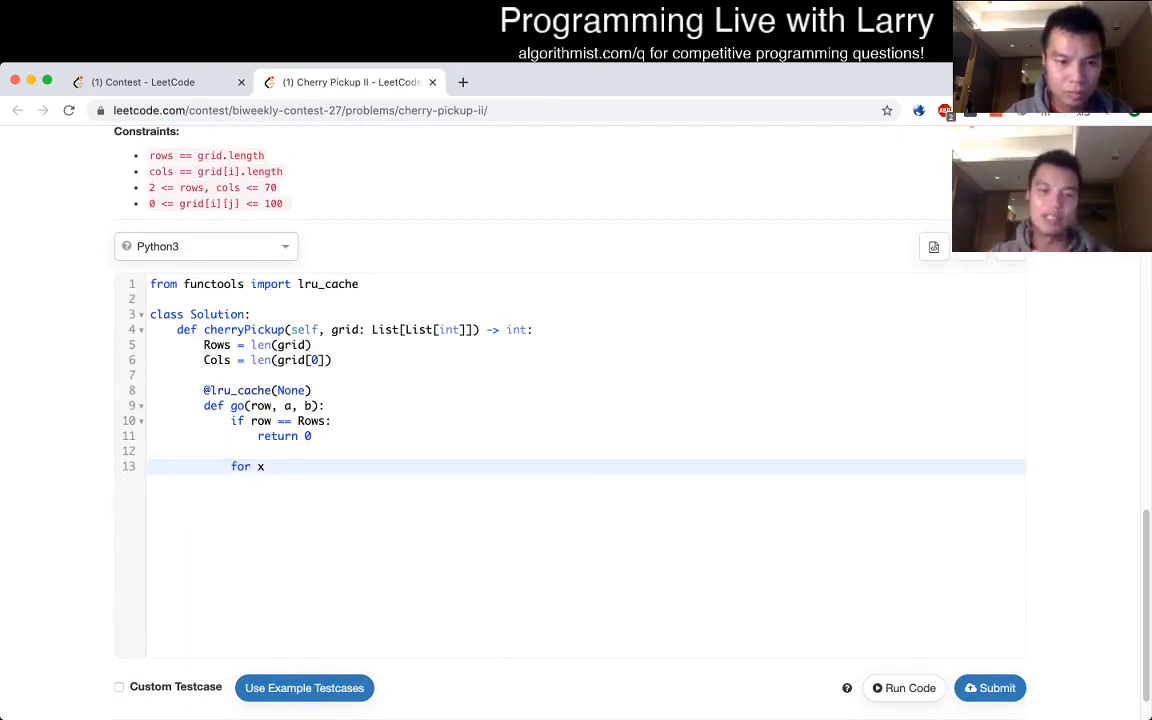
type("in range()")
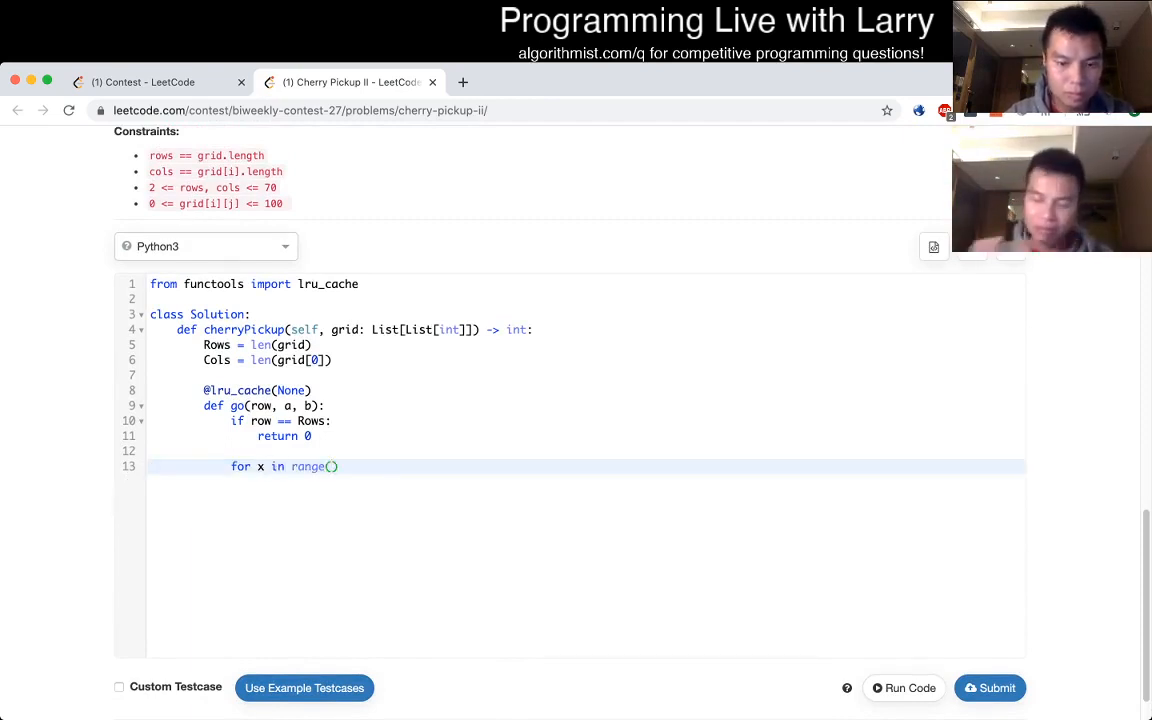
type("-1,1")
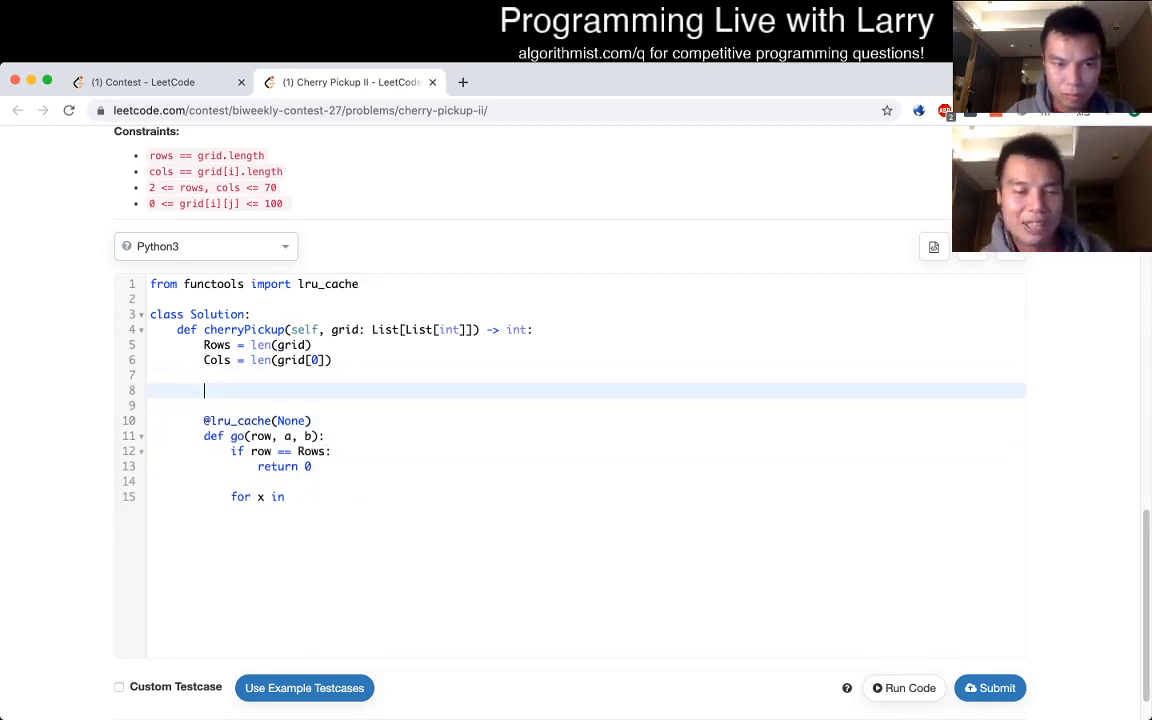
Step: Add dx = [-1, 0, 1], nested da/db loops over dx, and best = 0
type("dx = []")
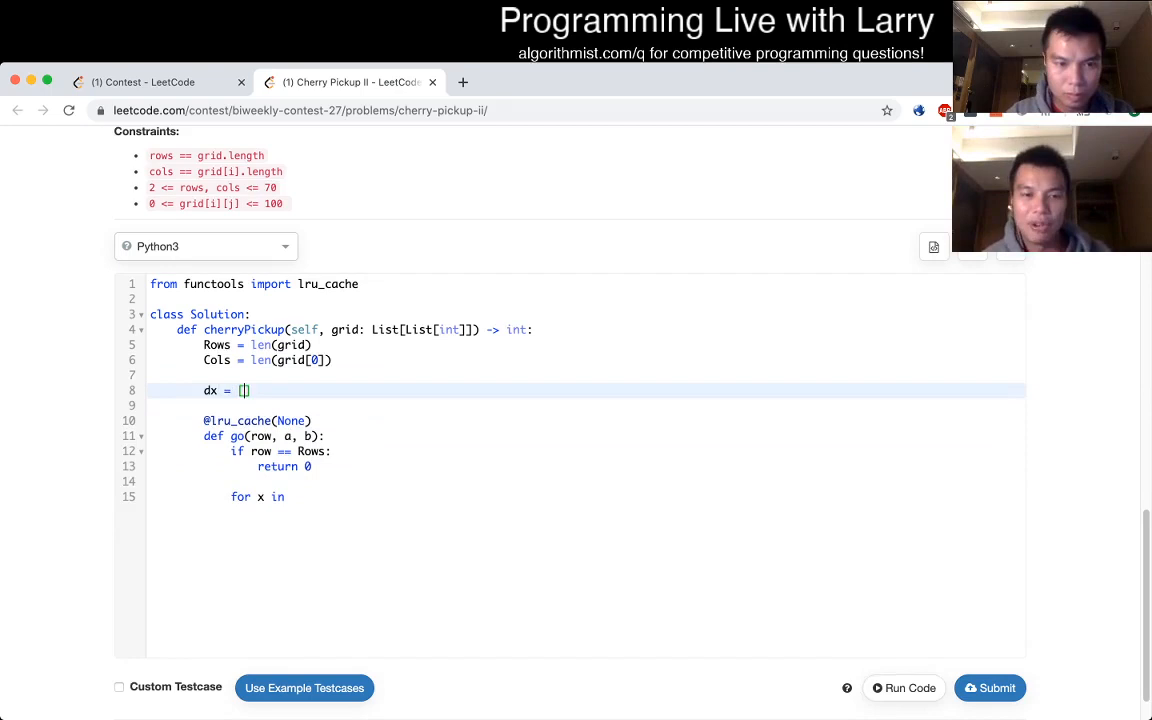
type("-1,1")
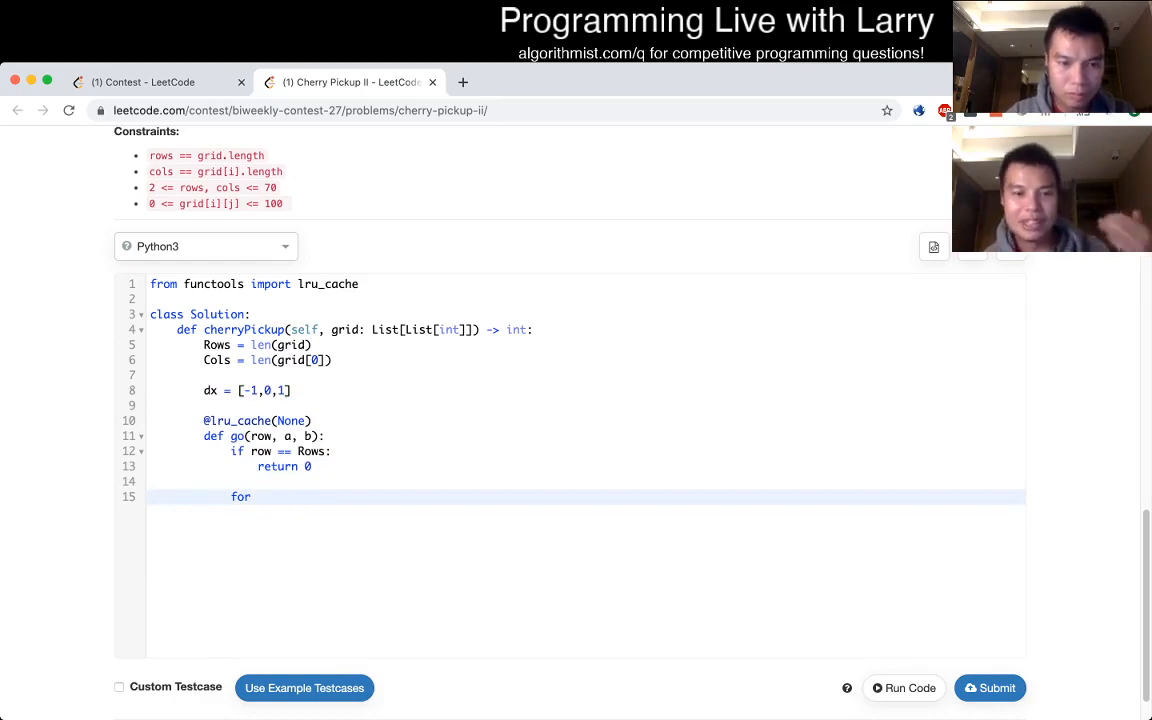
type("da in")
type("for db in")
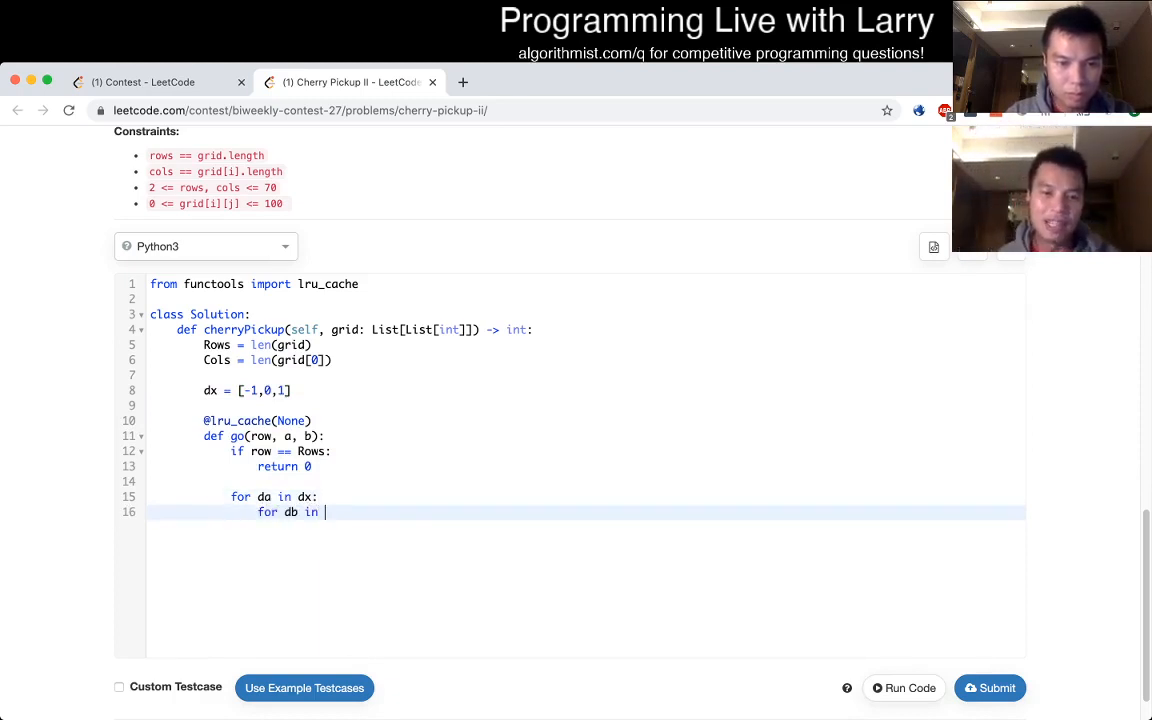
type("dx:")
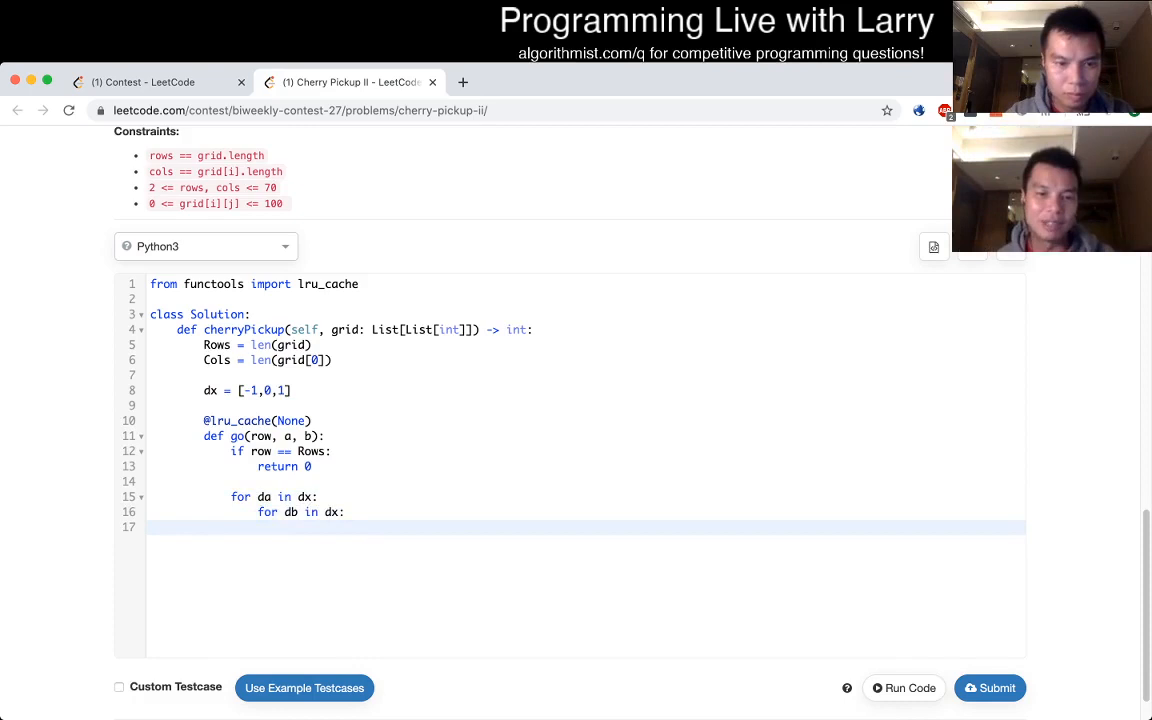
type("best")
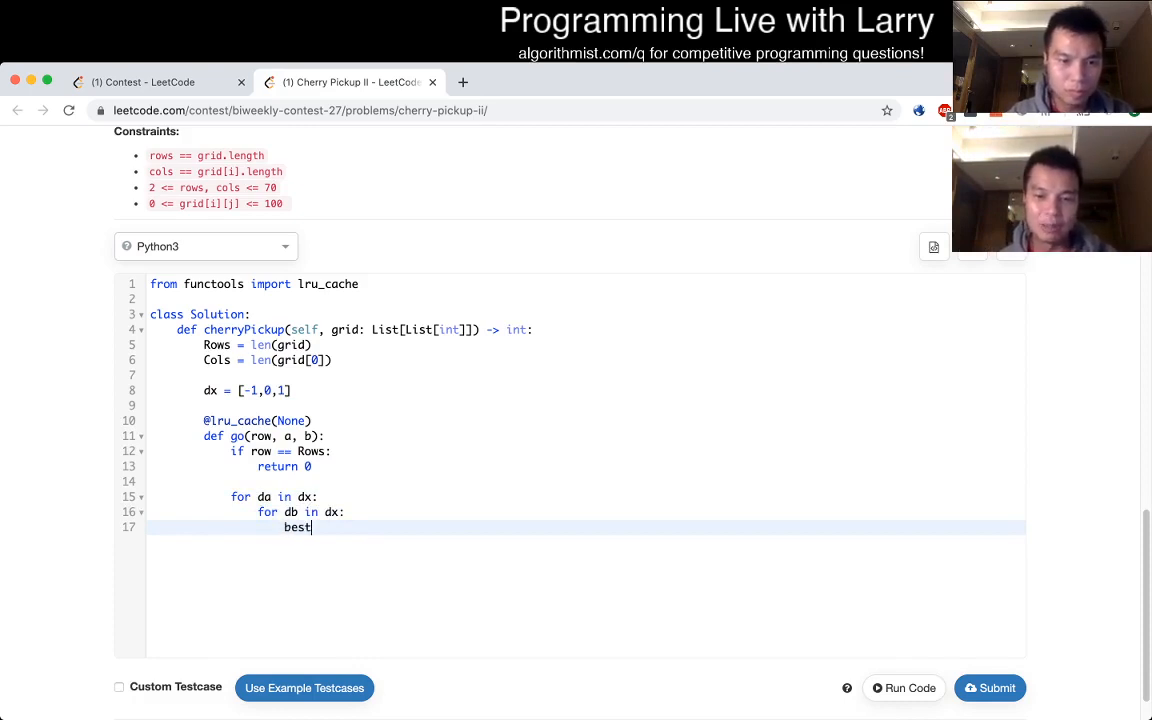
type("best = 0")
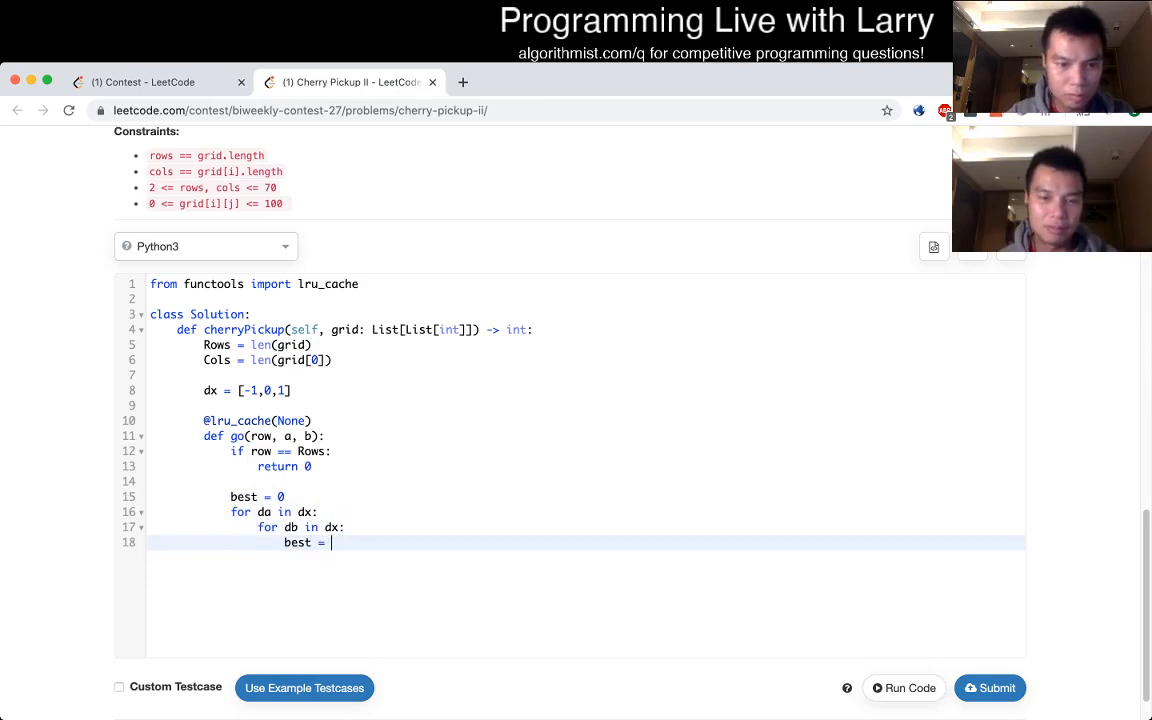
Step: Recurse on go(row + 1, a + da, b + db), return best, and start with go(0, 0, Cols - 1)
type("go()")
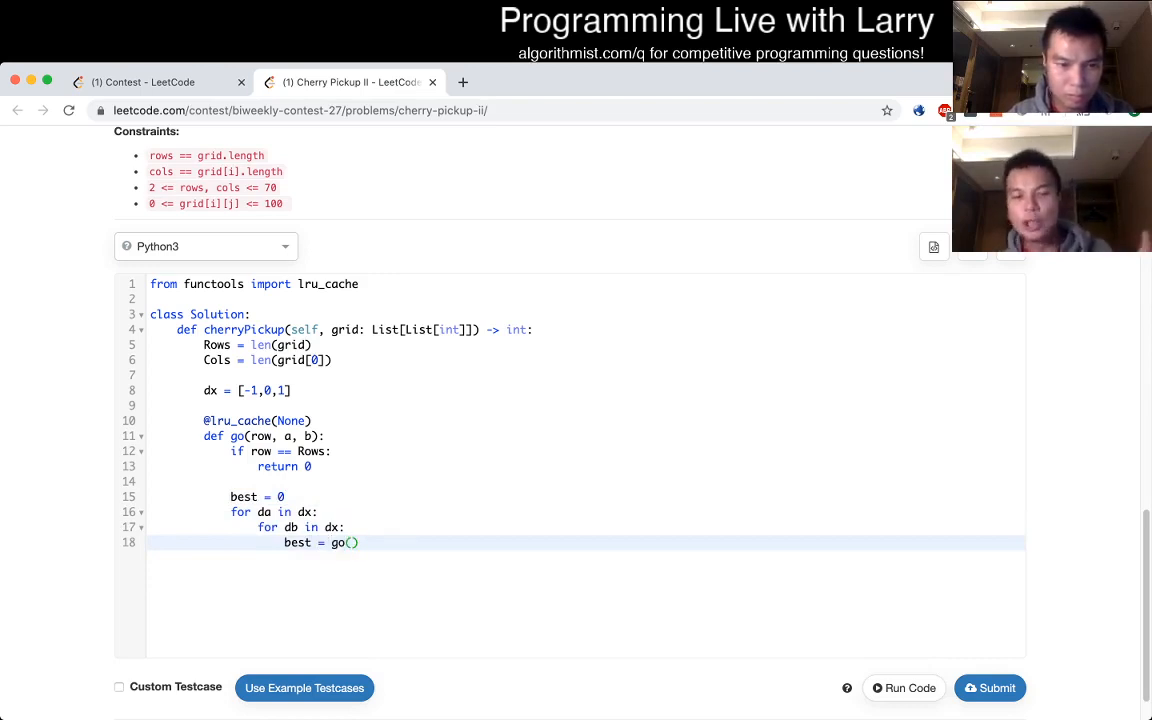
type("row")
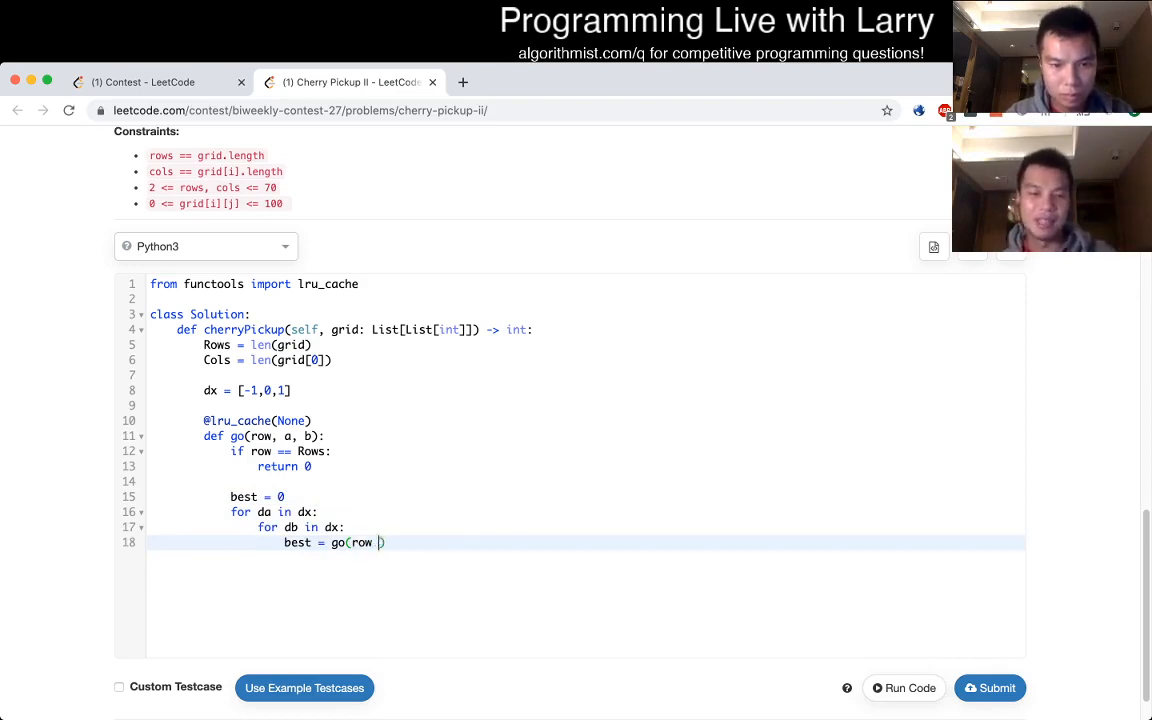
type("+ 1, a + da, b + db")
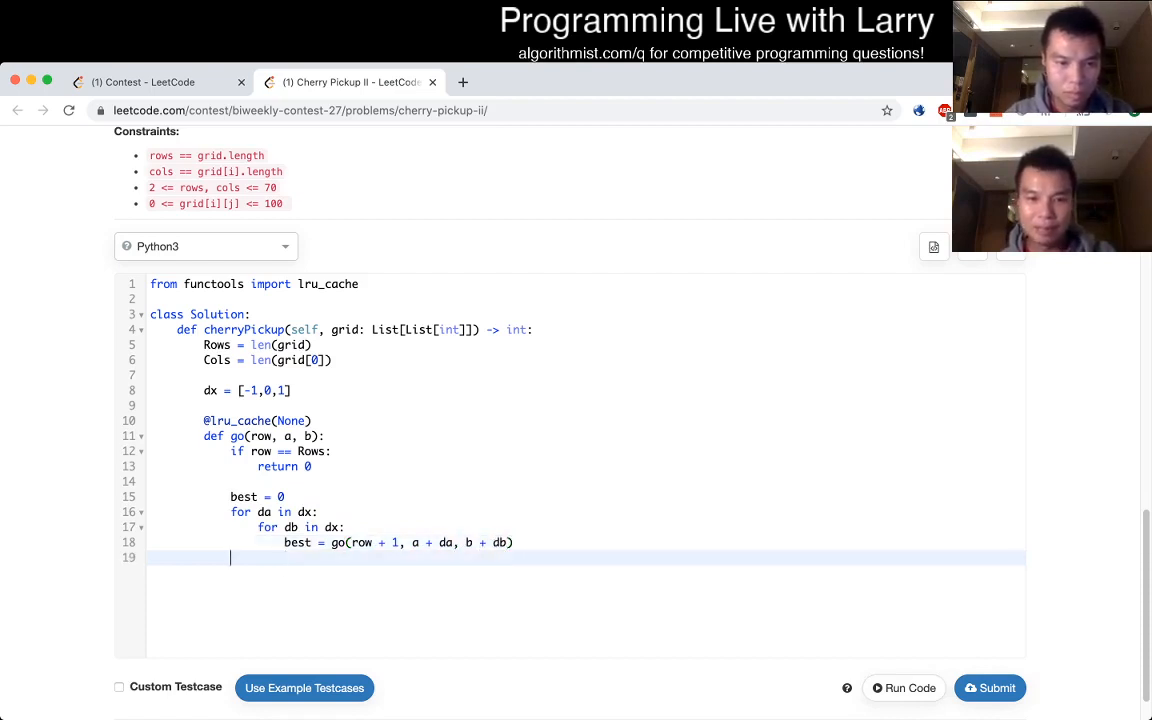
type("return best")
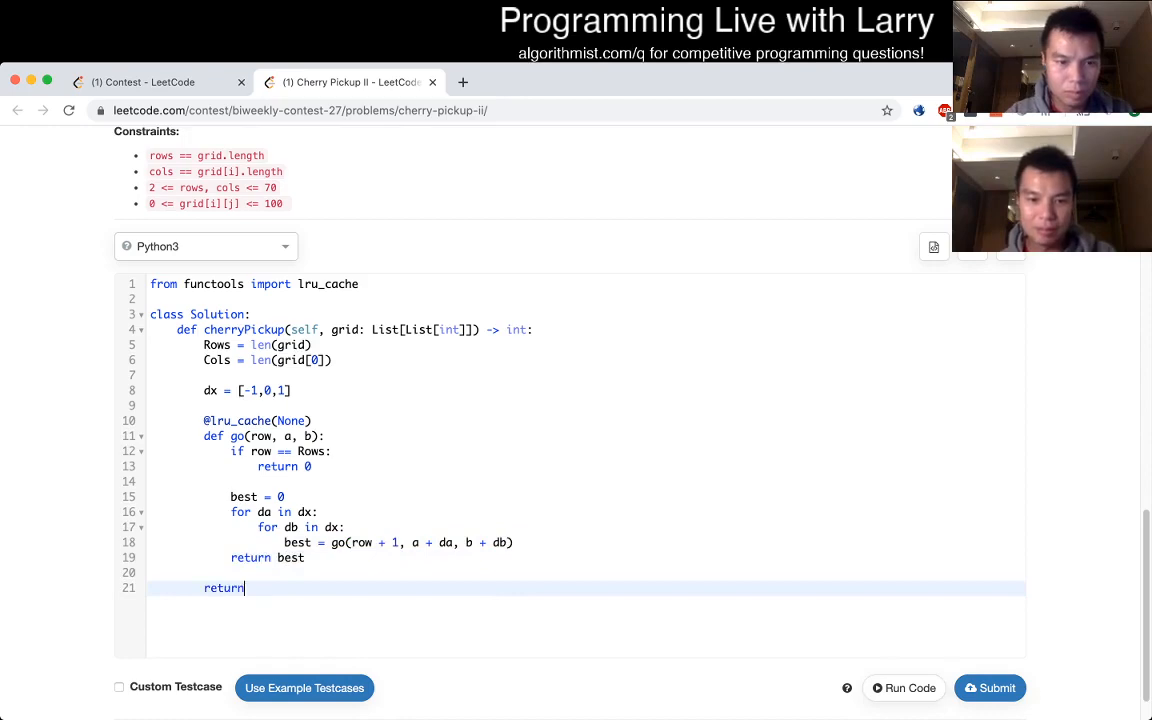
type("go()")
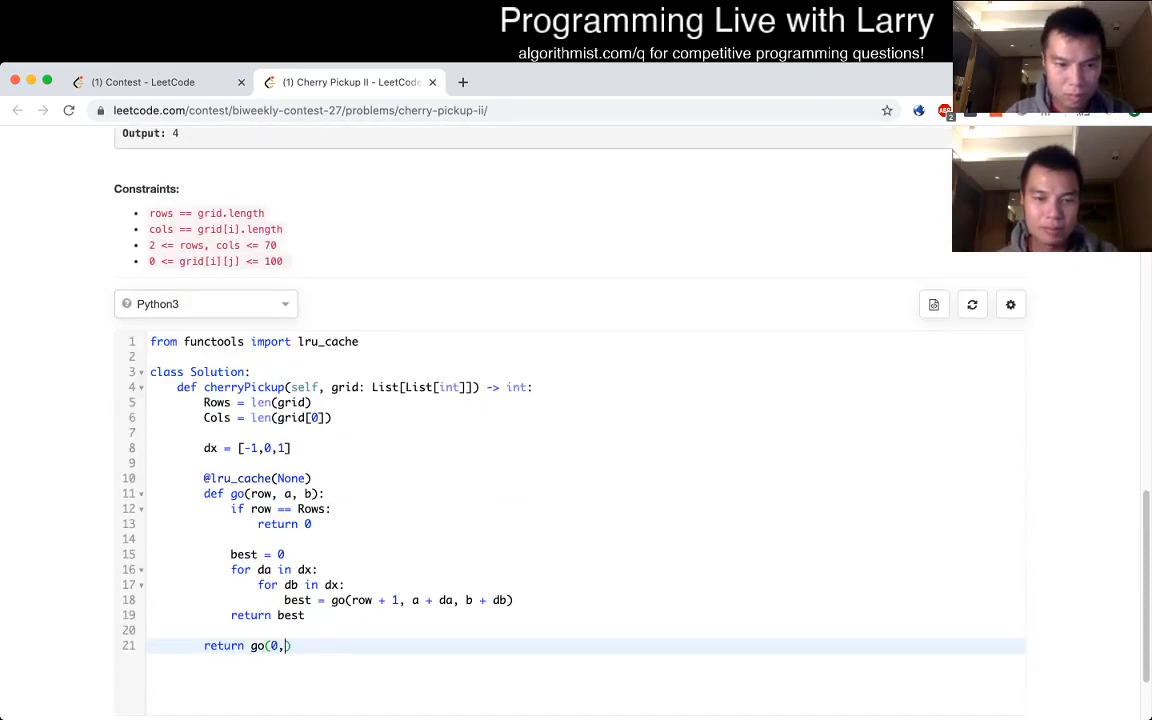
type("Cols - 1")
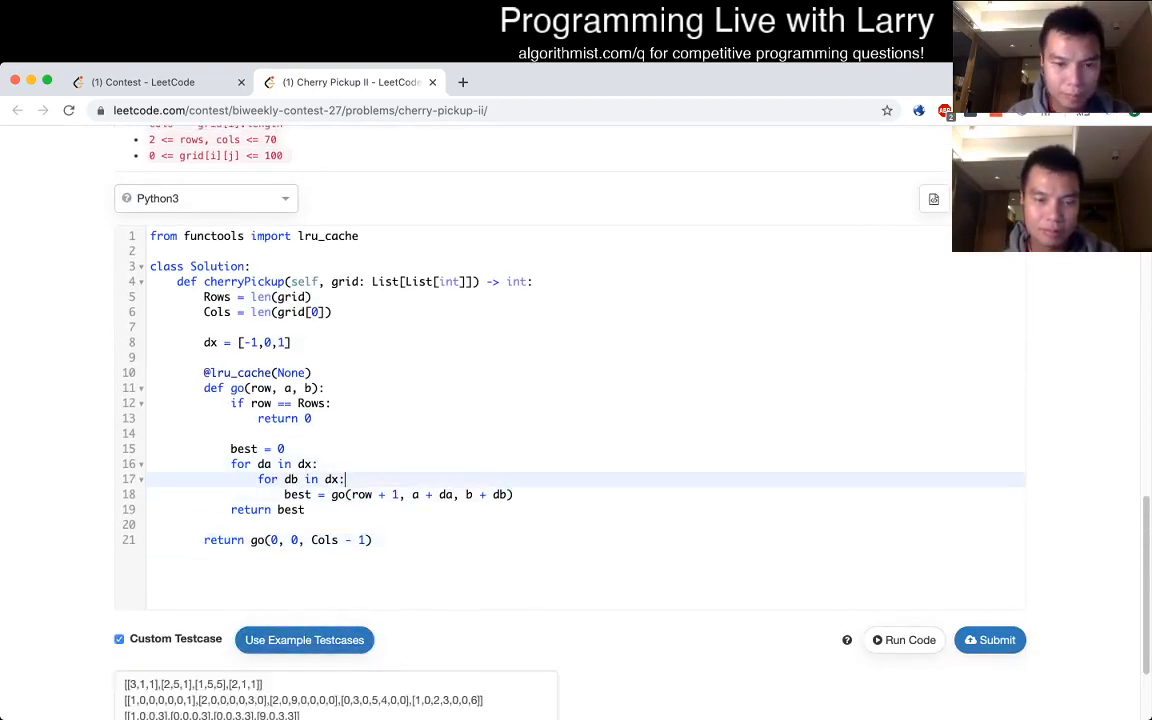
Step: Compute the next columns na = a + da and nb = b + db in the inner loop
key("enter")
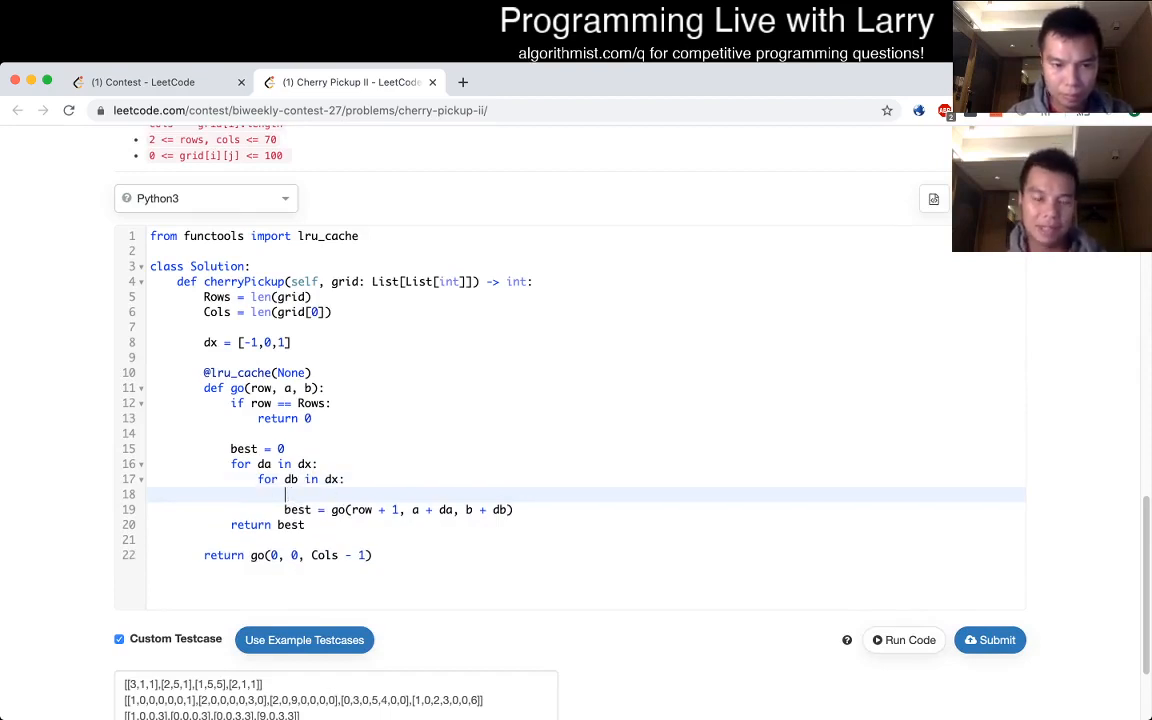
type("if")
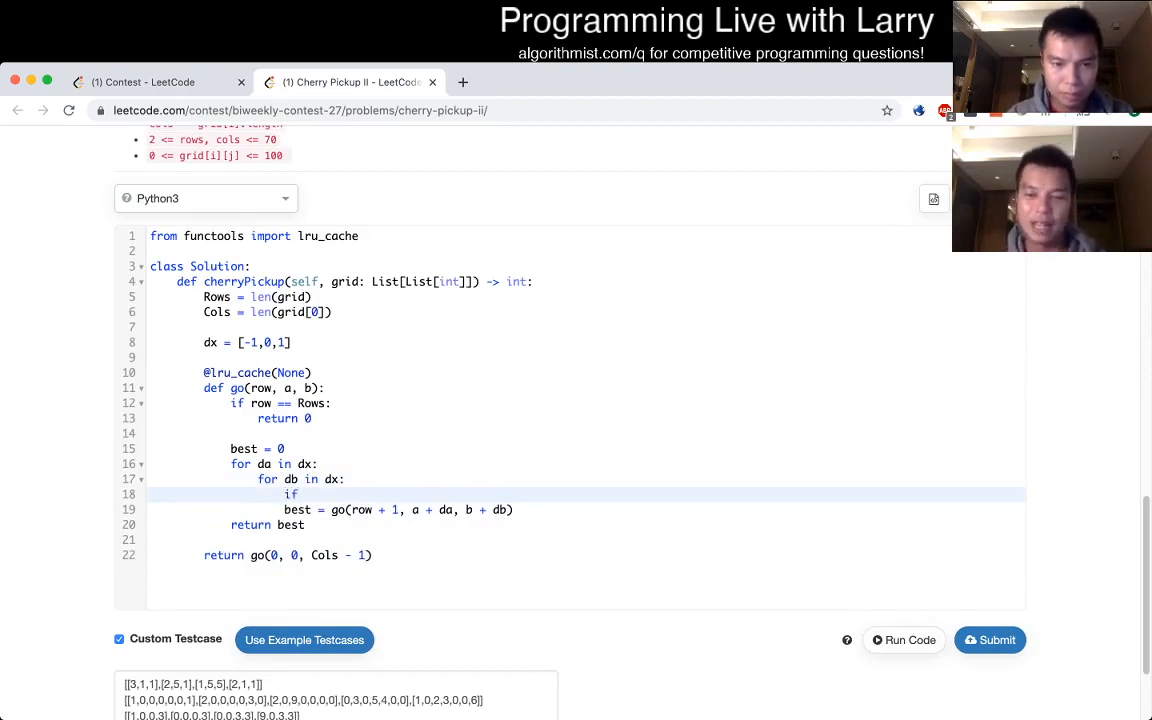
type("a")
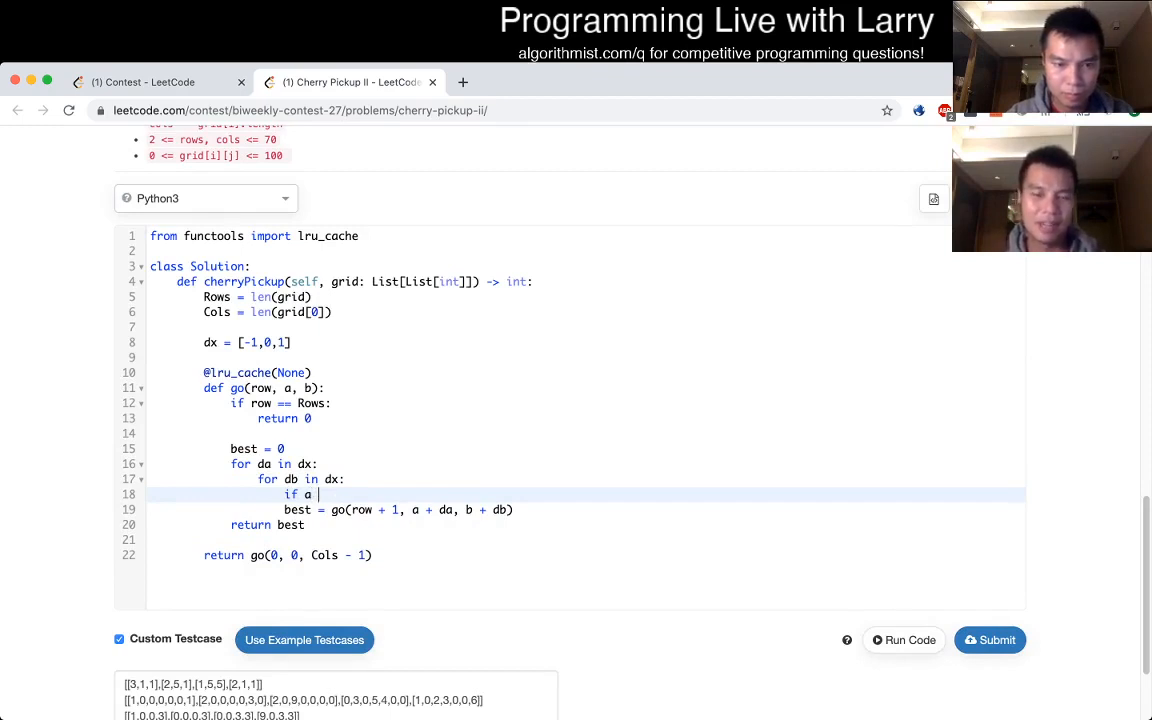
type("na")
type("nb = b + db")
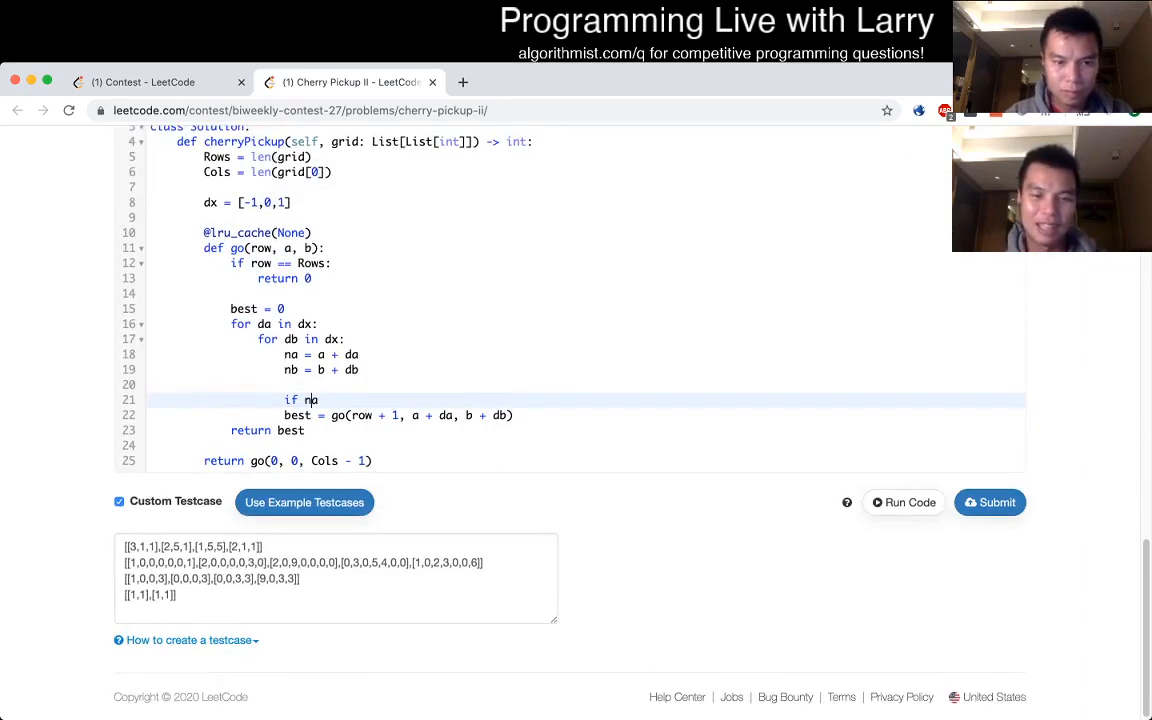
Step: Keep only moves with 0 <= na < Cols and 0 <= nb < Cols, and begin an na == nb case
type("0 <= na")
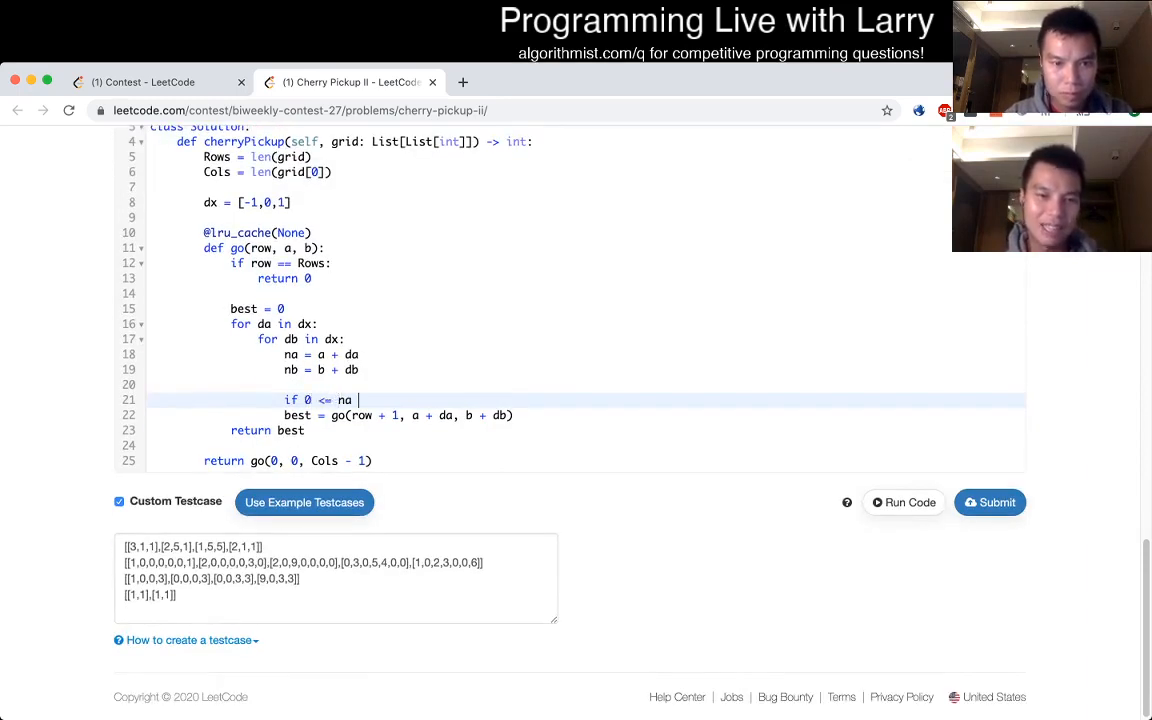
type("< Cols and")
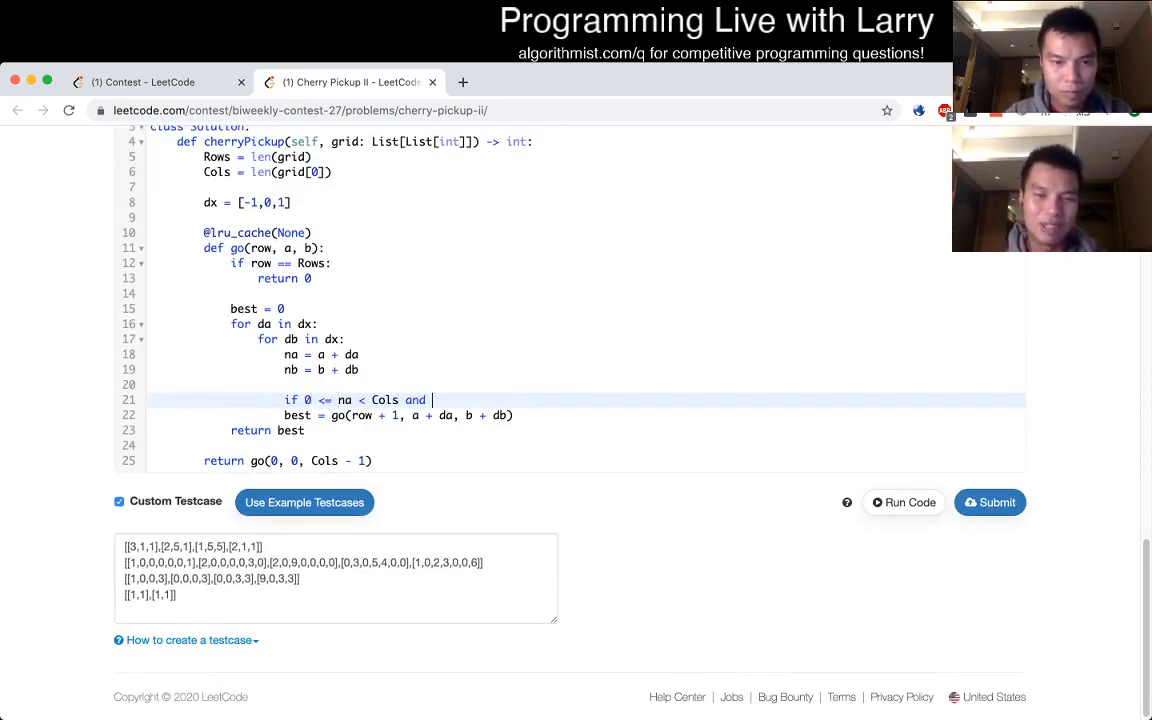
type("0 <= nb < Cols:")
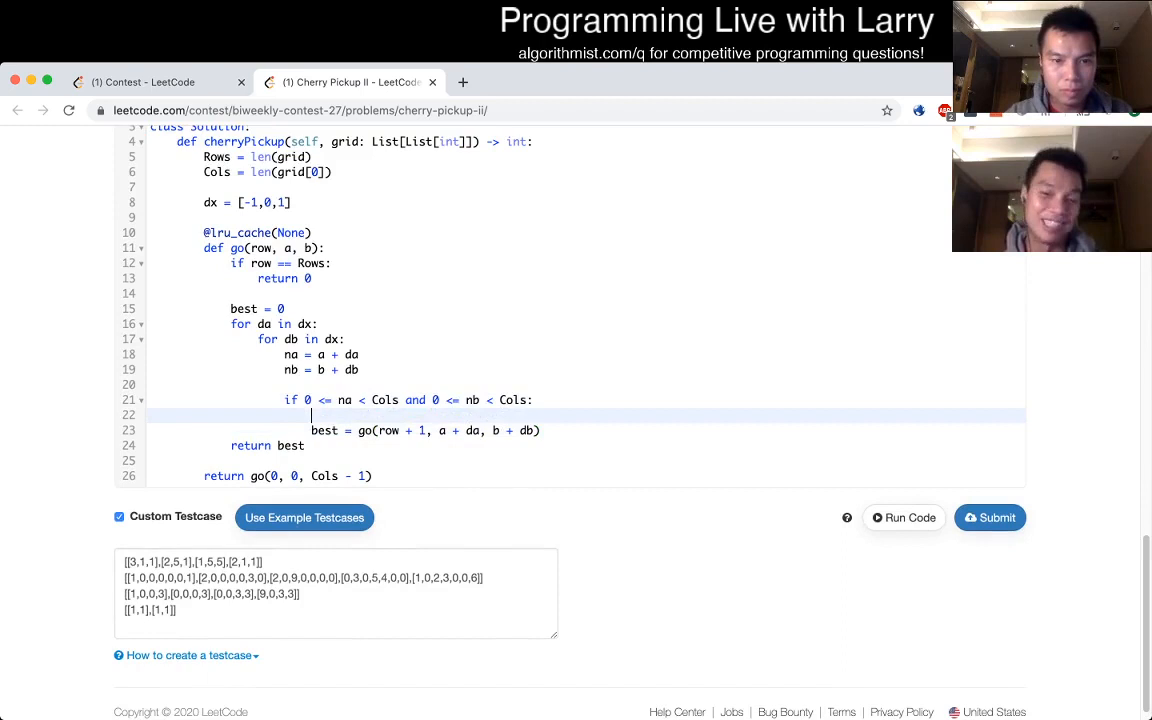
type("if na")
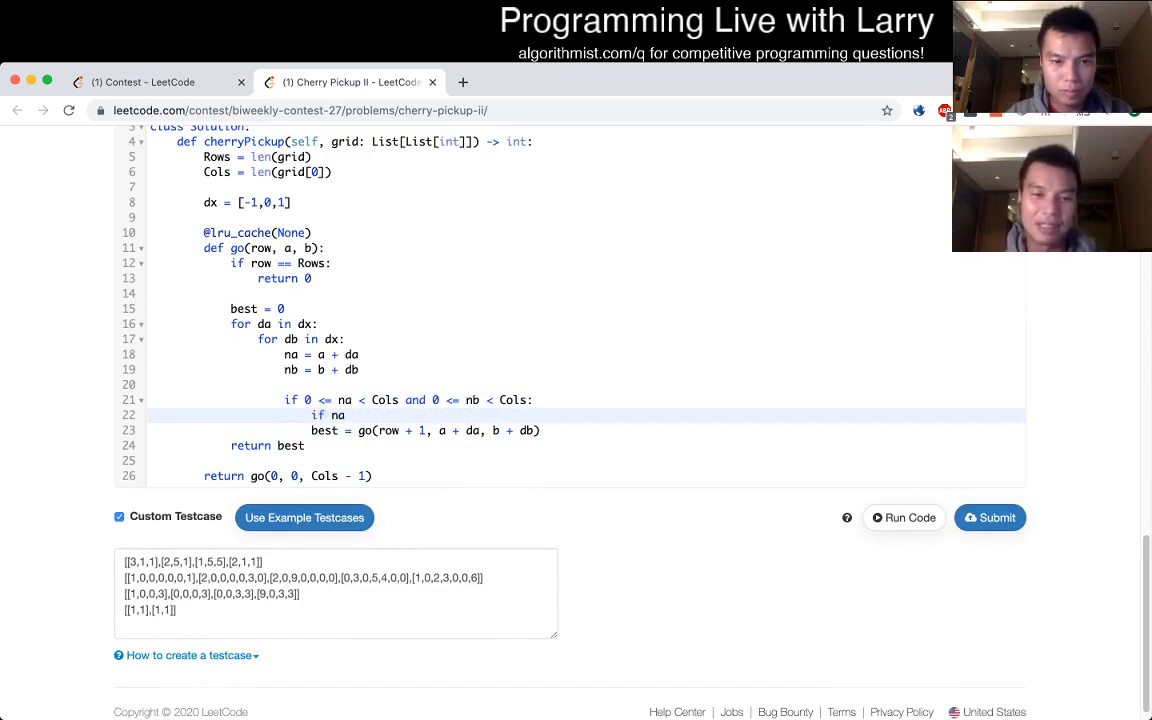
type("== nb:")
type("cost =")
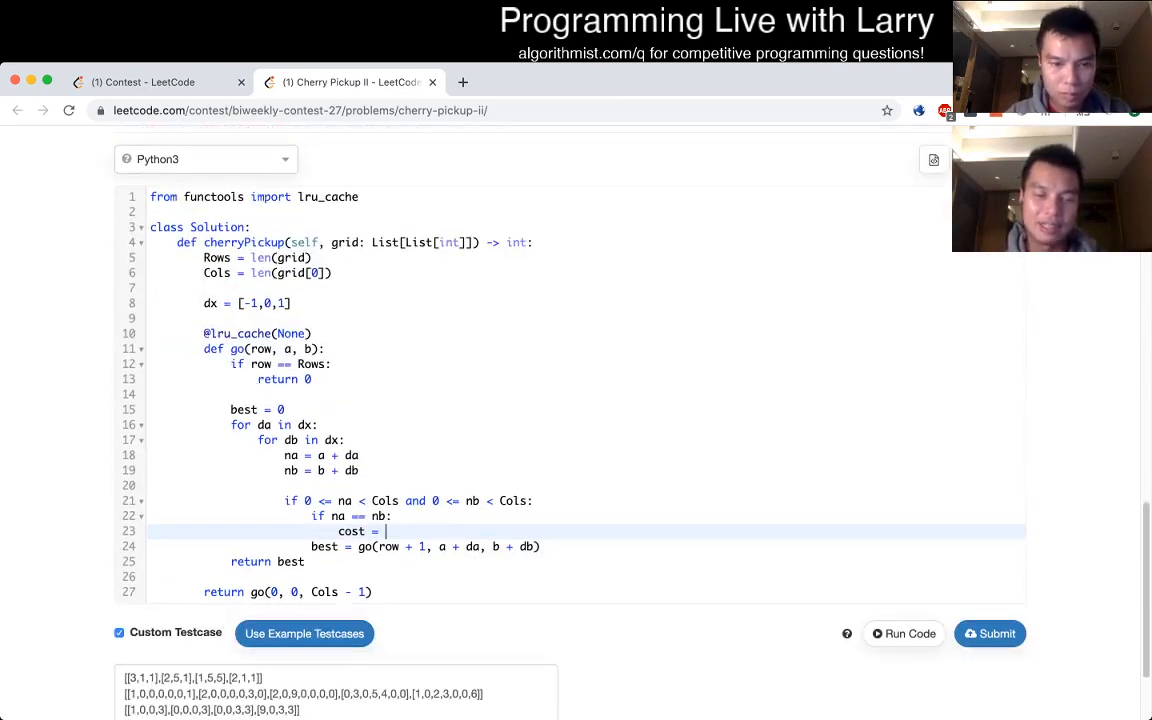
Step: Set cost from grid[row][na] and grid[row][nb] for the two landing cells
type("grid[row][na")
type("else:")
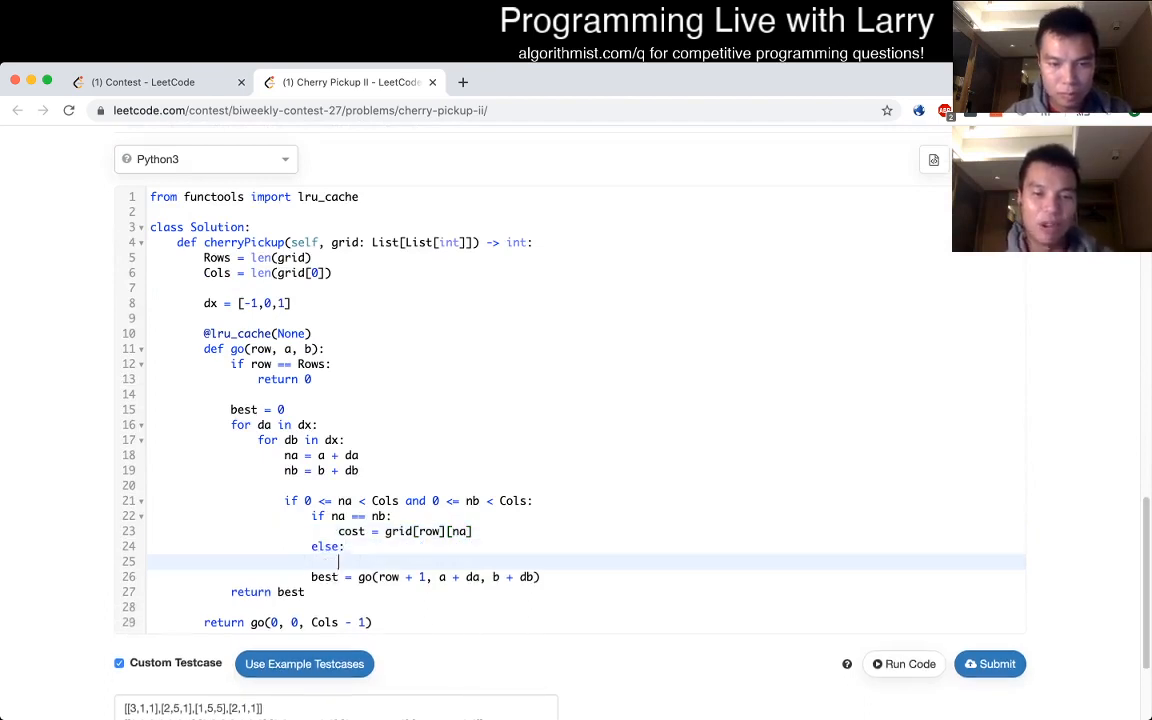
type("cost = grid[]")
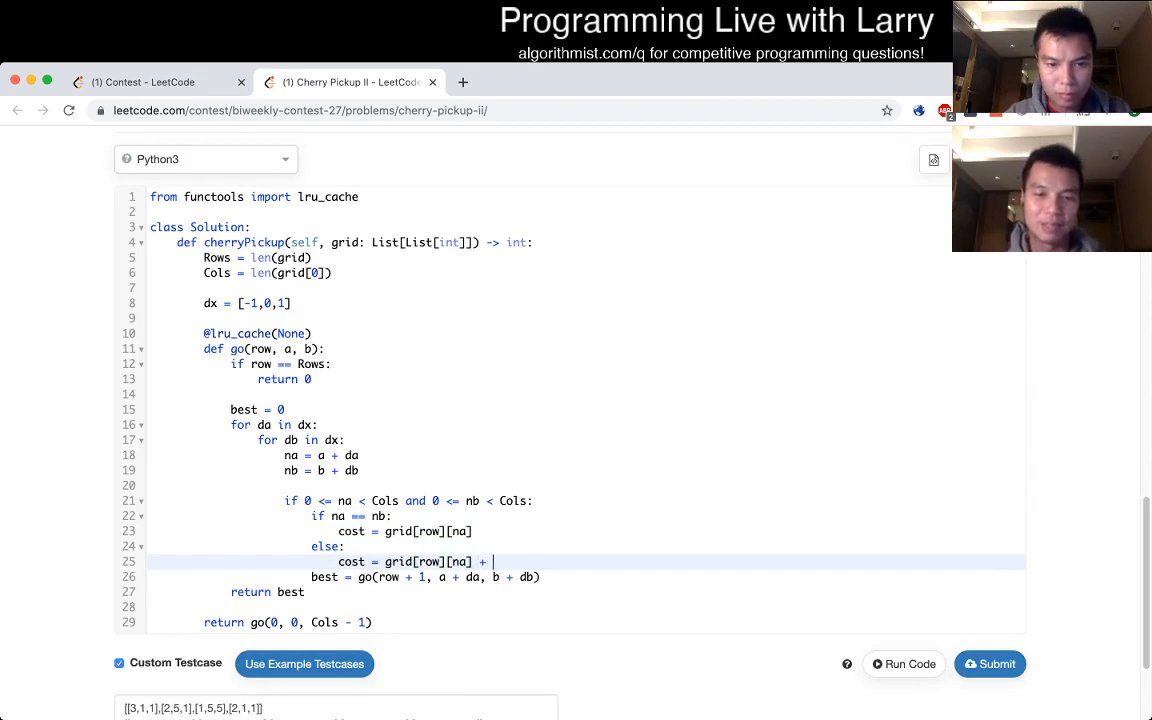
type("grid[row][nb]")
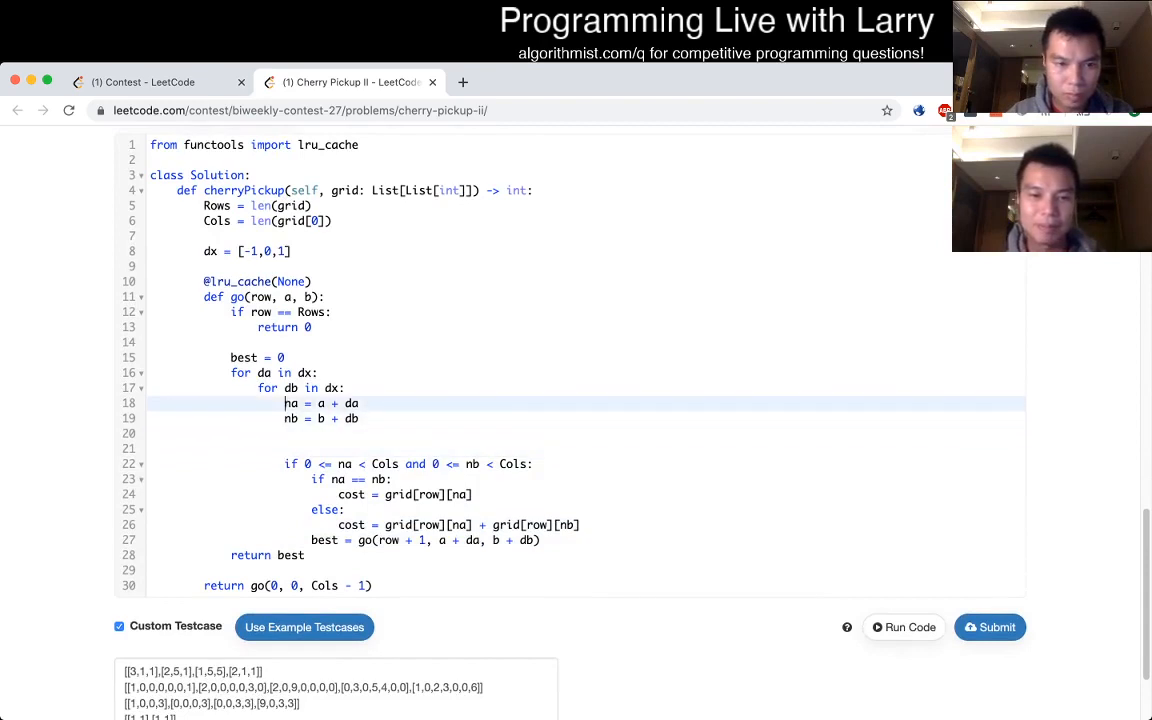
Step: Order na, nb with min(na,nb), max(na,nb) and recurse on go(row + 1, na, nb)
type("na,")
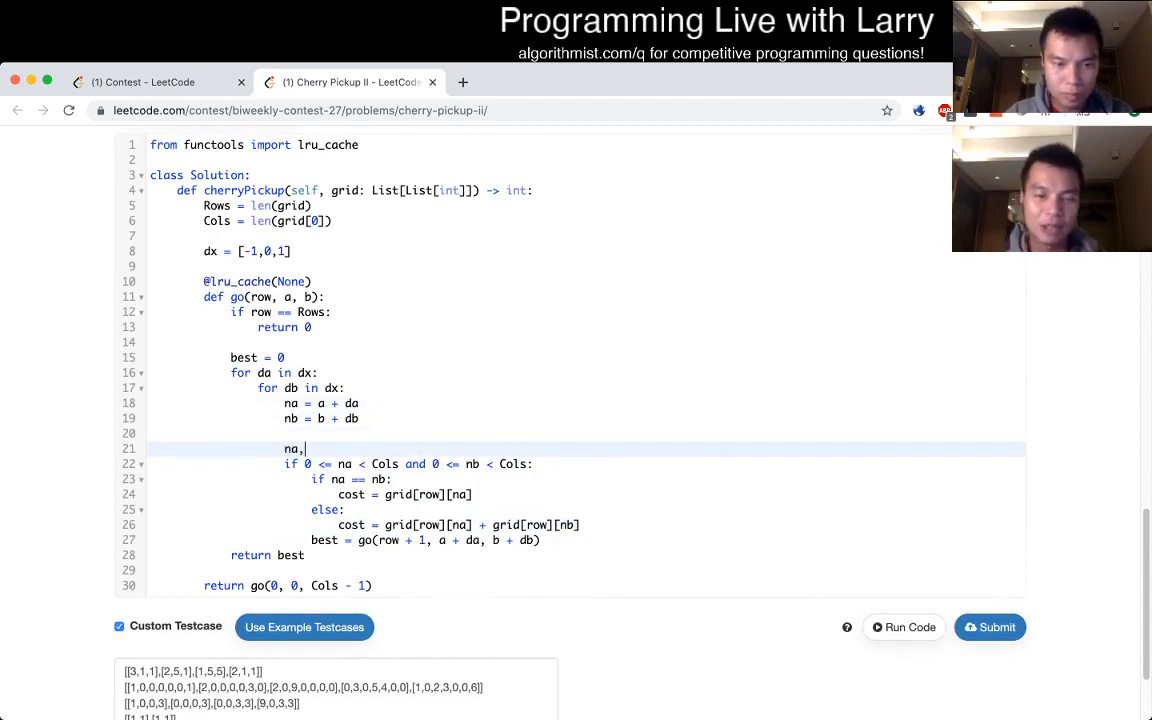
type("nb = min()")
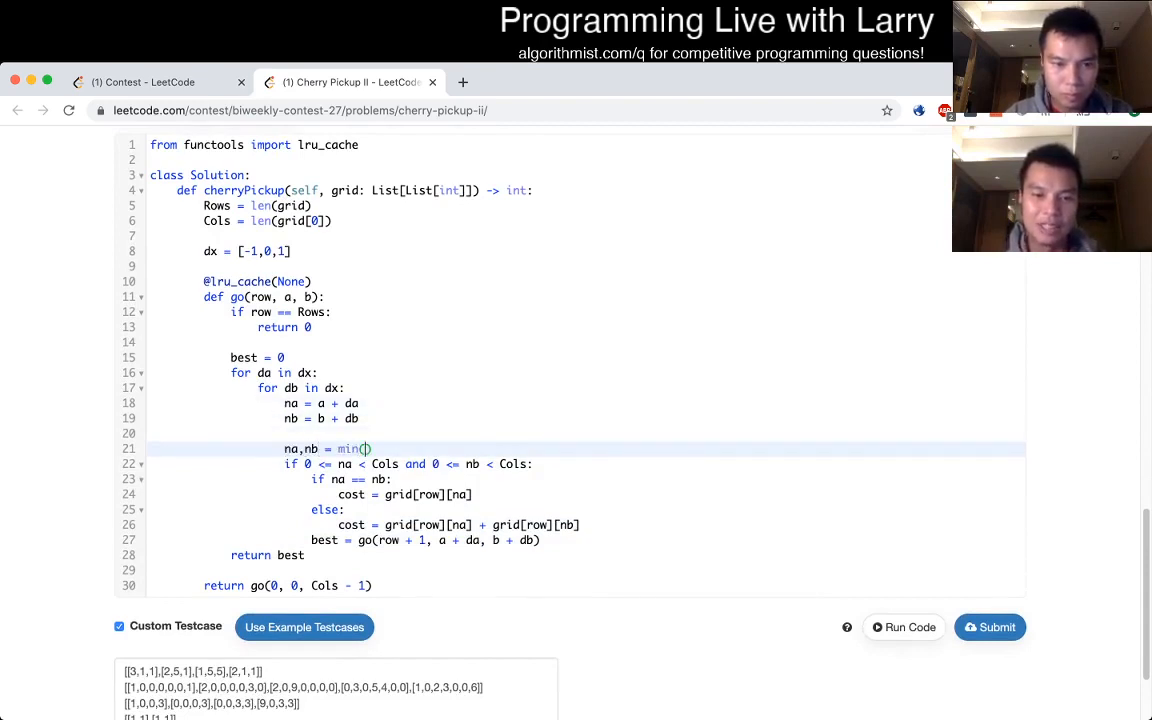
type("na,nb")
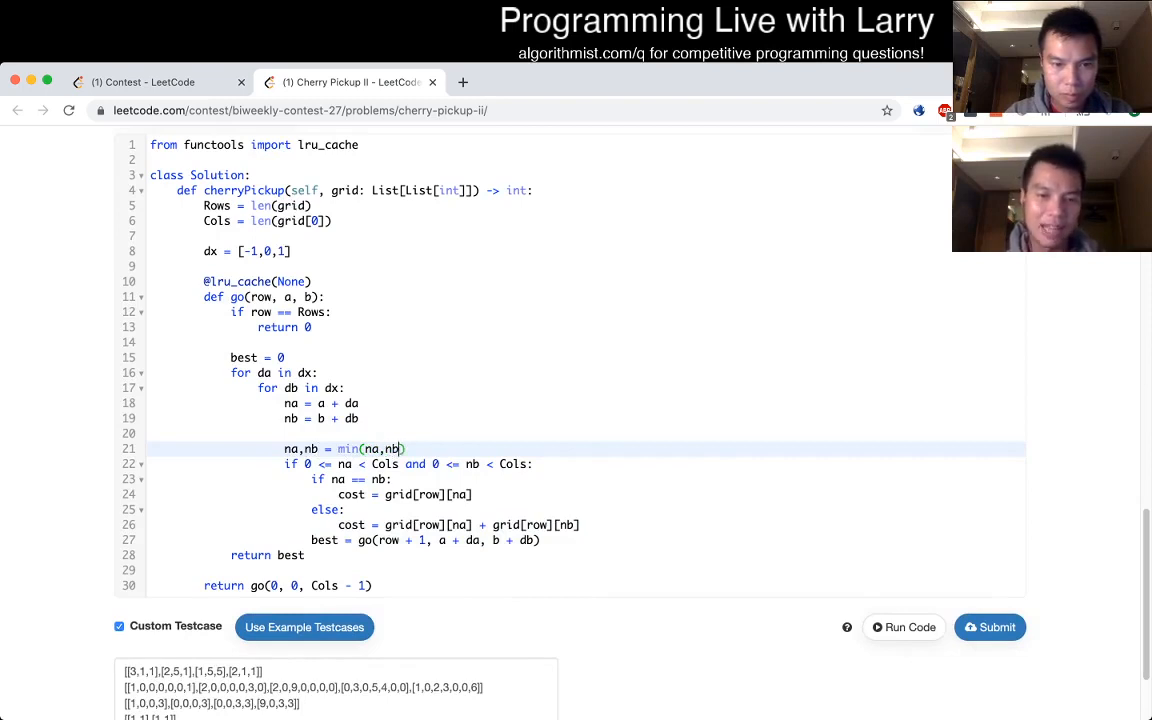
type(",max(na,nb)")
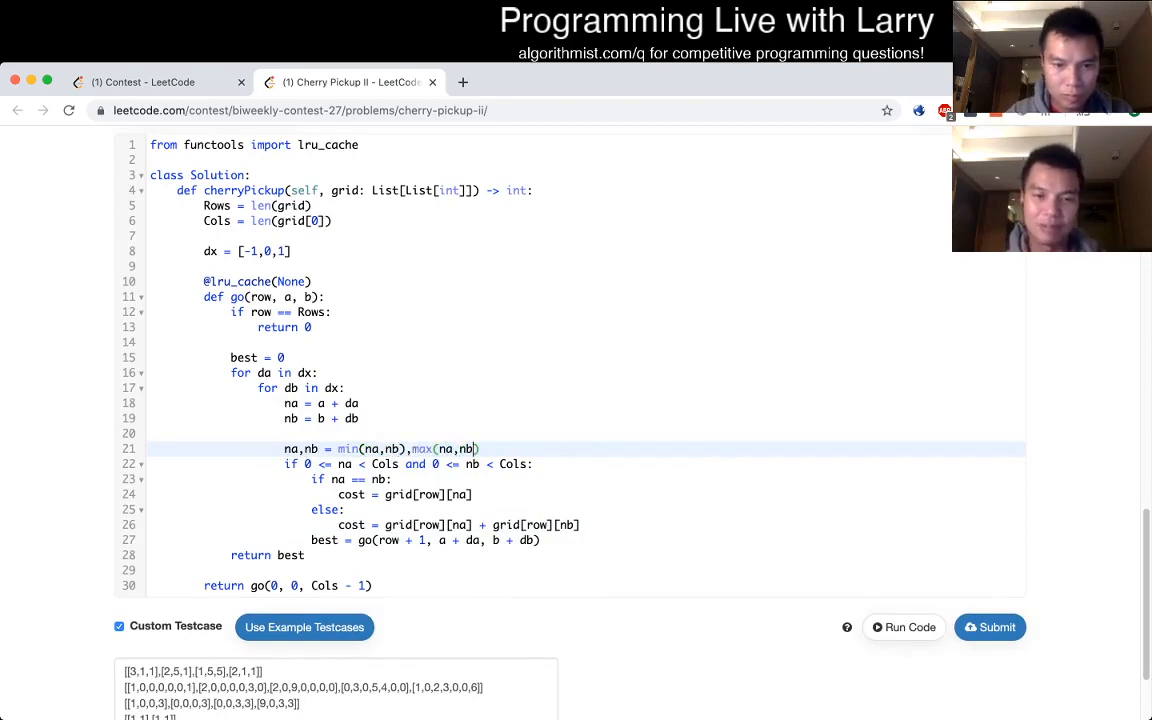
scroll("down", 3)
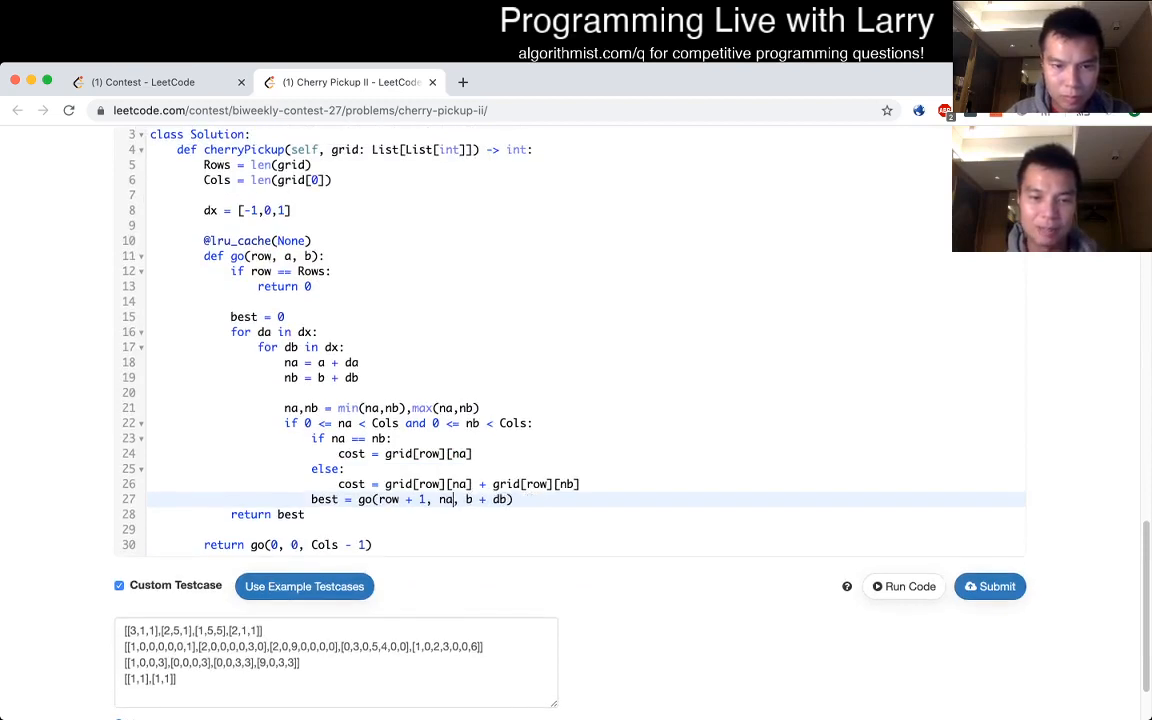
type("nb")
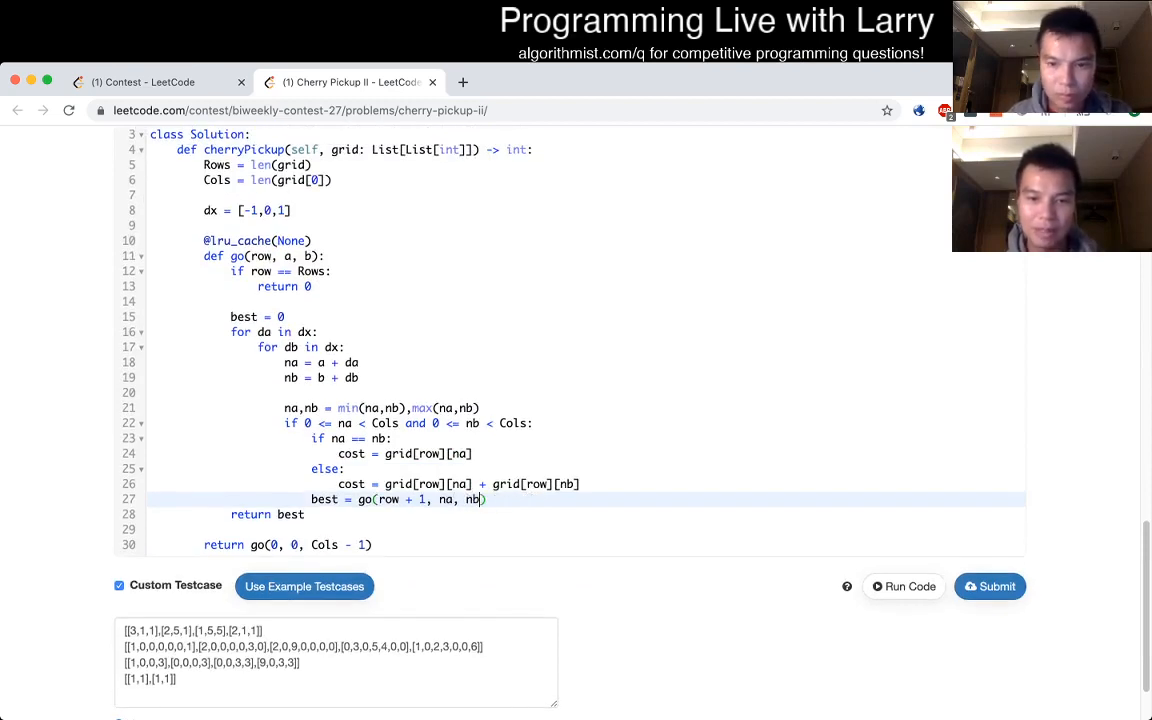
left_click(902, 586)
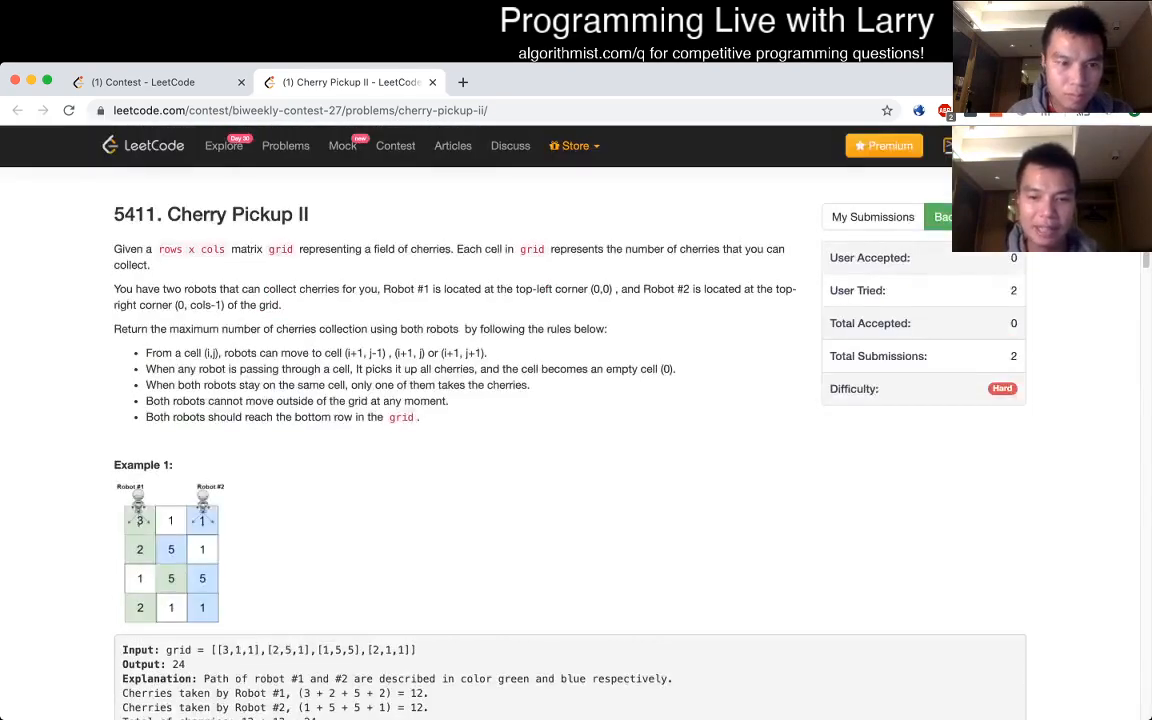
Step: Update best = max(go(row + 1, na, nb) + cost, best) and run it, getting 24, 28, 22, 4
scroll("down", 3)
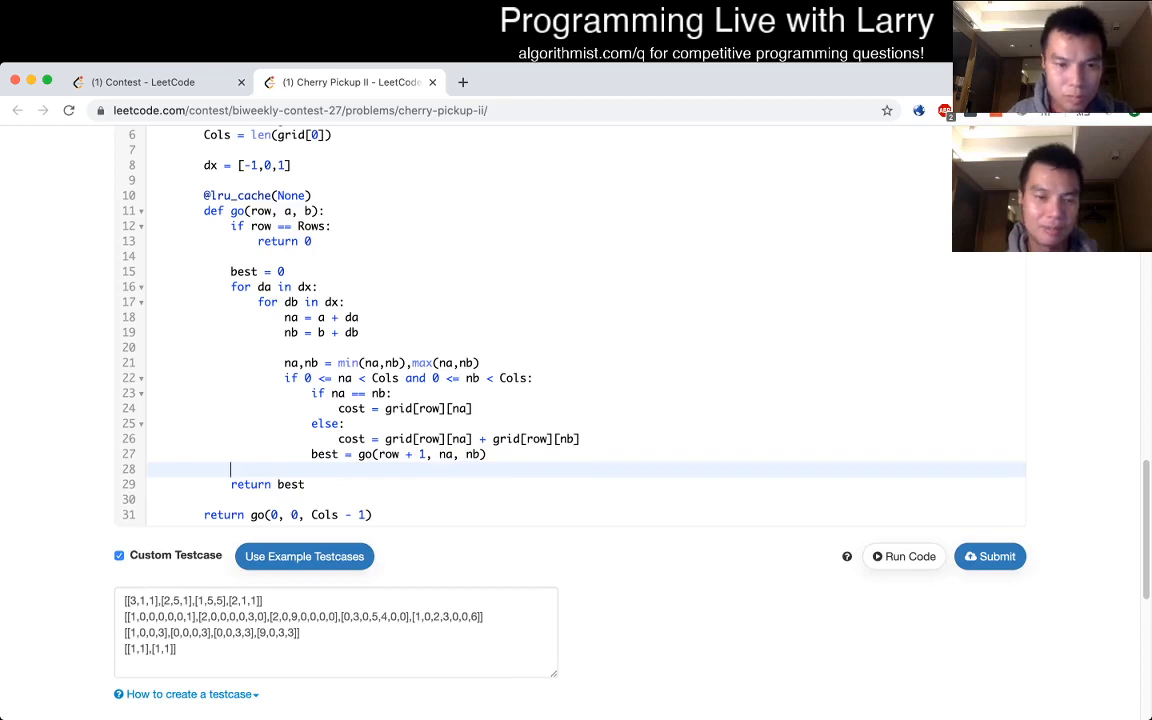
type("max(")
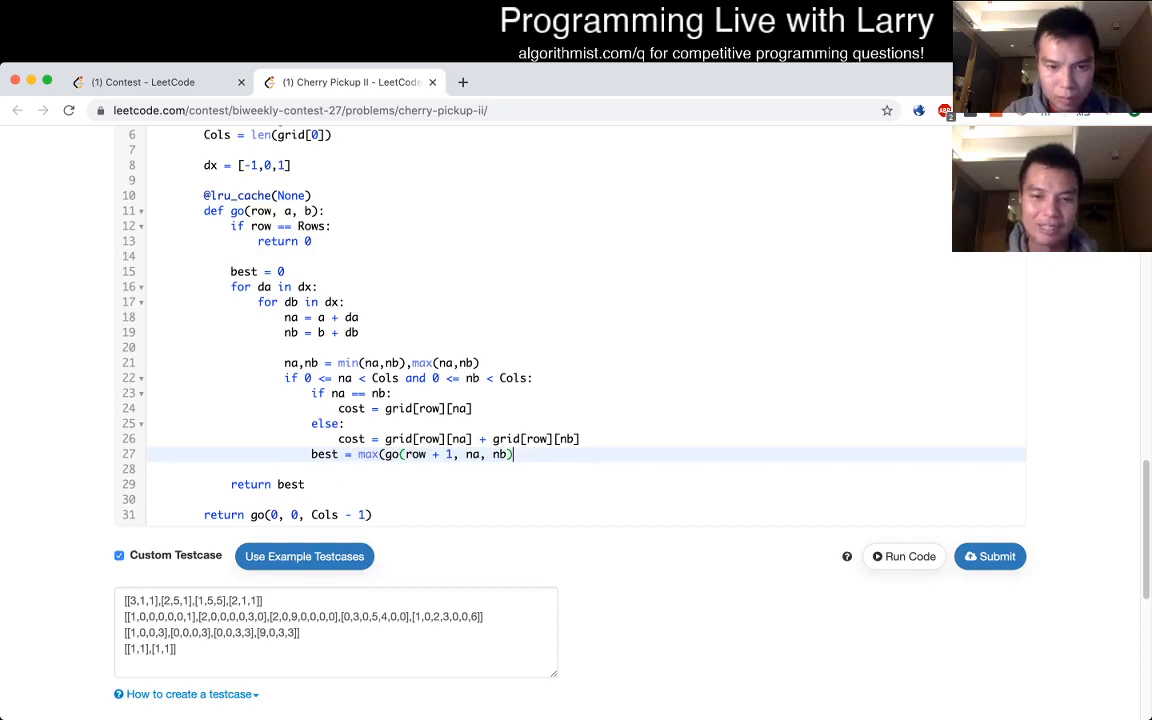
type("+ cost, best)")
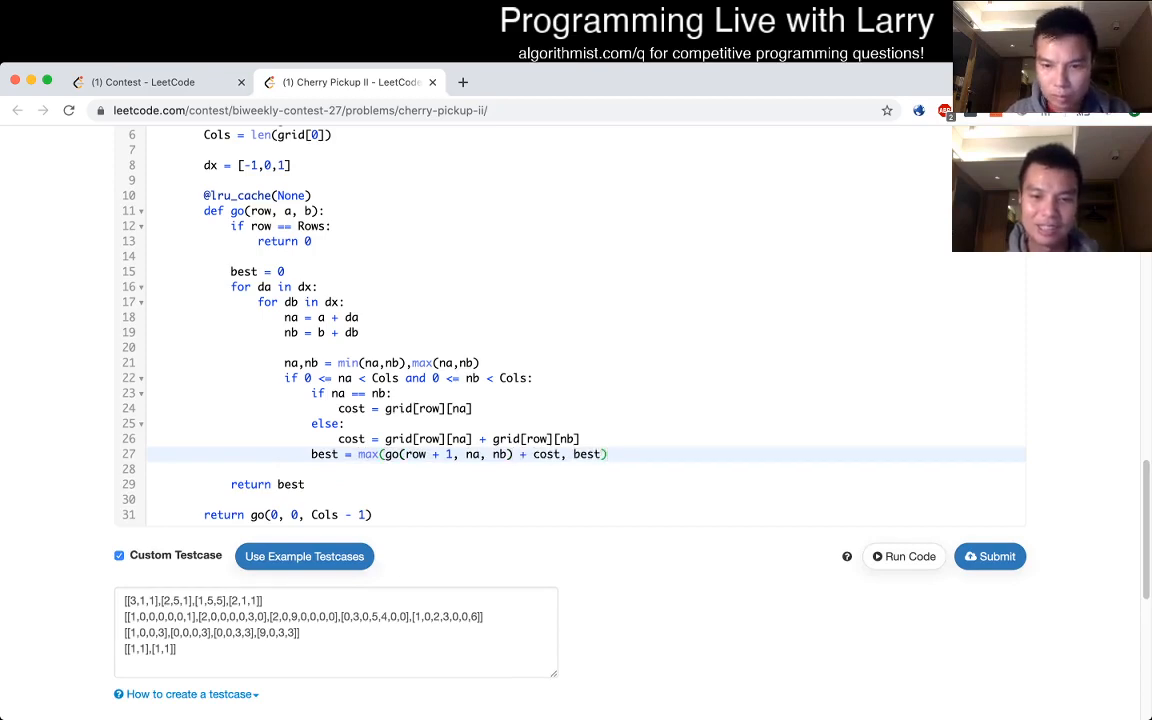
left_click(903, 556)
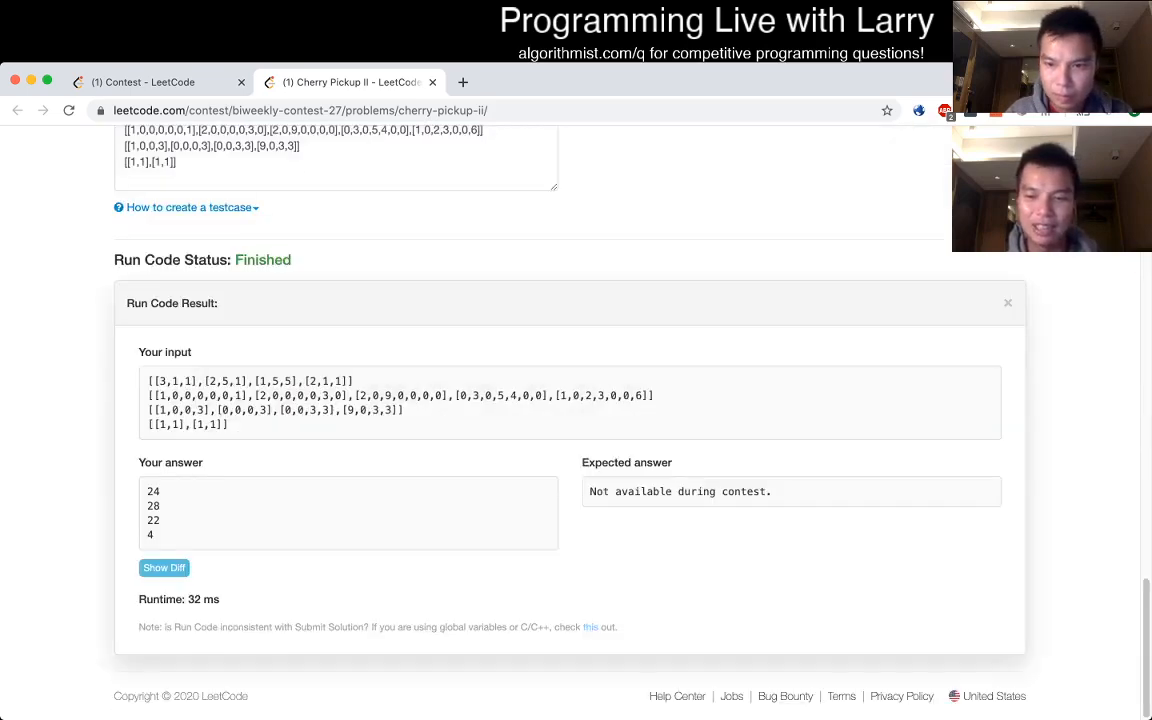
Step: Submit (Wrong Answer, 38 vs 32) and add grid [[4,1,5,7,1],[6,0,4,6,4],[0,9,6,3,5]] as a testcase
left_click(989, 470)
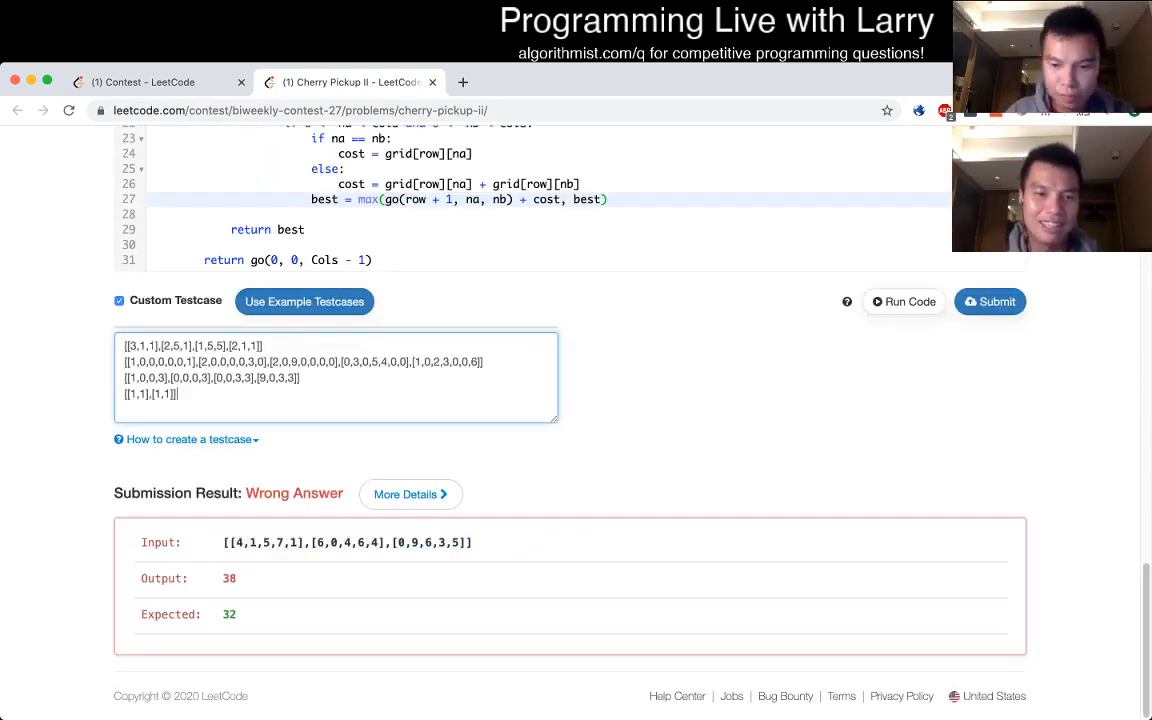
type("[[4,1,5,7,1],[6,0,4,6,4],[0,9,6,3,5]]")
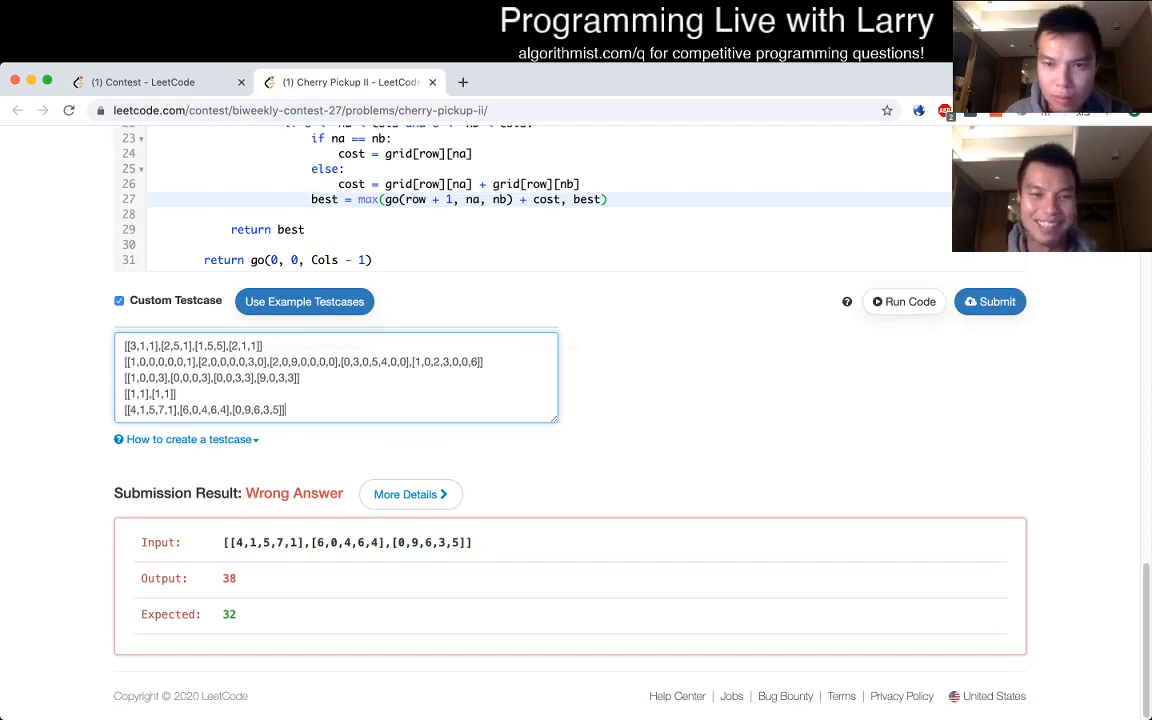
left_click(903, 301)
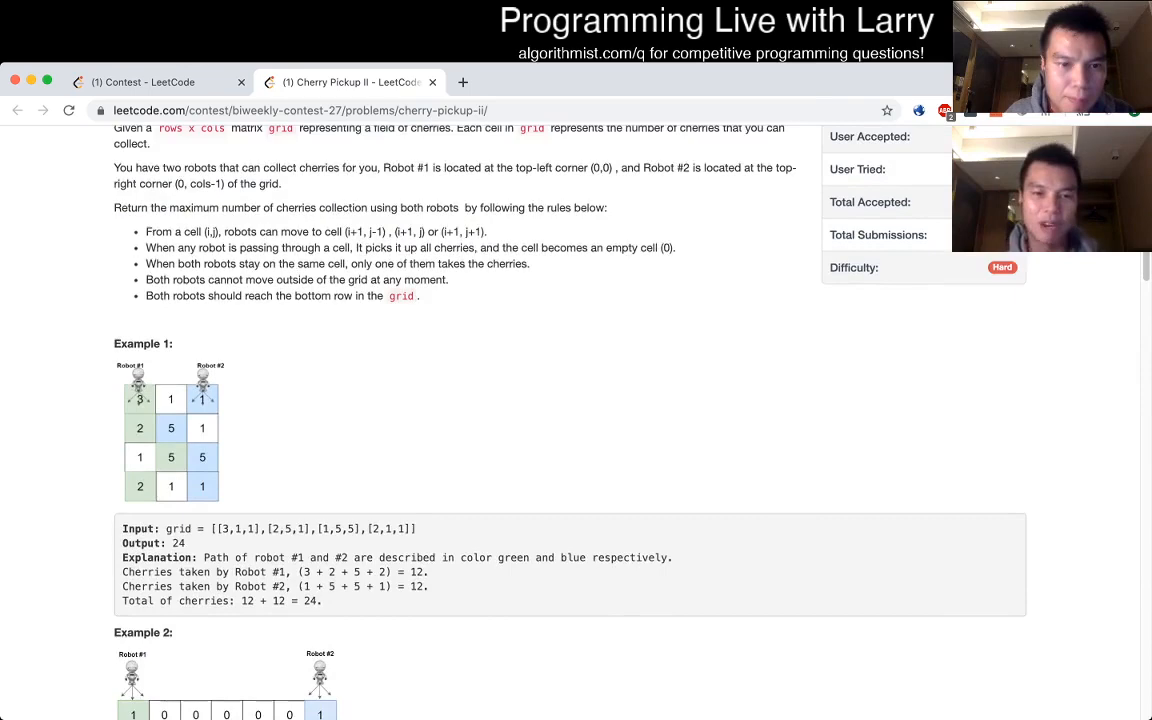
scroll("down", 3)
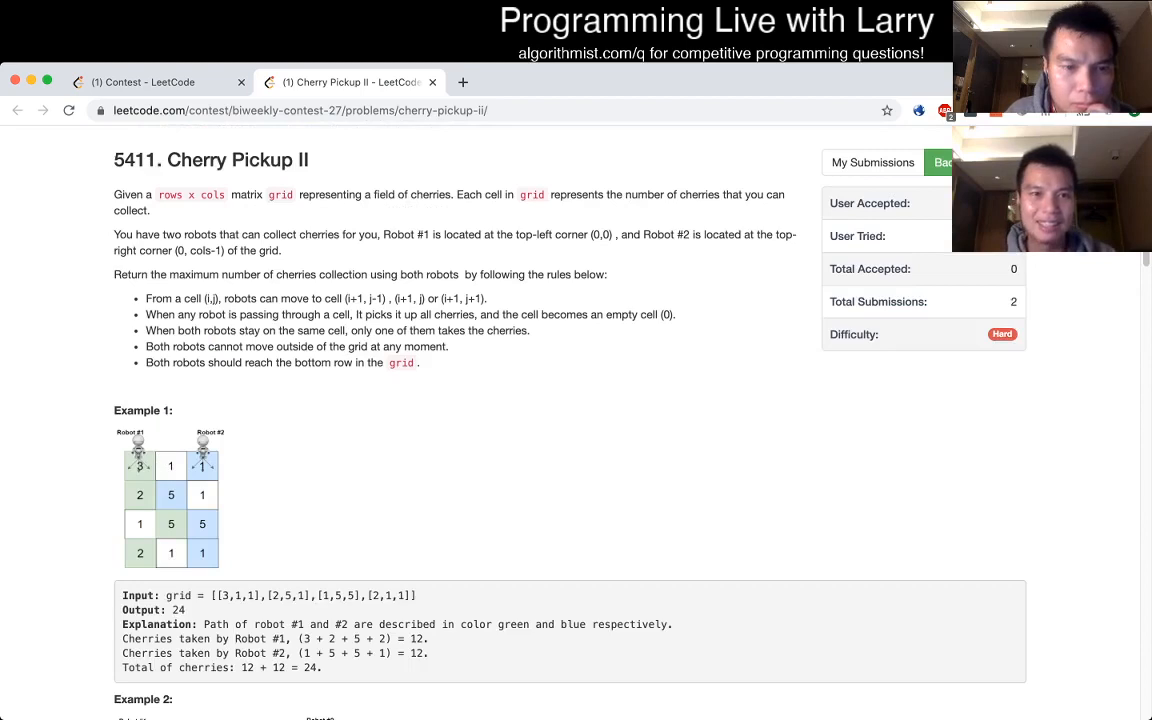
left_click_drag(146, 362, 420, 362)
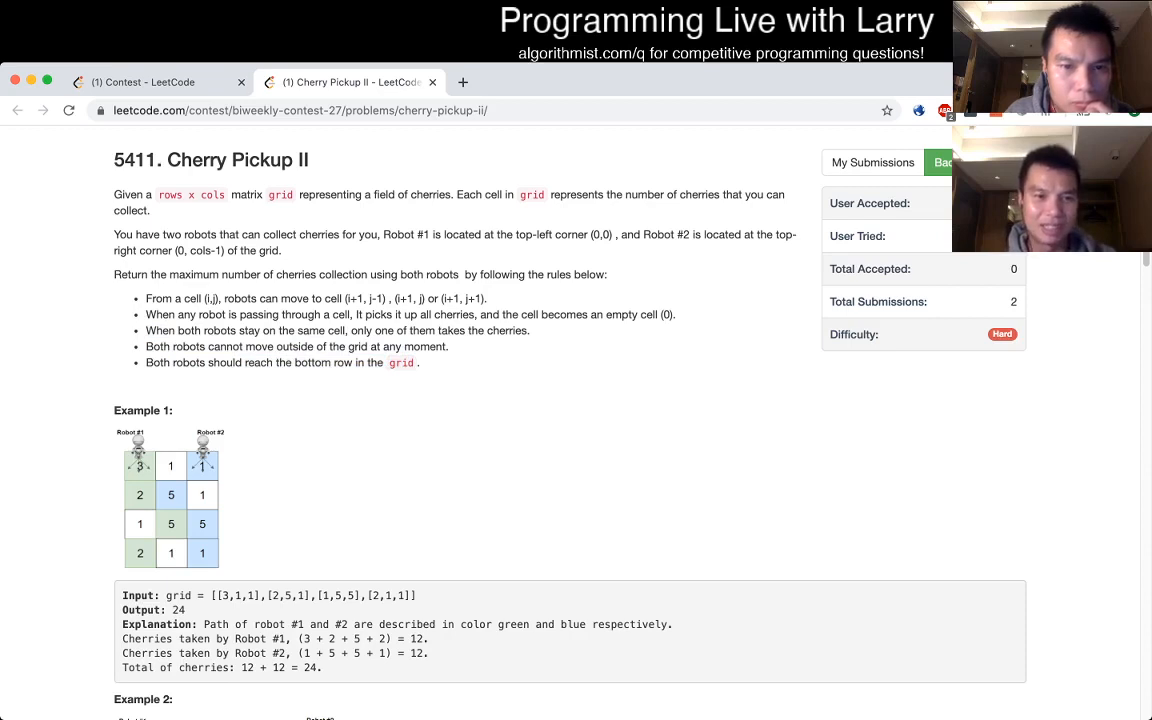
double_click(160, 330)
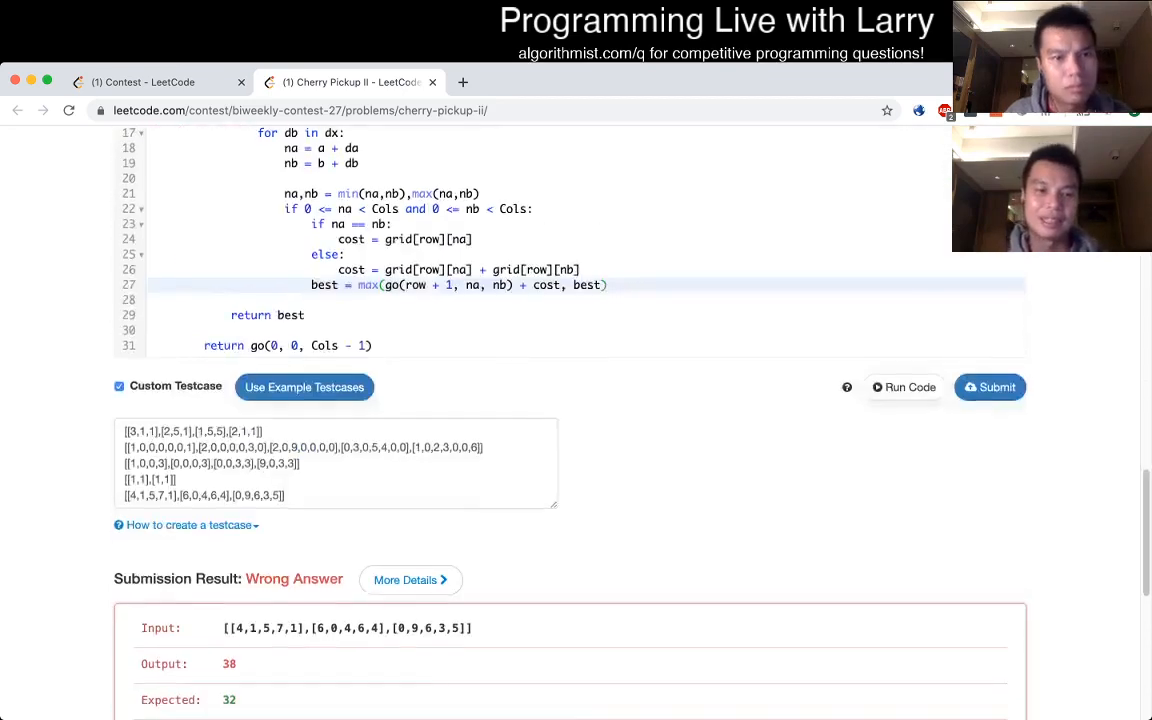
Step: Record grid [[4,1,5,7,1],[6,0,4,6,4],[0,9,6,3,5]] in a triple-quoted comment below the class
scroll("down", 3)
type("\"")
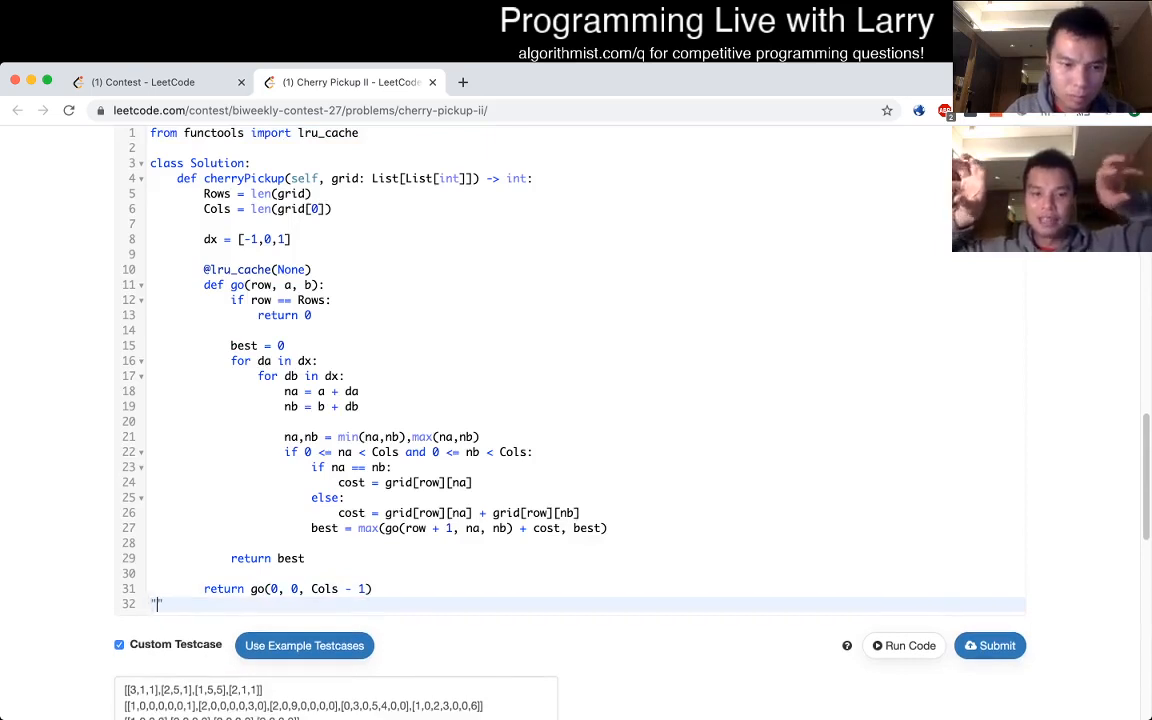
type("[[4,1,5,7,1],[6,0,4,6,4],[0,9,6,3,5]]")
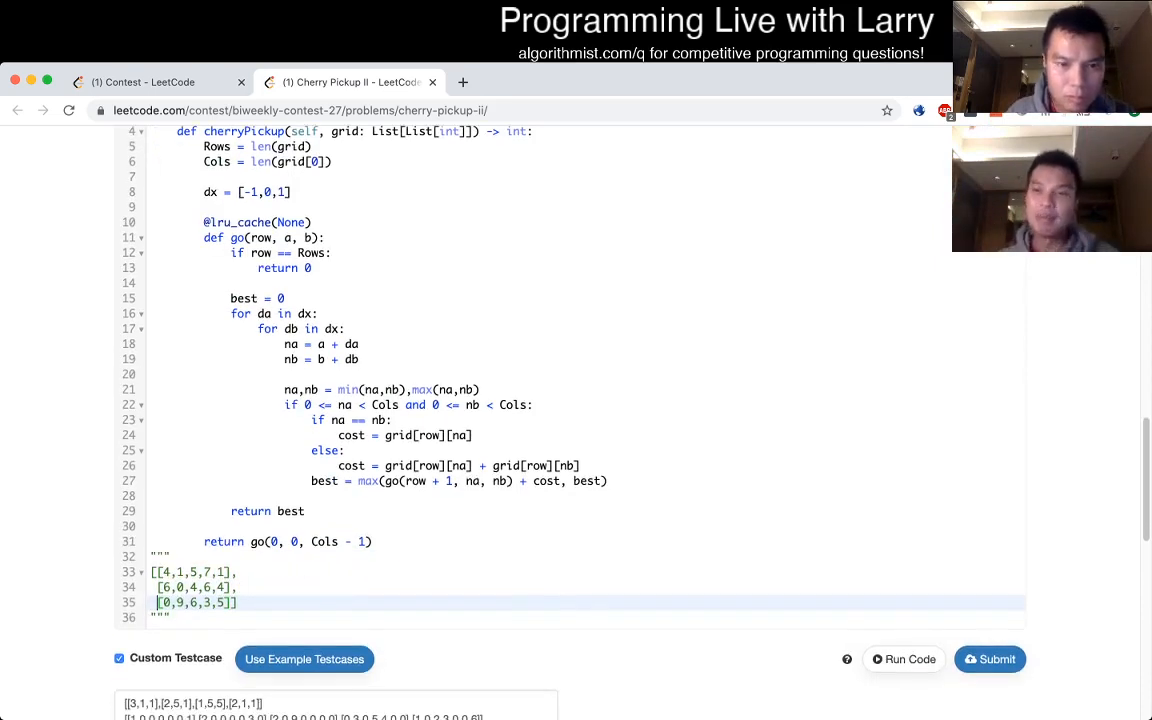
left_click(903, 659)
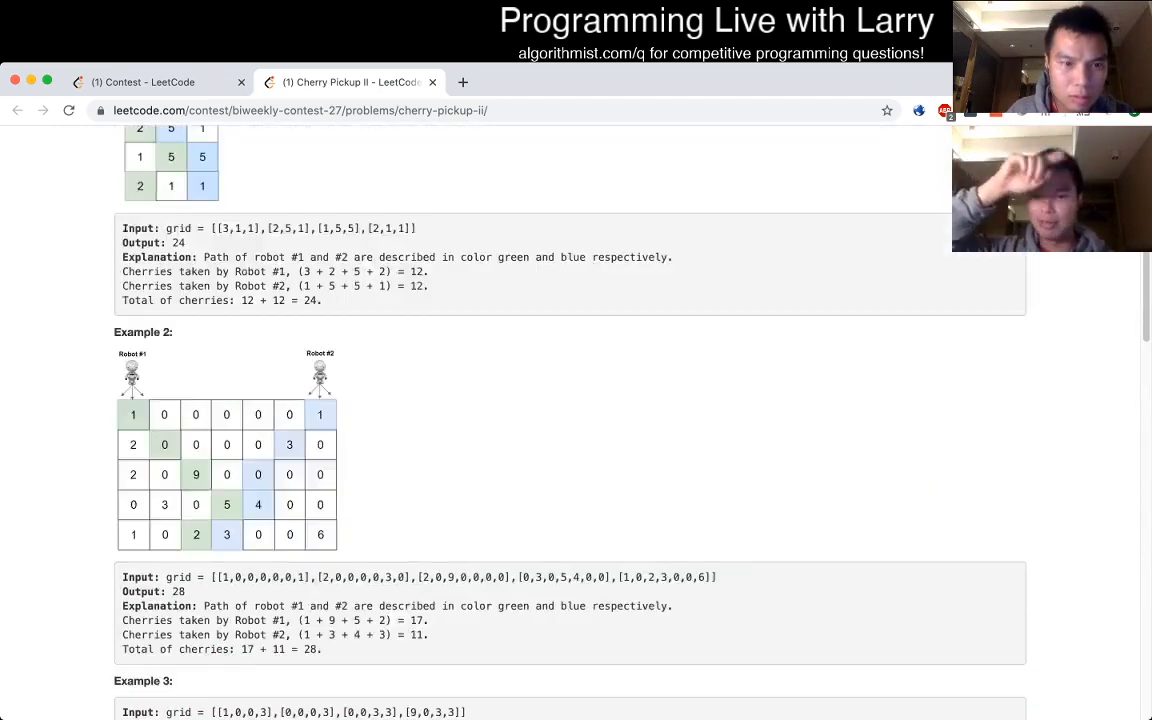
scroll("down", 3)
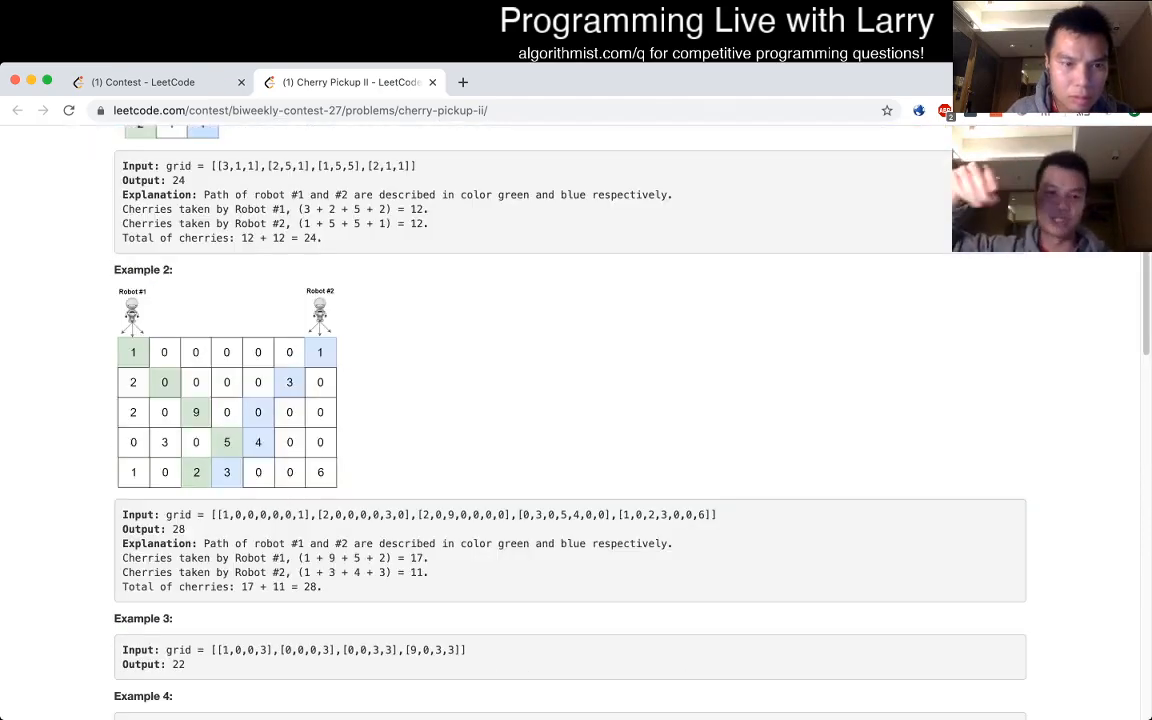
scroll("up", 3)
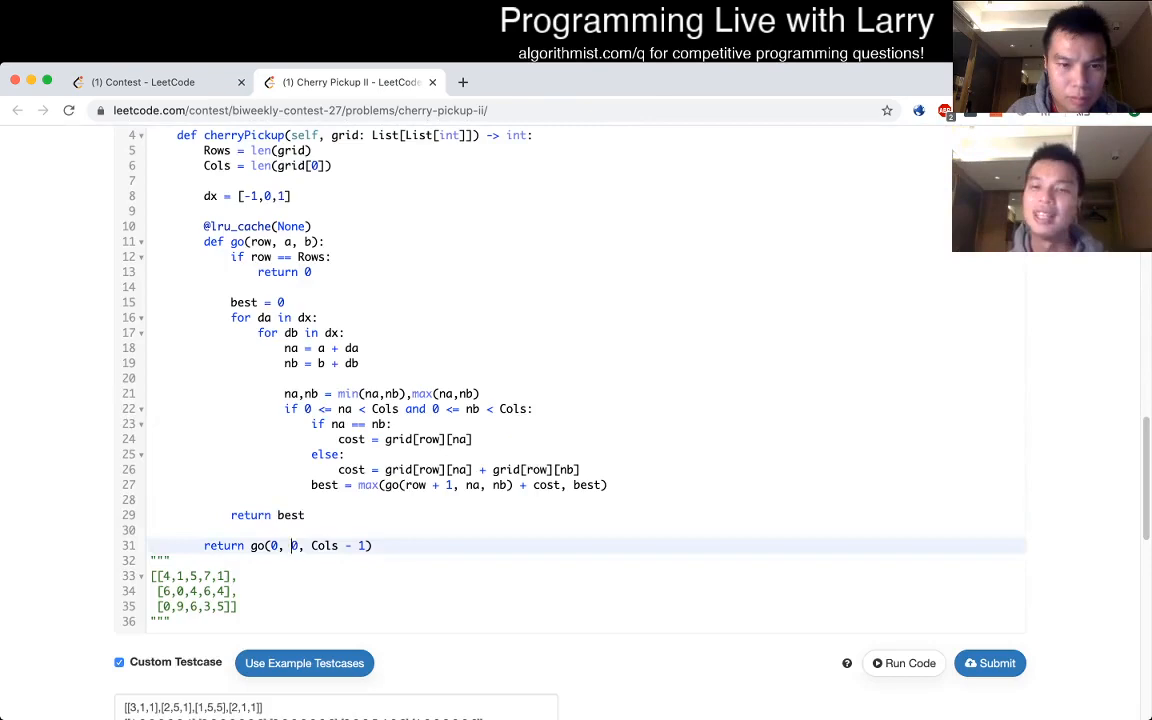
left_click(989, 663)
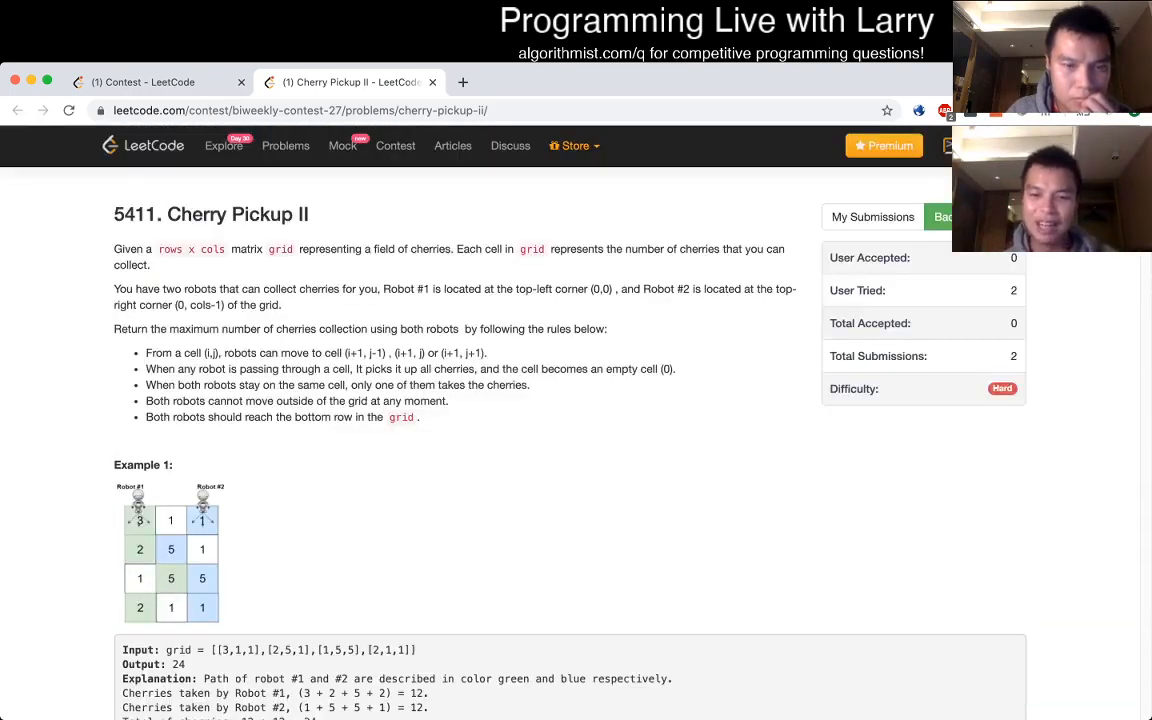
scroll("down", 3)
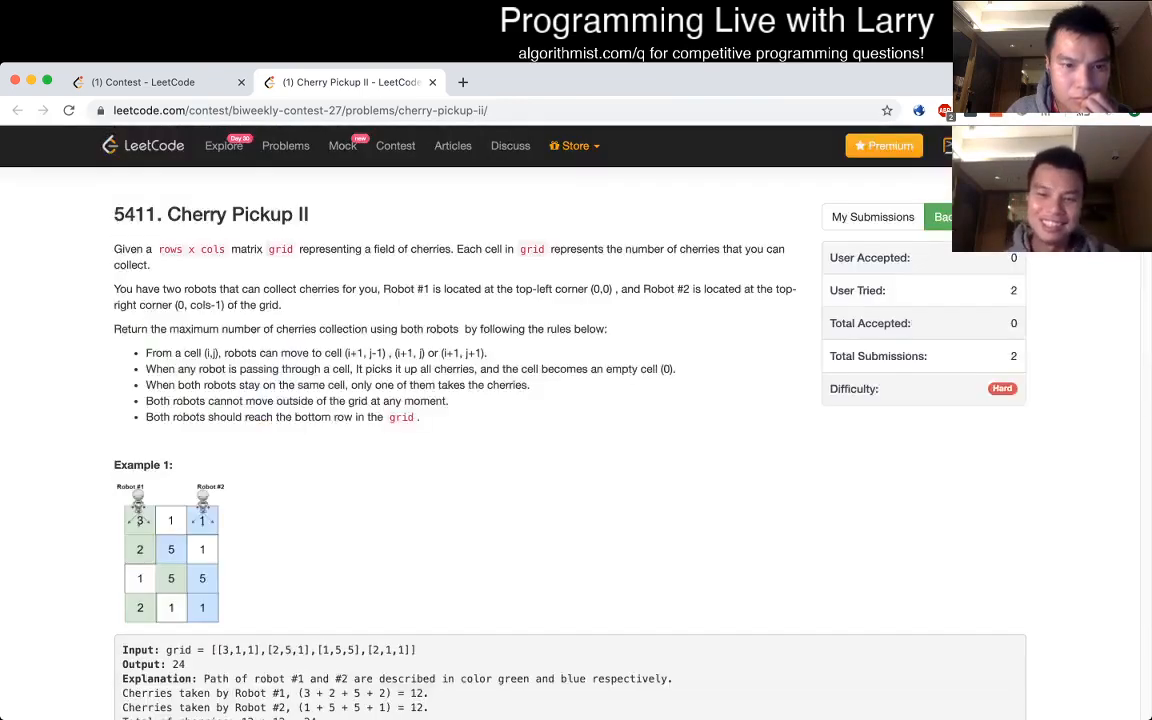
scroll("down", 3)
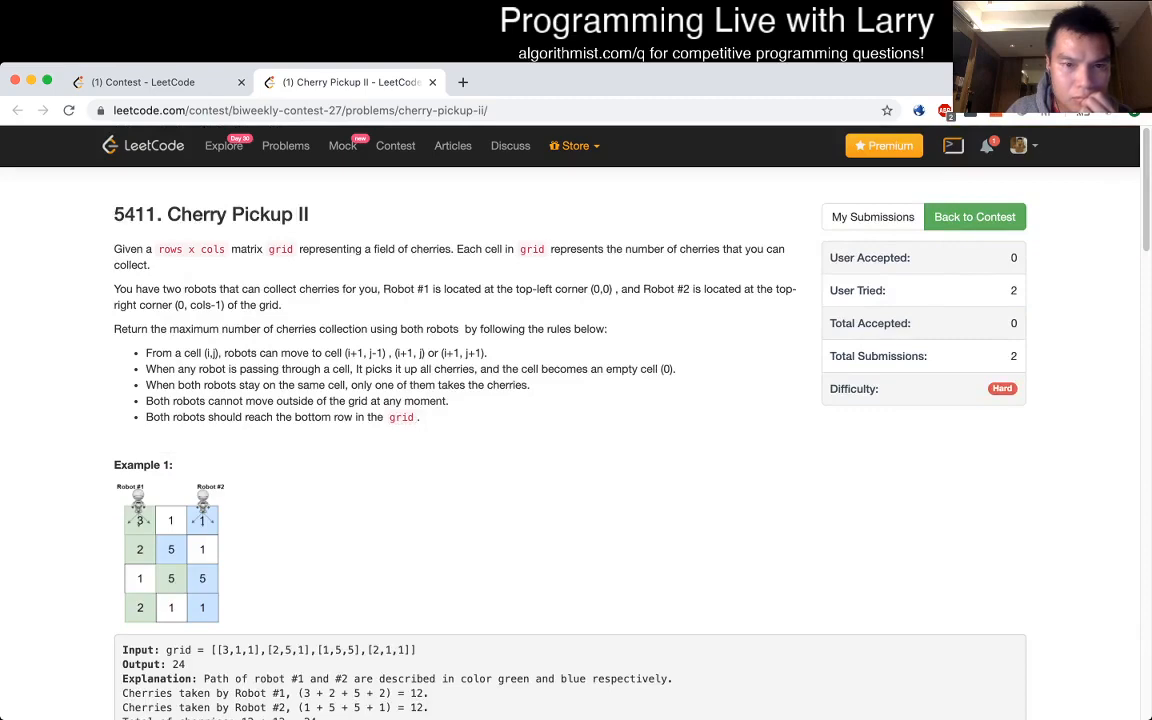
scroll("down", 3)
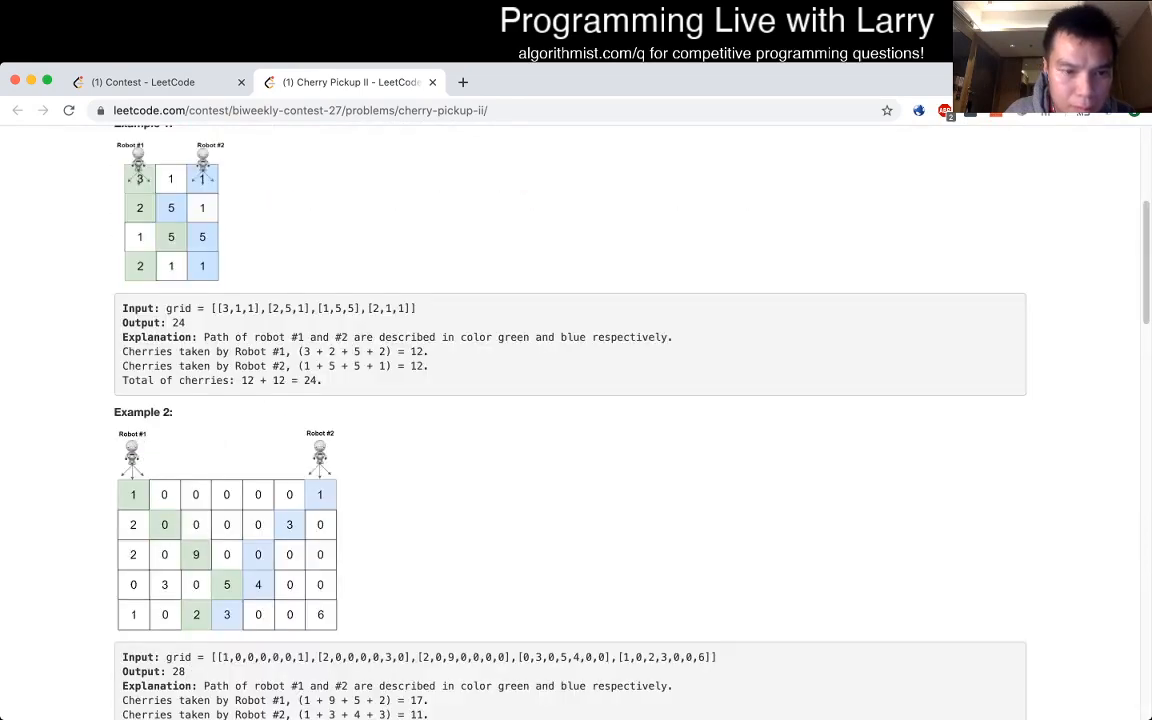
Step: Return go(1, 0, Cols - 1) + grid[0][0] + grid[0][Cols-1] and submit the fix
scroll("down", 3)
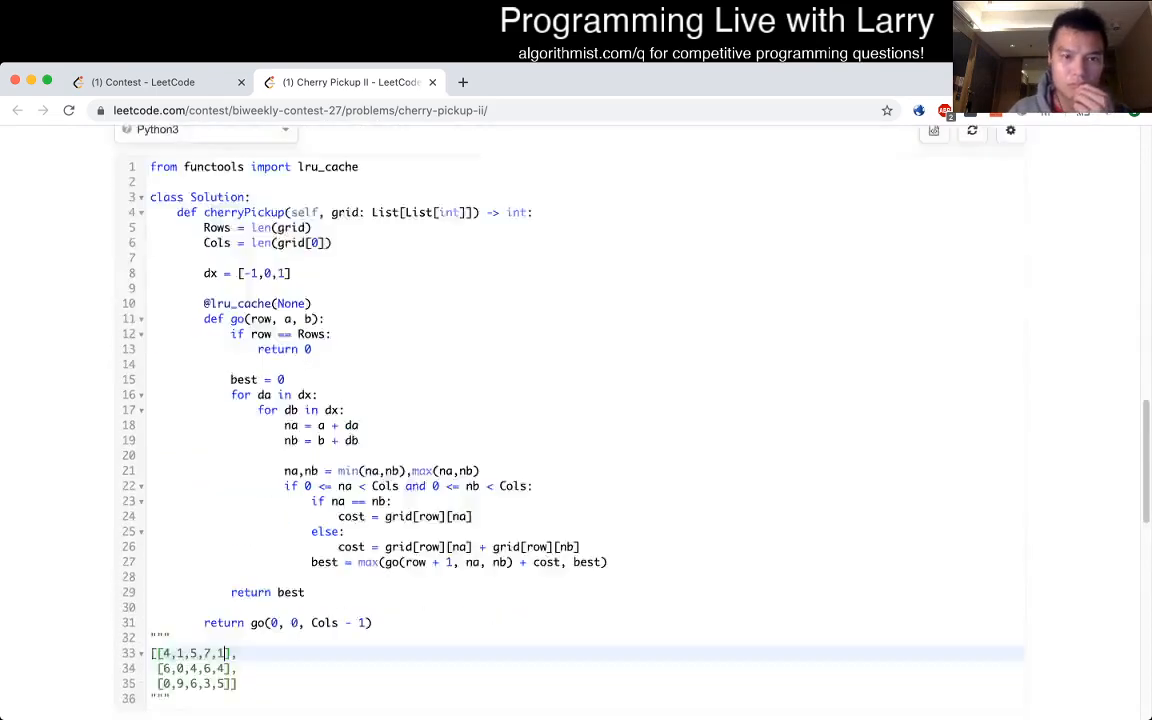
scroll("down", 3)
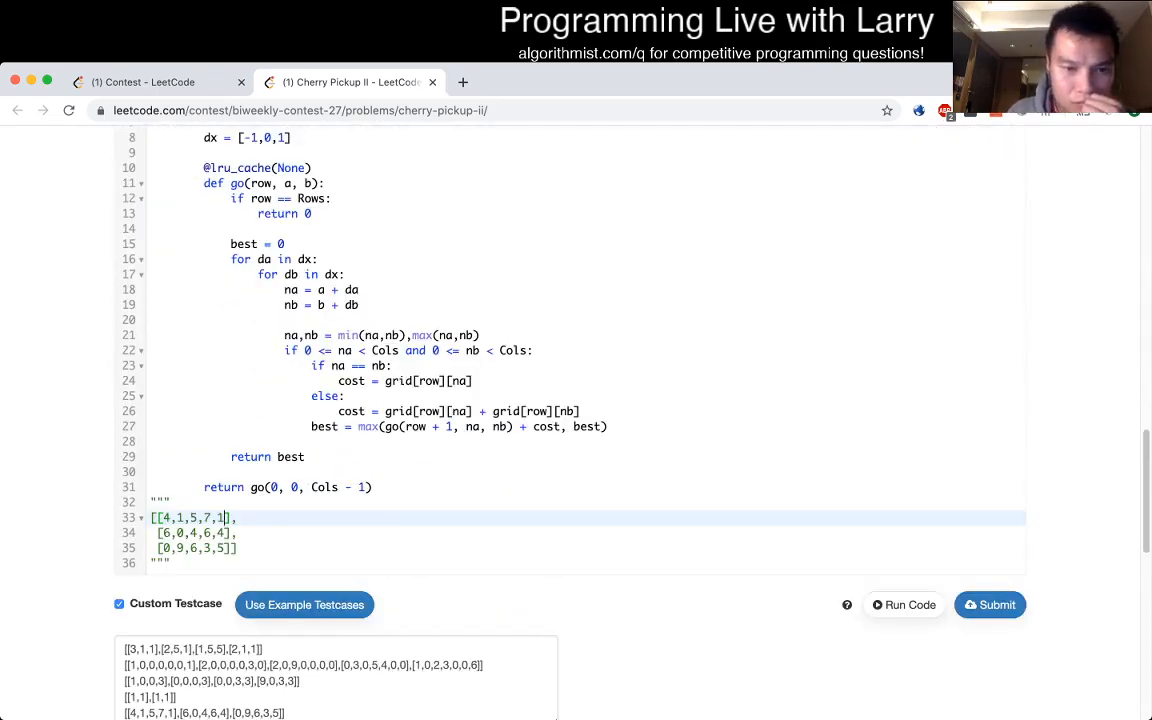
left_click(989, 604)
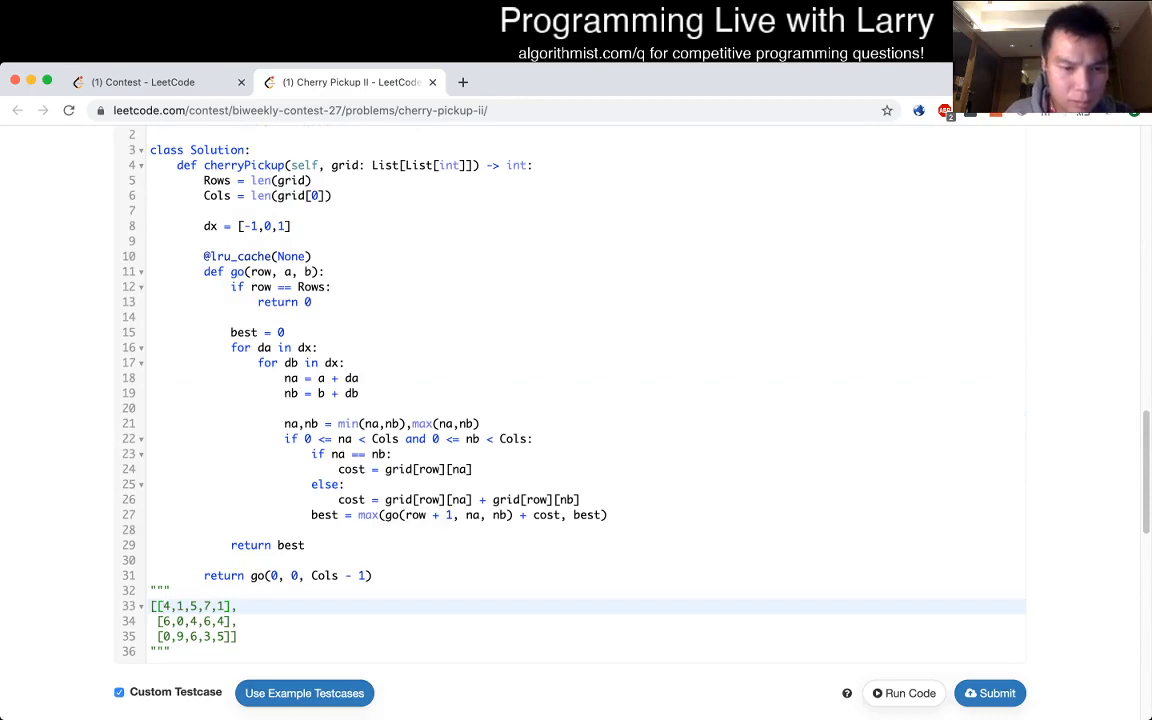
left_click(989, 693)
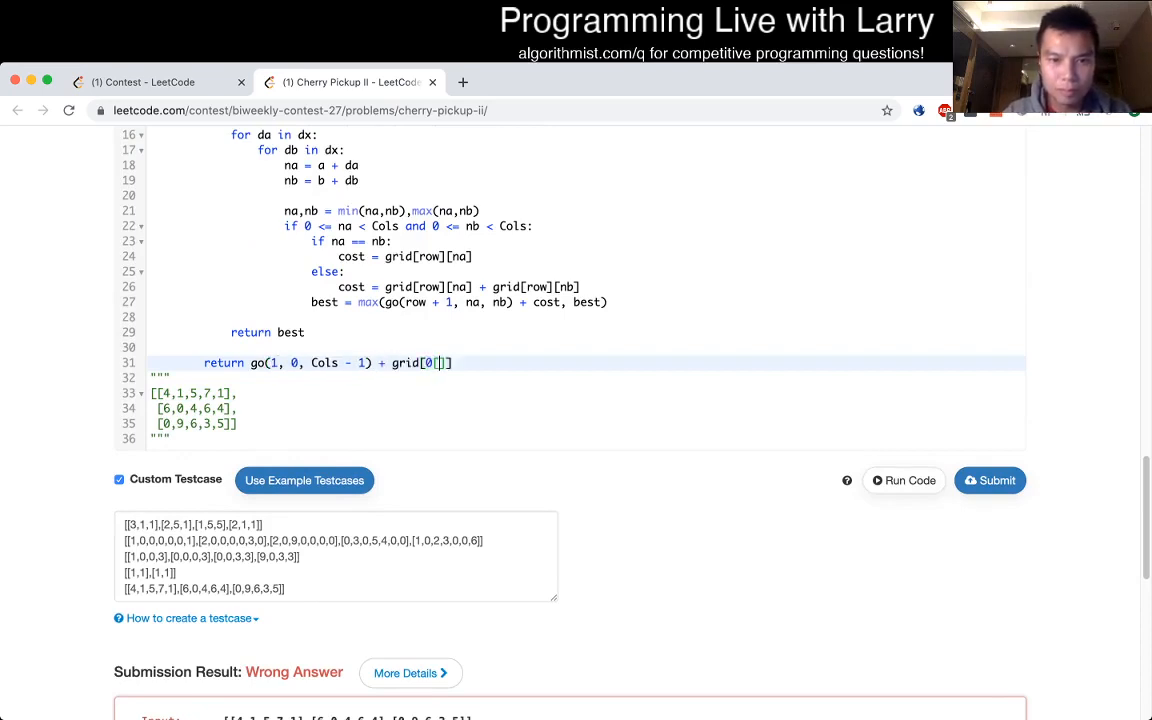
key("Backspace")
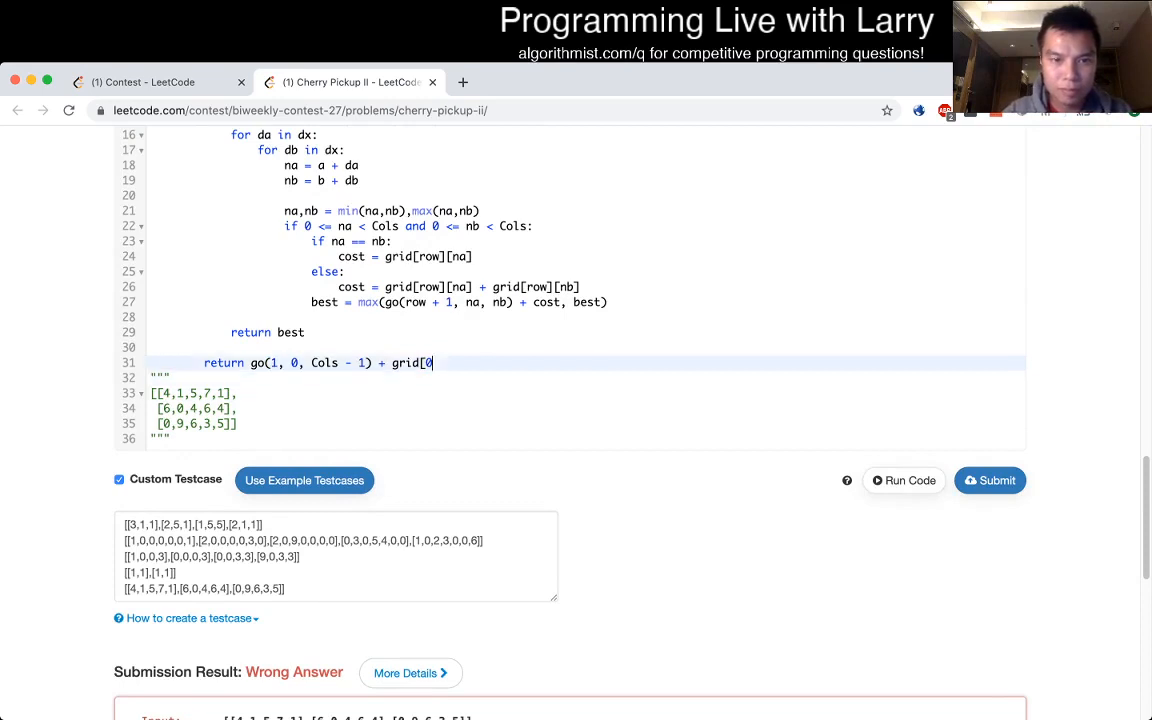
type("[0] + grid[0][Cols-1")
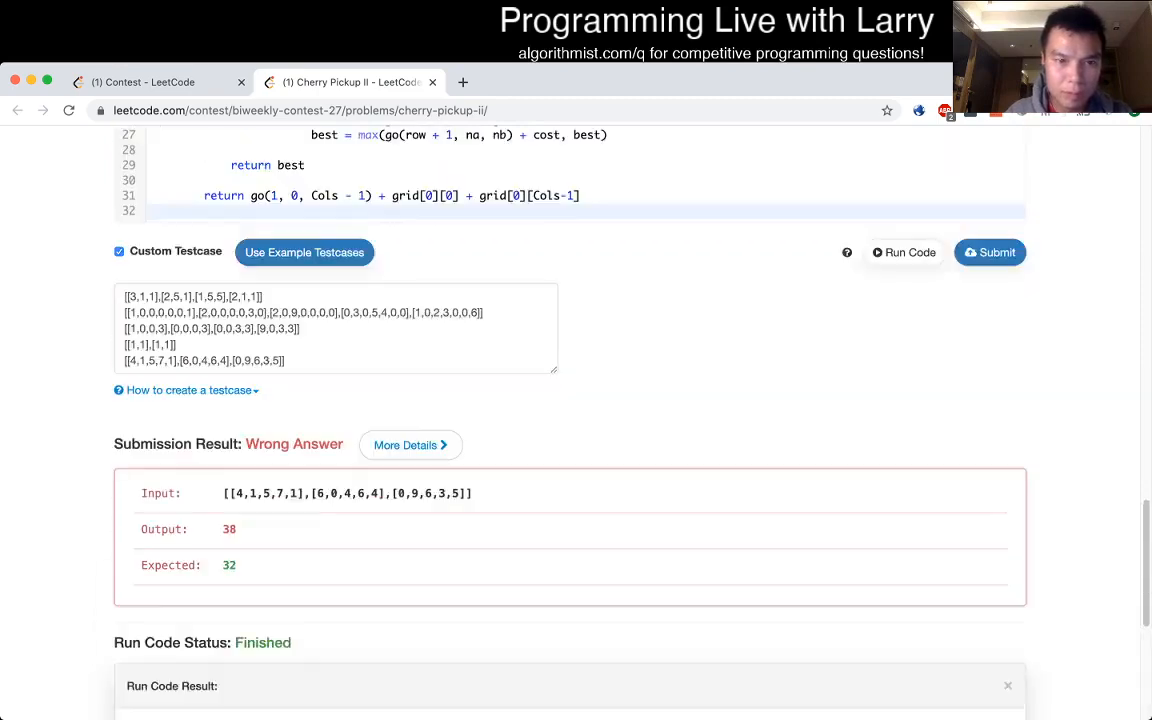
scroll("down", 3)
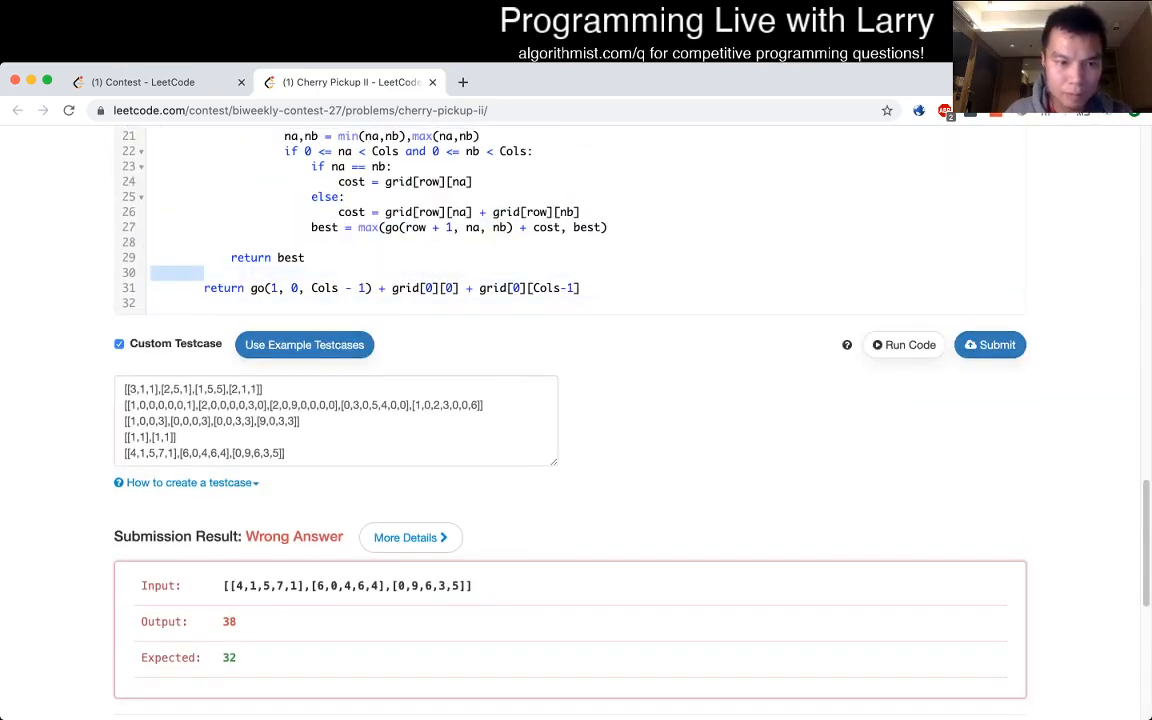
left_click(337, 420)
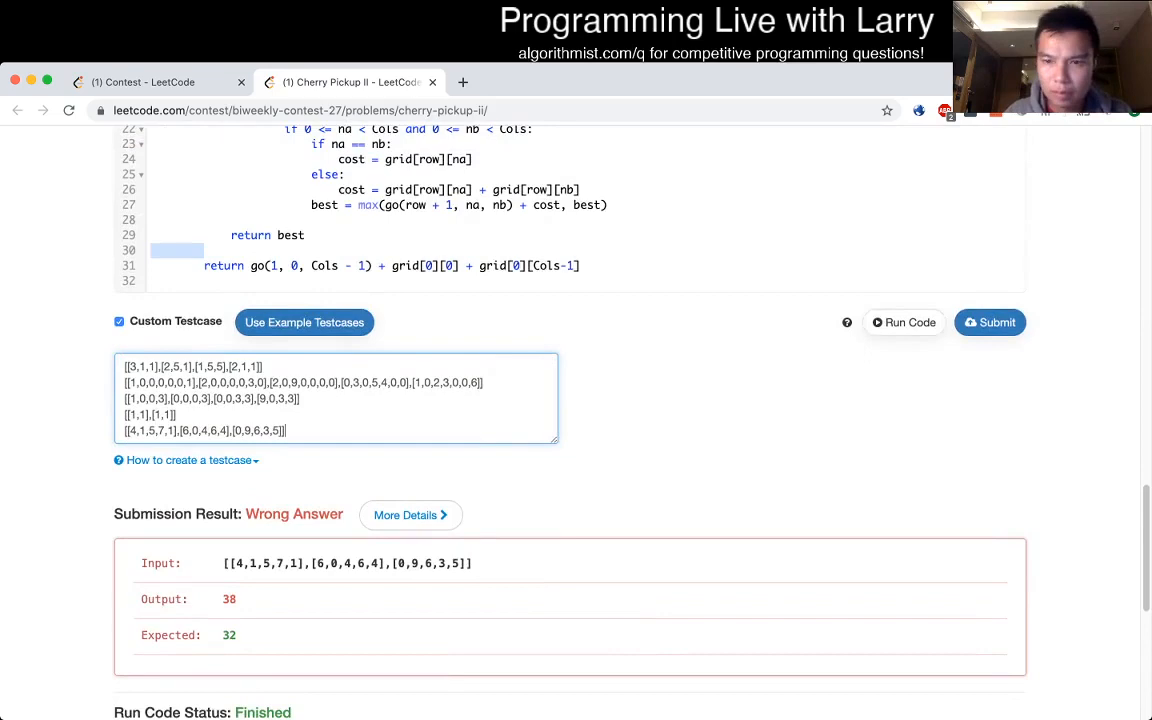
scroll("down", 3)
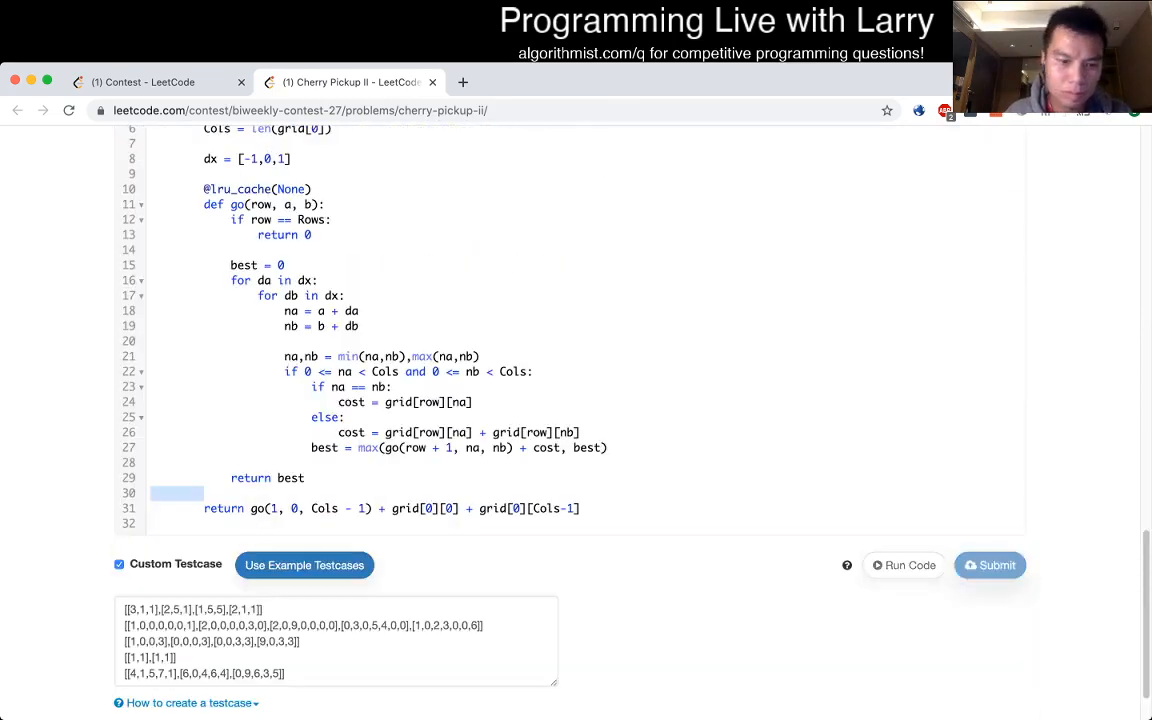
Step: Reopen the Cherry Pickup II statement after the revised solution's submission completes
left_click(989, 565)
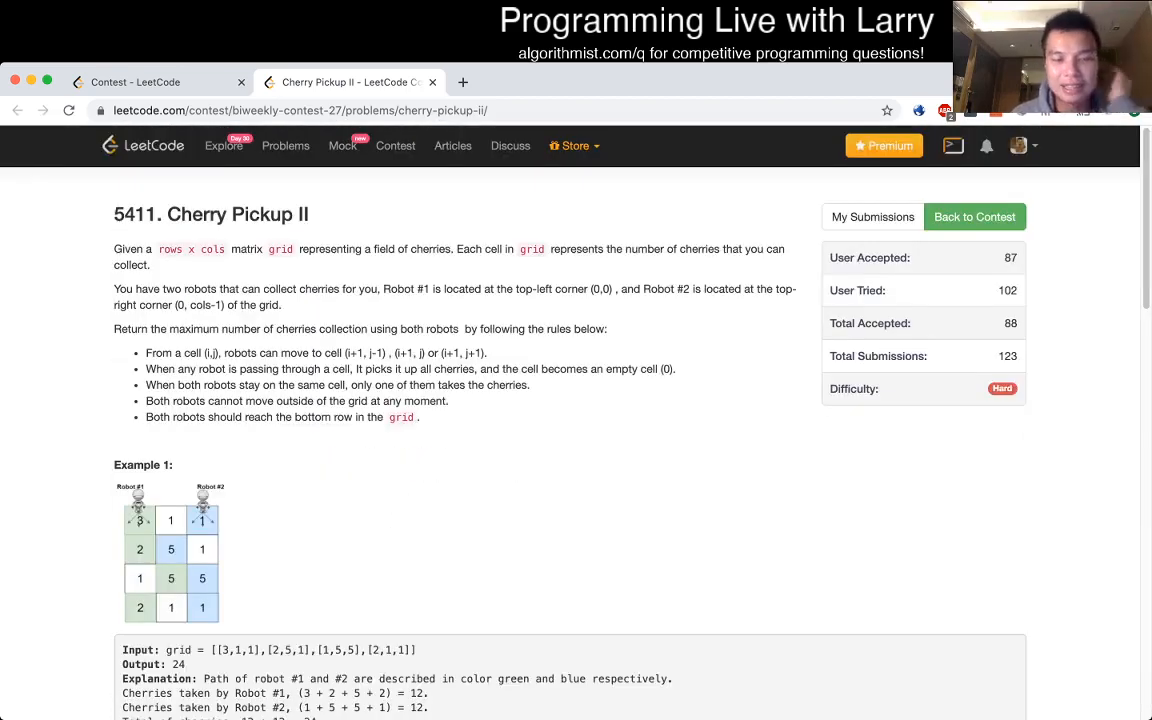
scroll("down", 3)
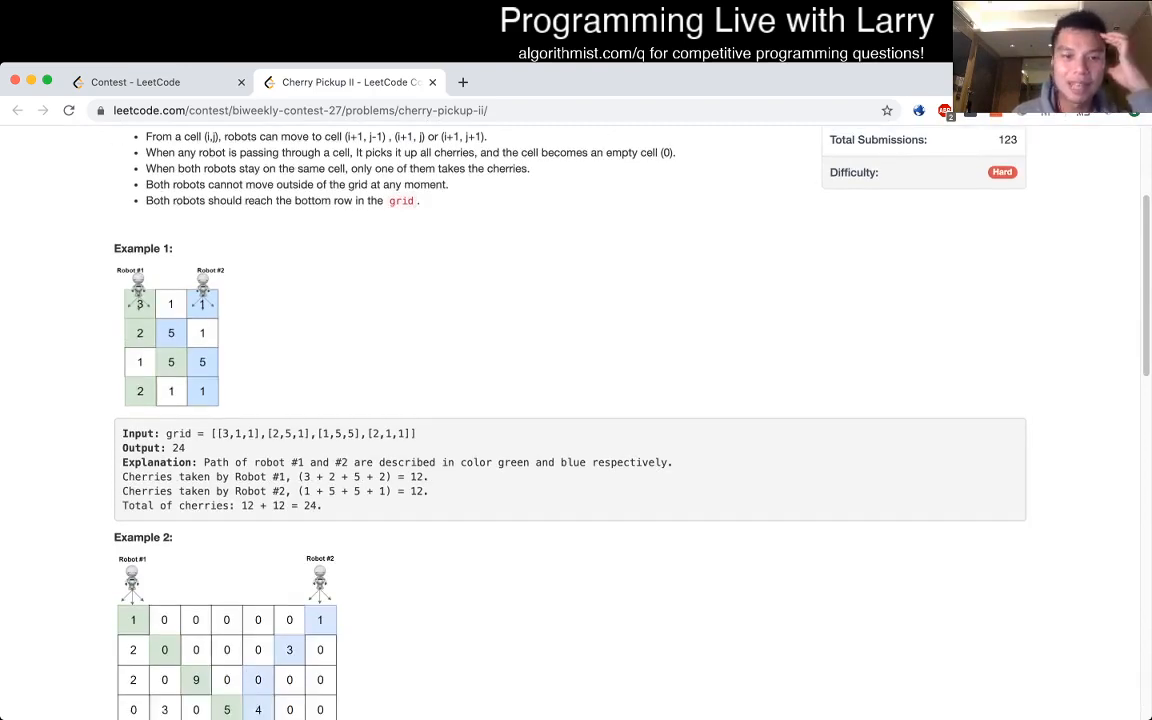
scroll("up", 3)
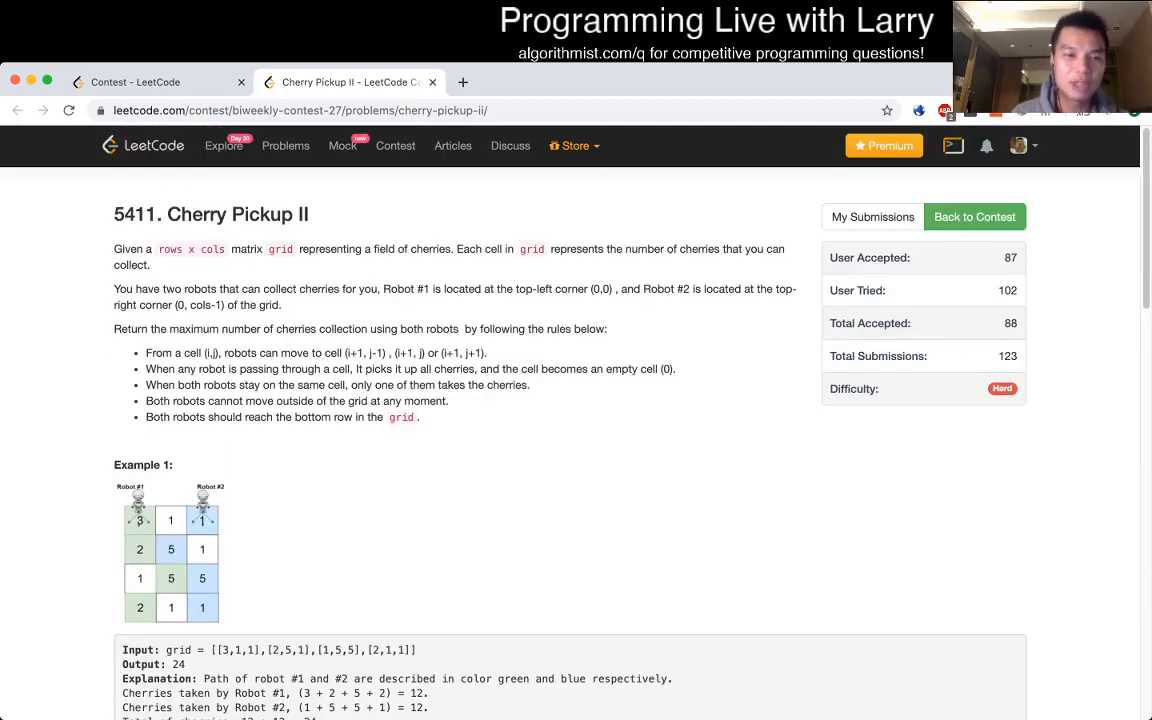
scroll("down", 3)
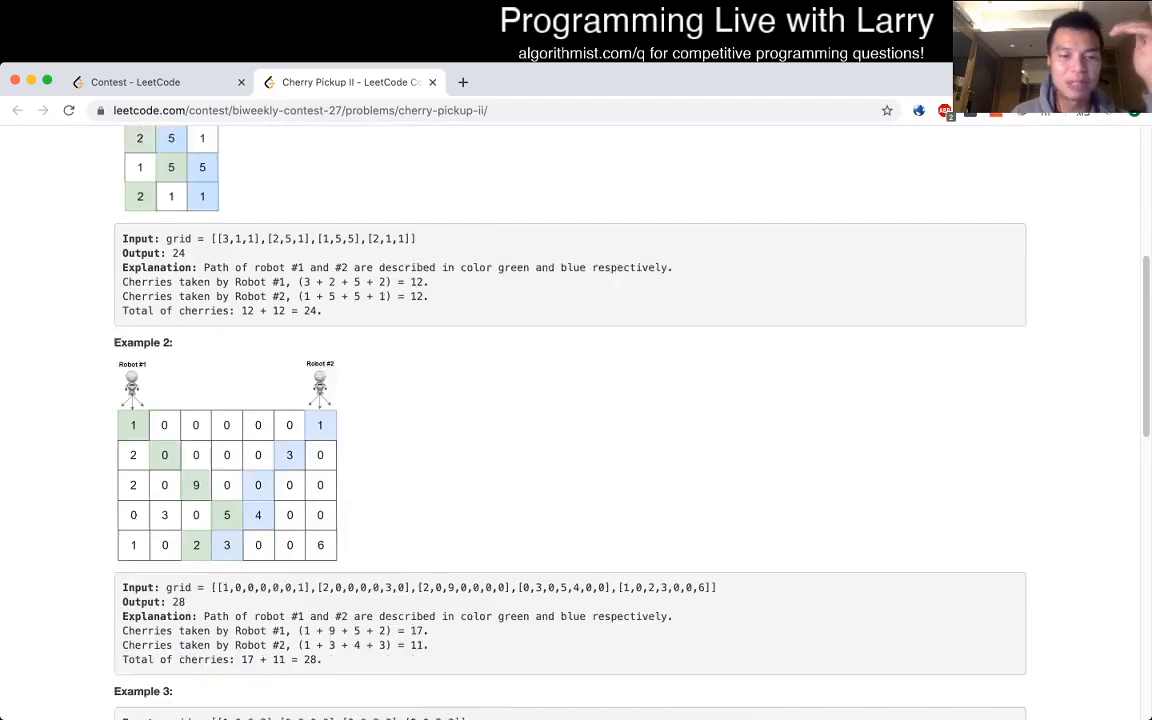
scroll("down", 3)
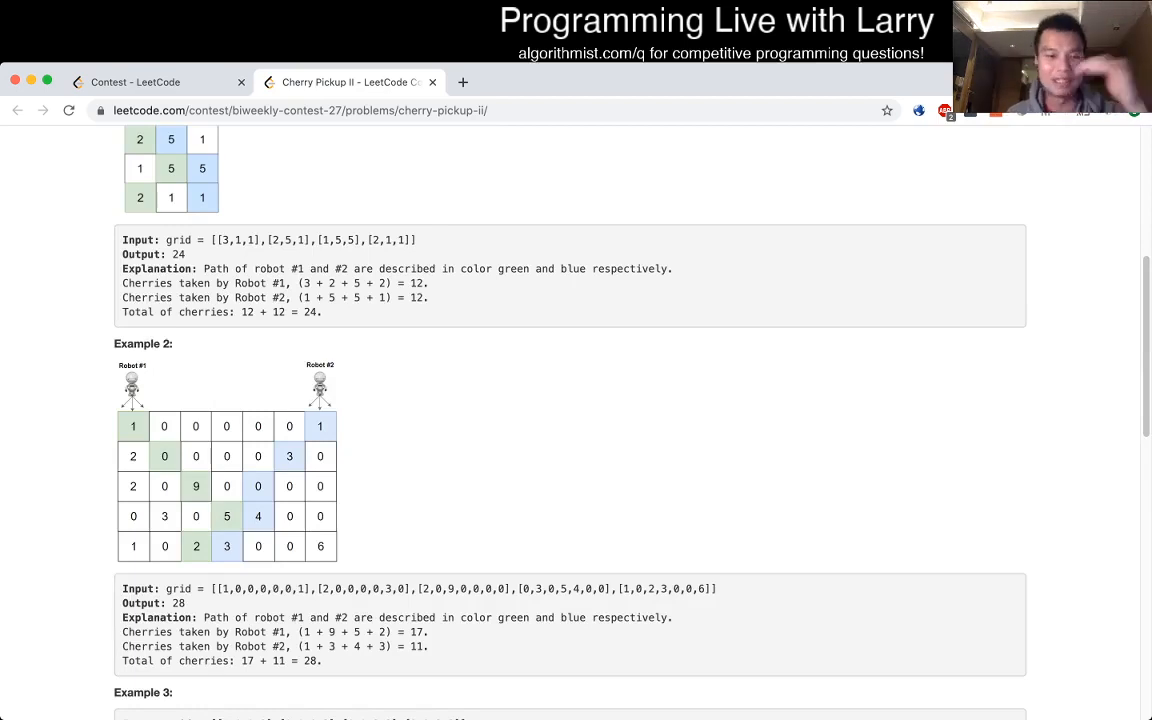
scroll("down", 3)
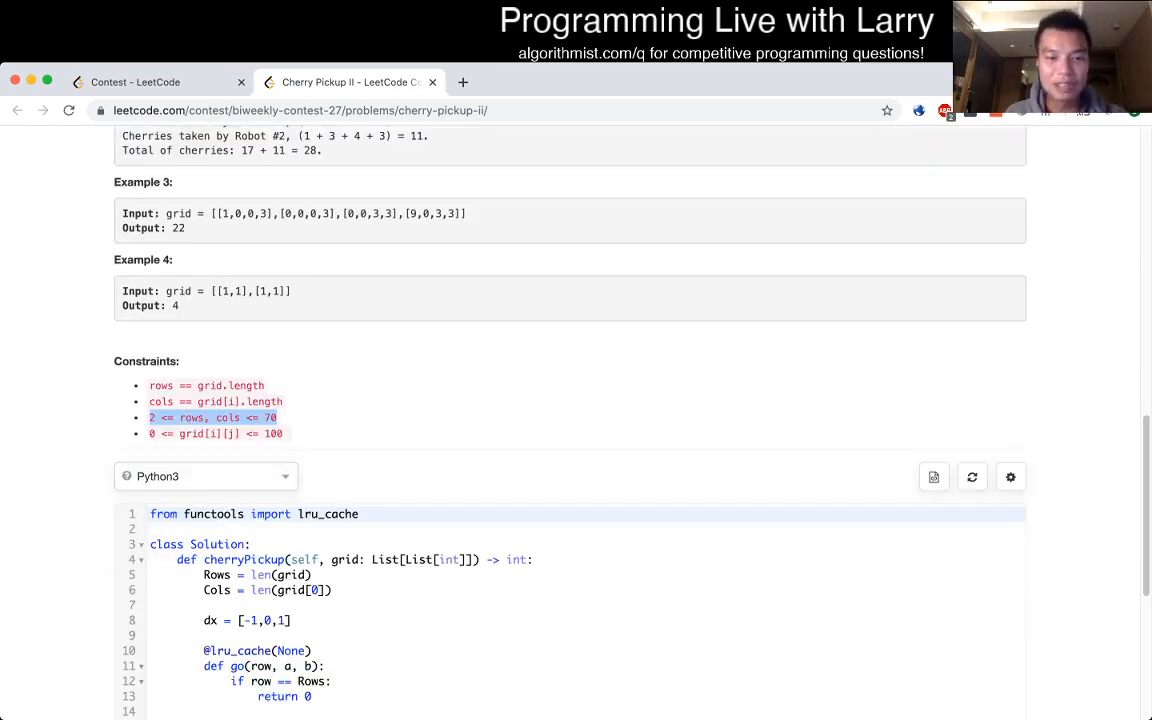
scroll("down", 3)
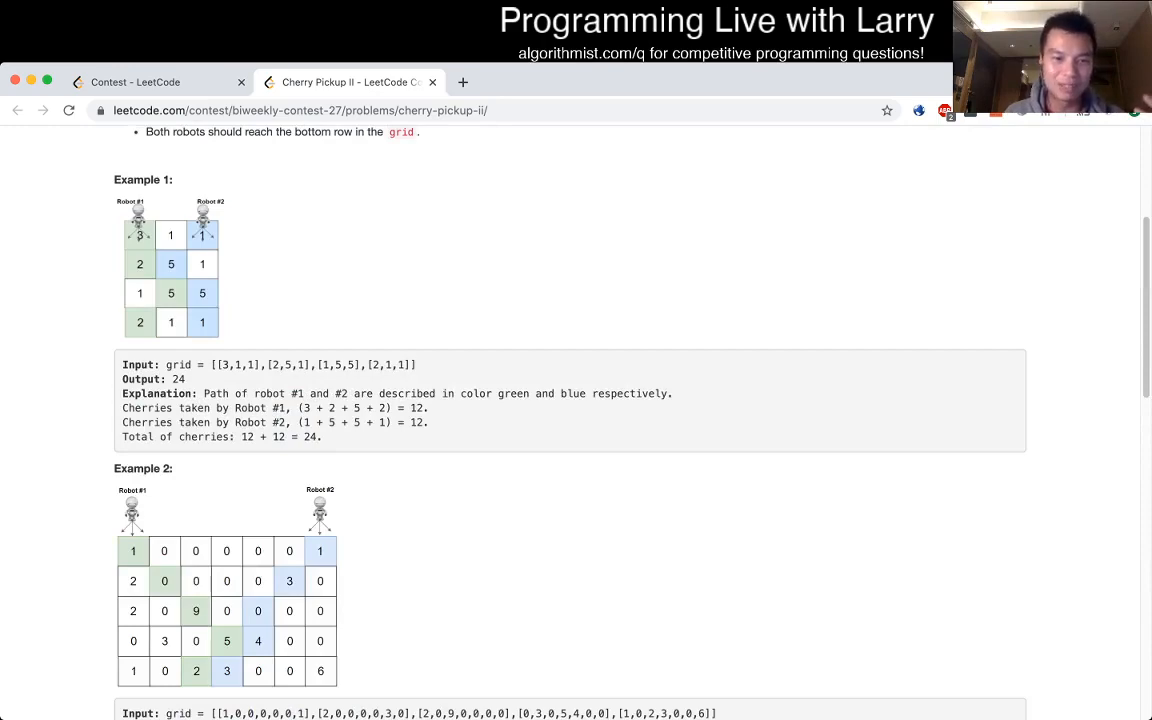
scroll("down", 3)
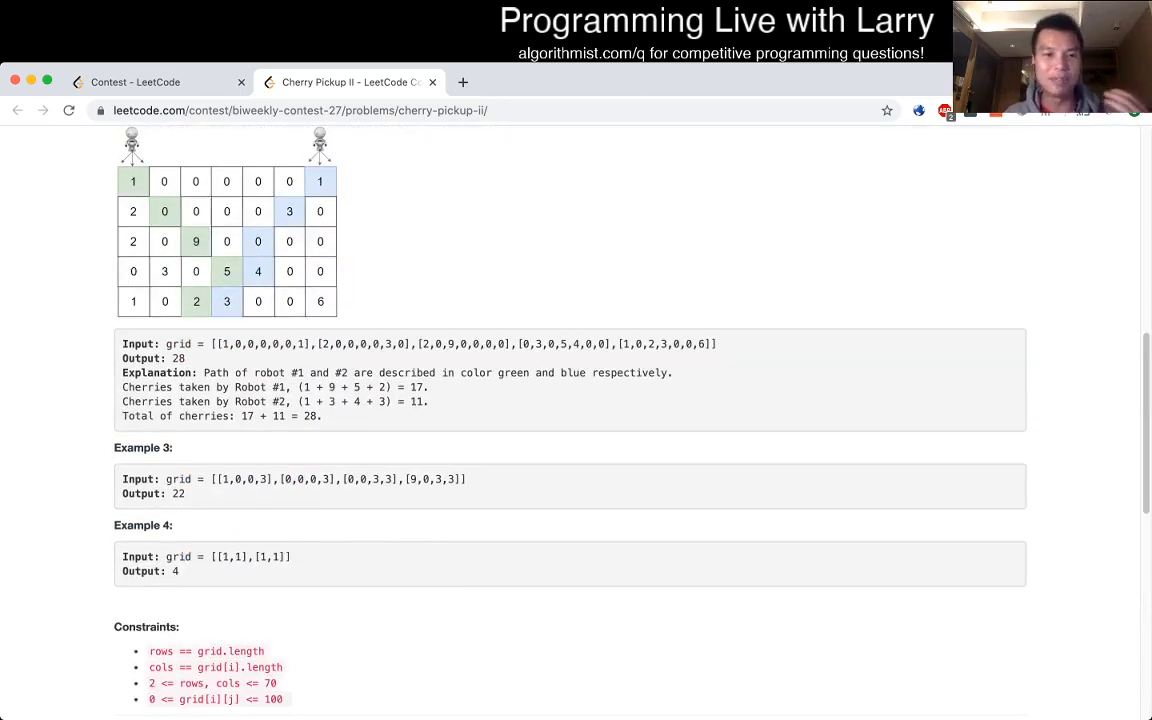
scroll("down", 3)
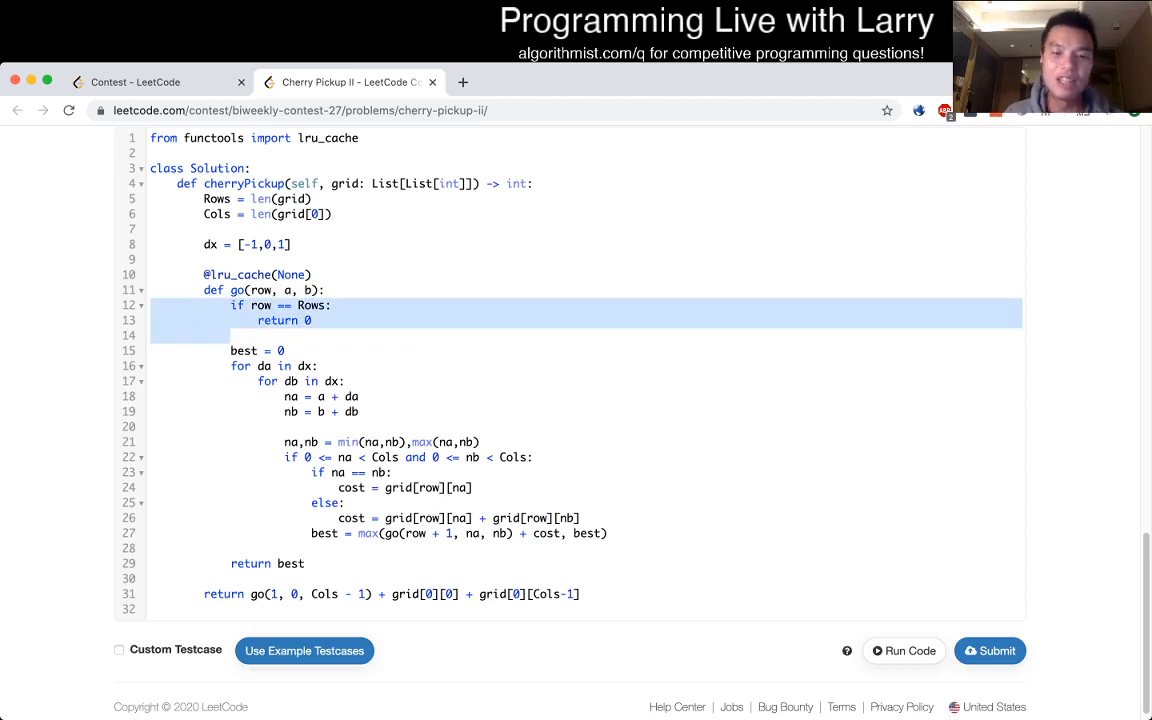
left_click(287, 350)
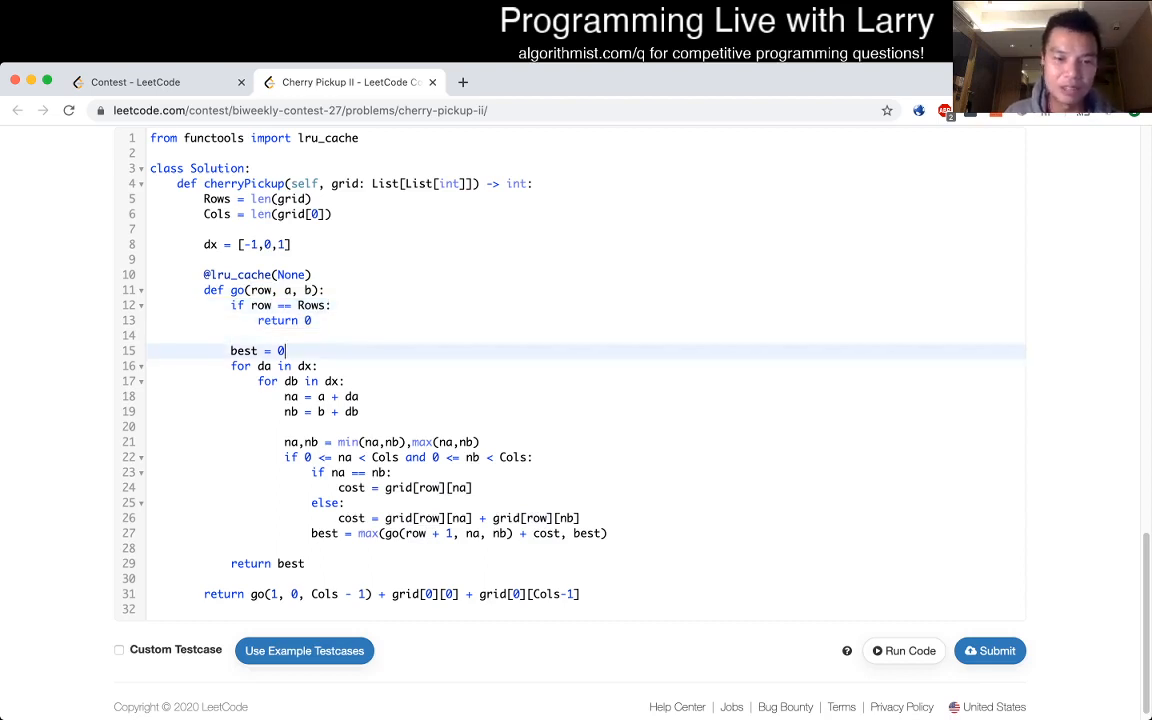
left_click(324, 381)
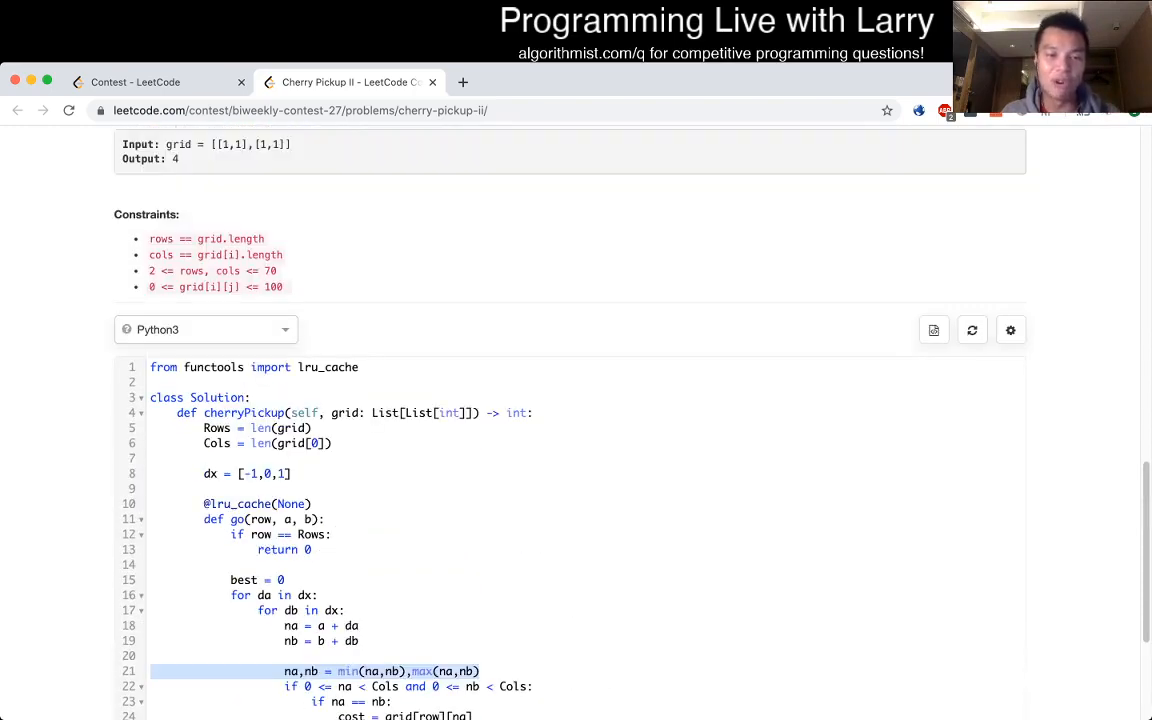
scroll("down", 3)
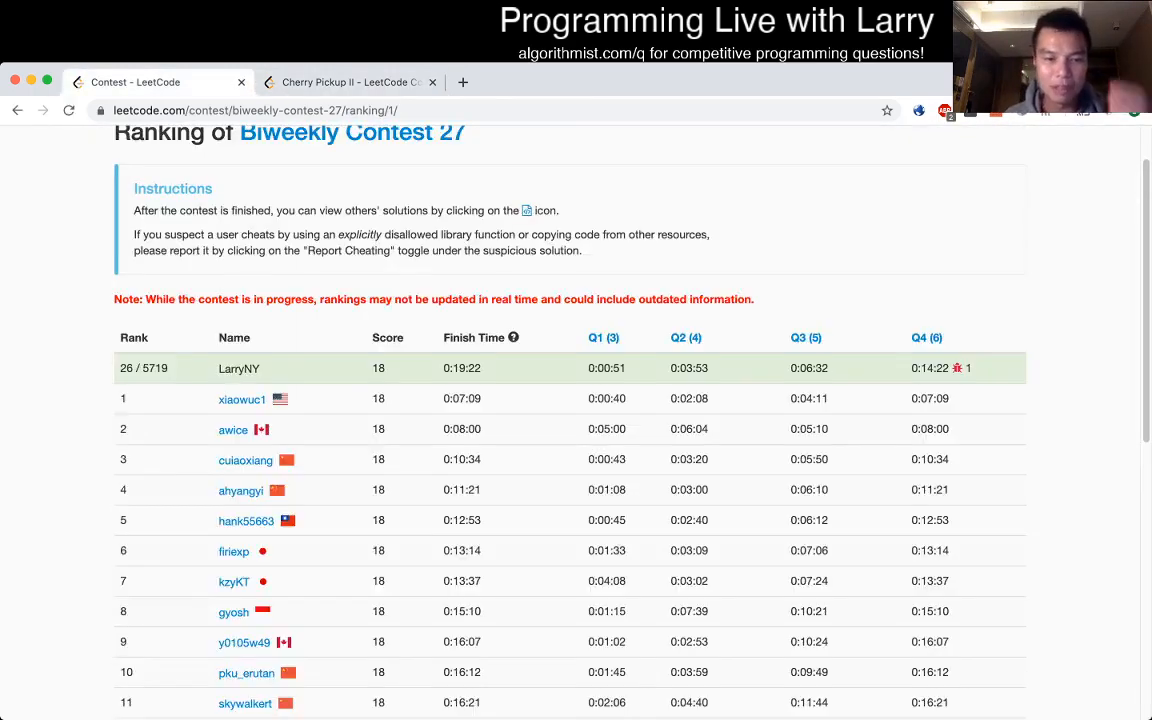
Step: Revisit the Cherry Pickup II tab and scroll down through the statement
left_click(349, 82)
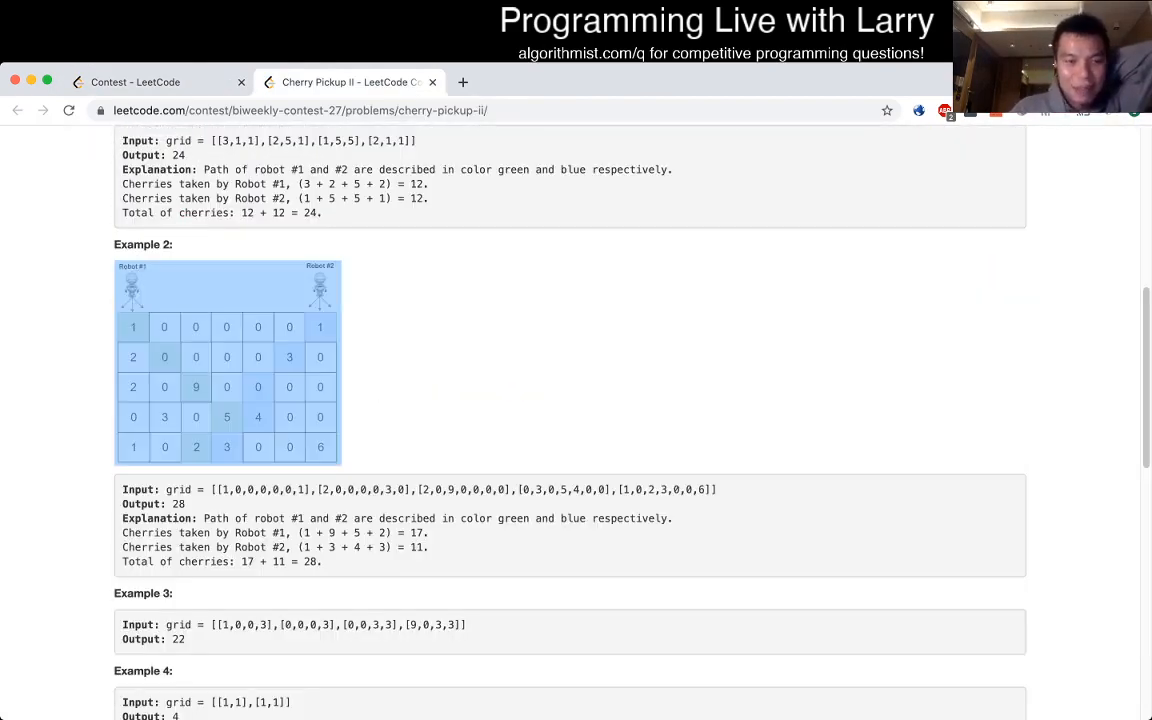
scroll("down", 3)
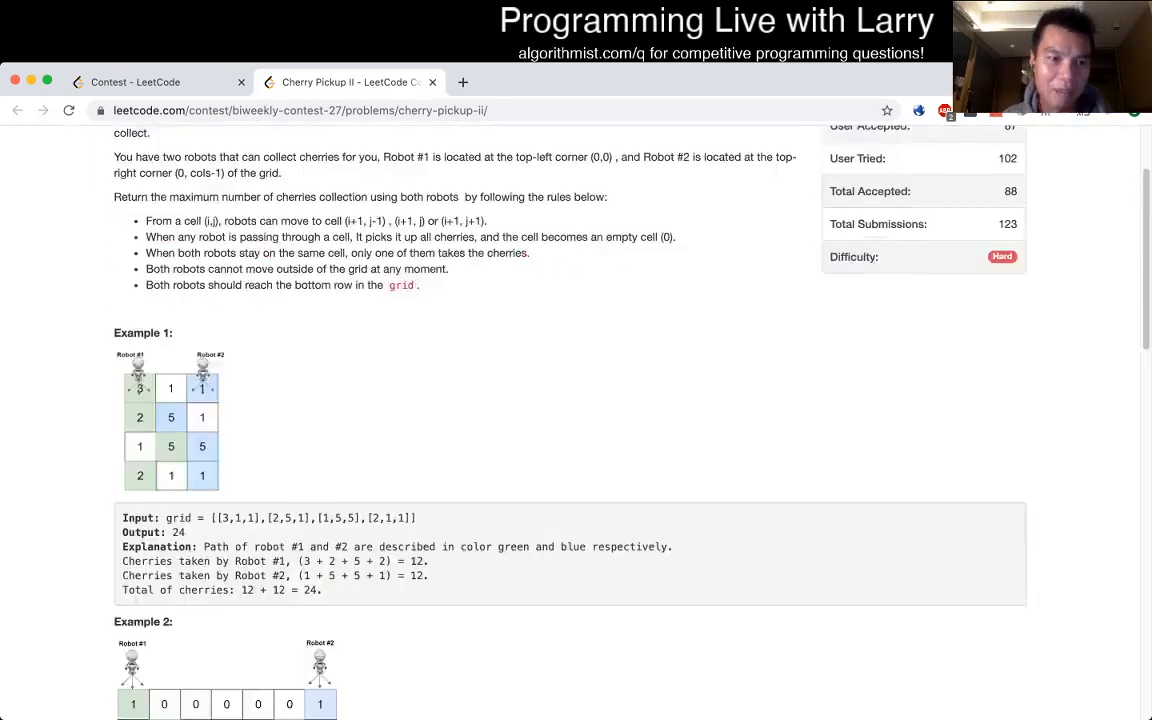
scroll("down", 3)
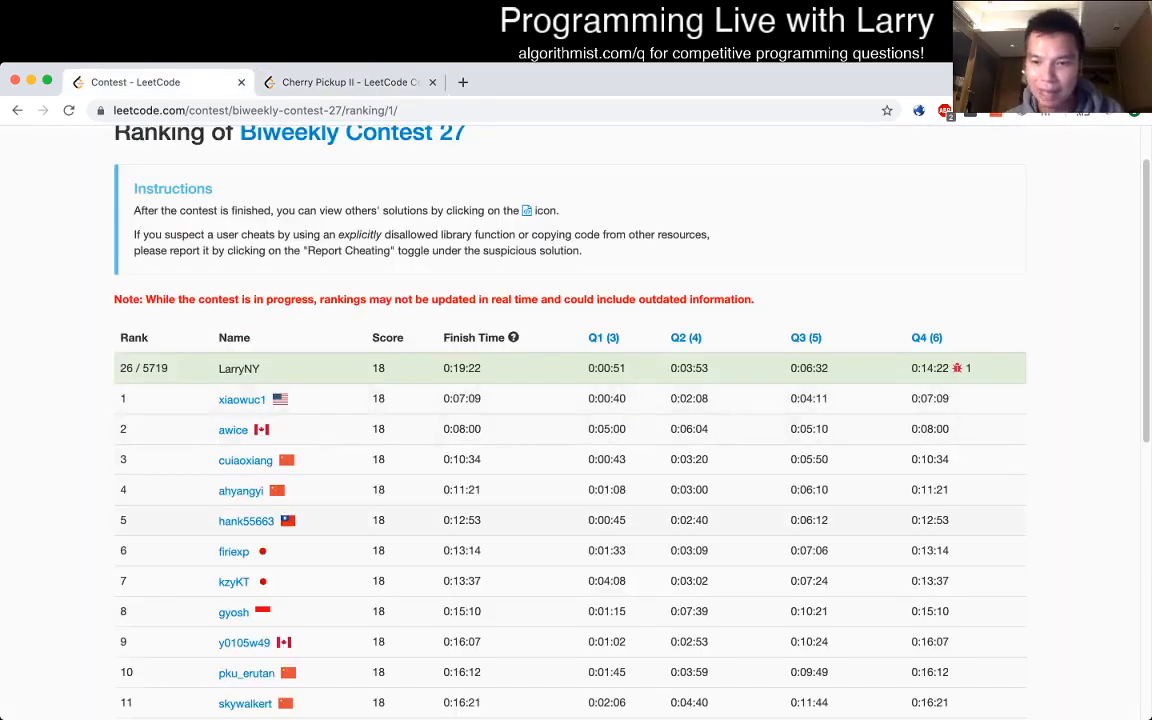
scroll("down", 3)
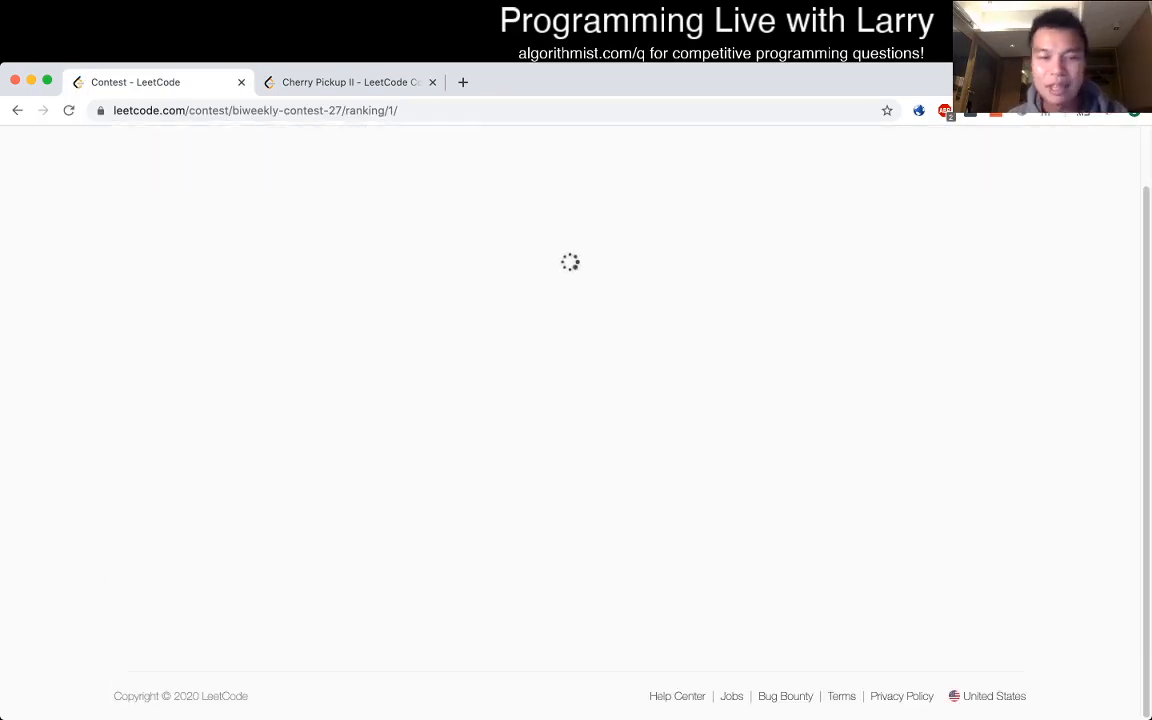
Step: Switch to the Cherry Pickup II tab and scroll back and forth through its examples
left_click(350, 82)
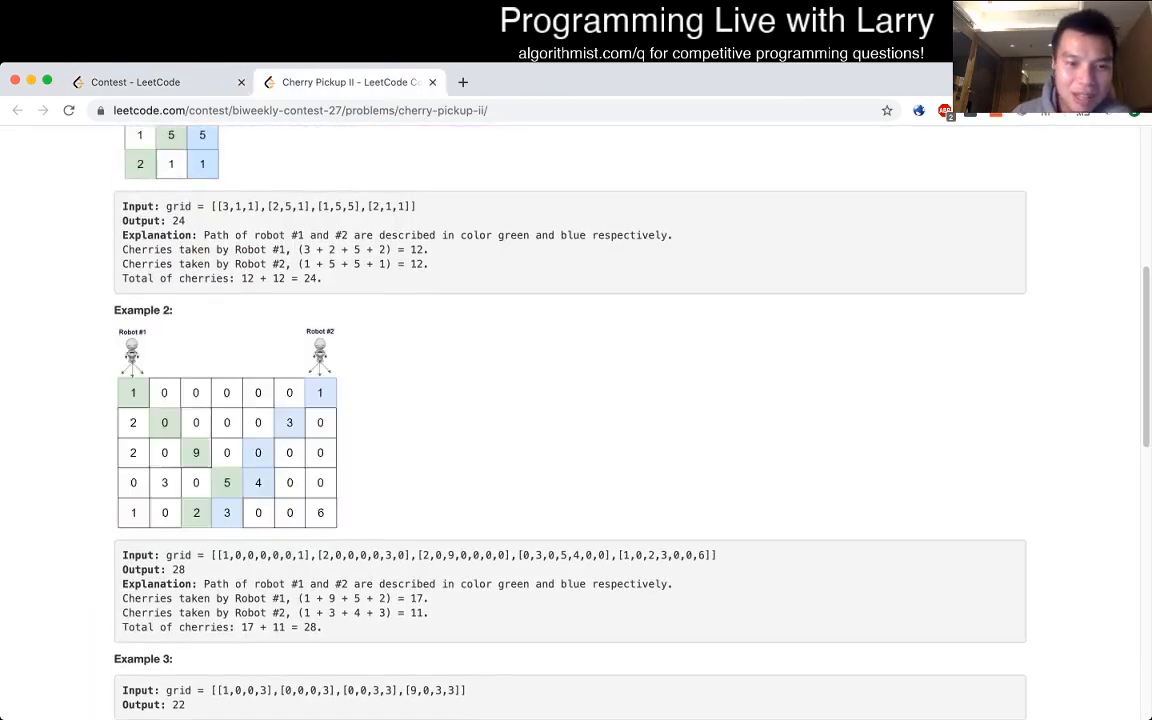
scroll("up", 3)
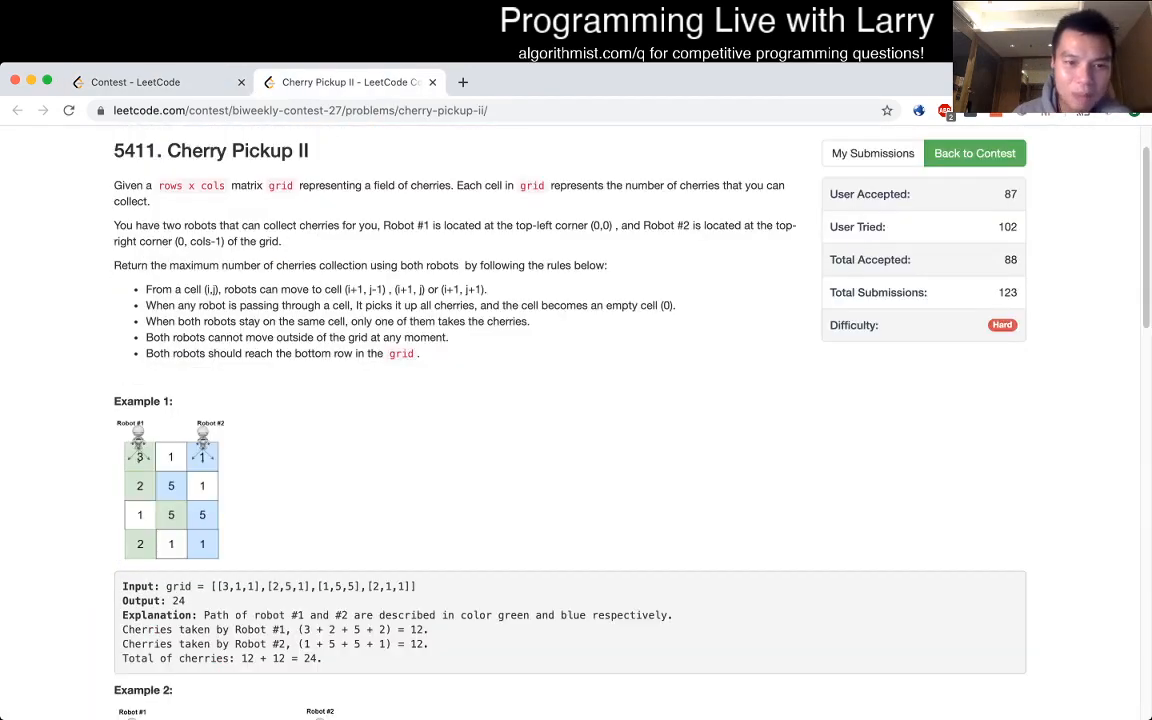
scroll("down", 3)
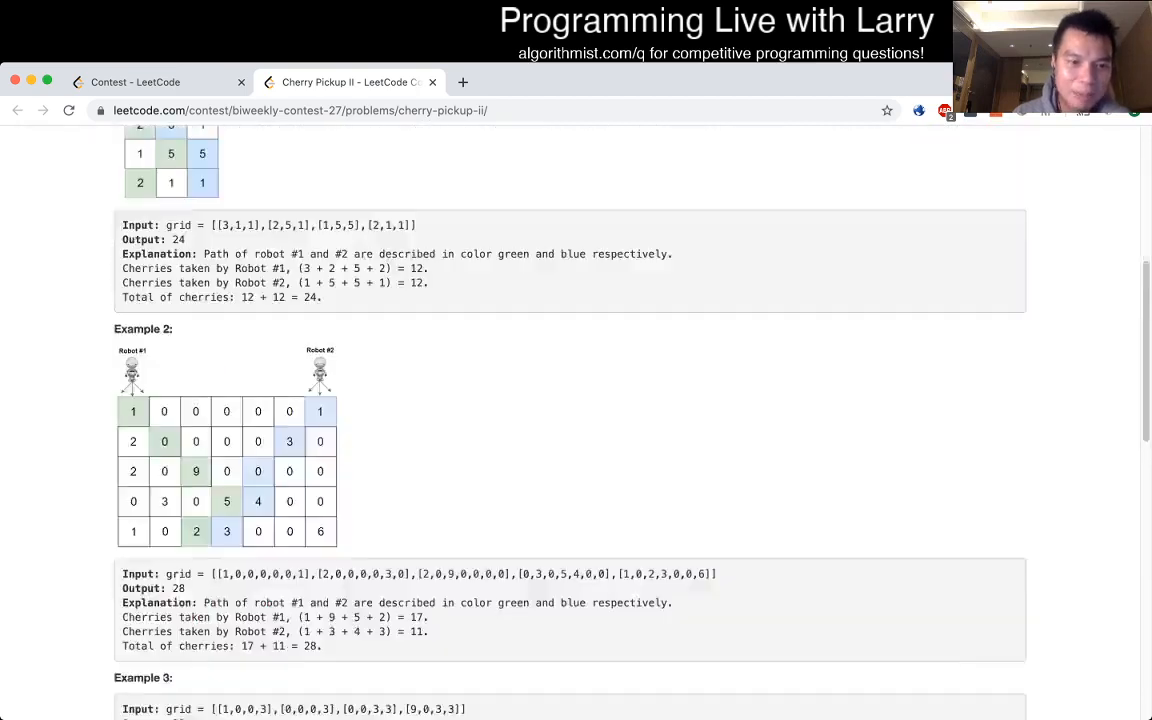
scroll("up", 3)
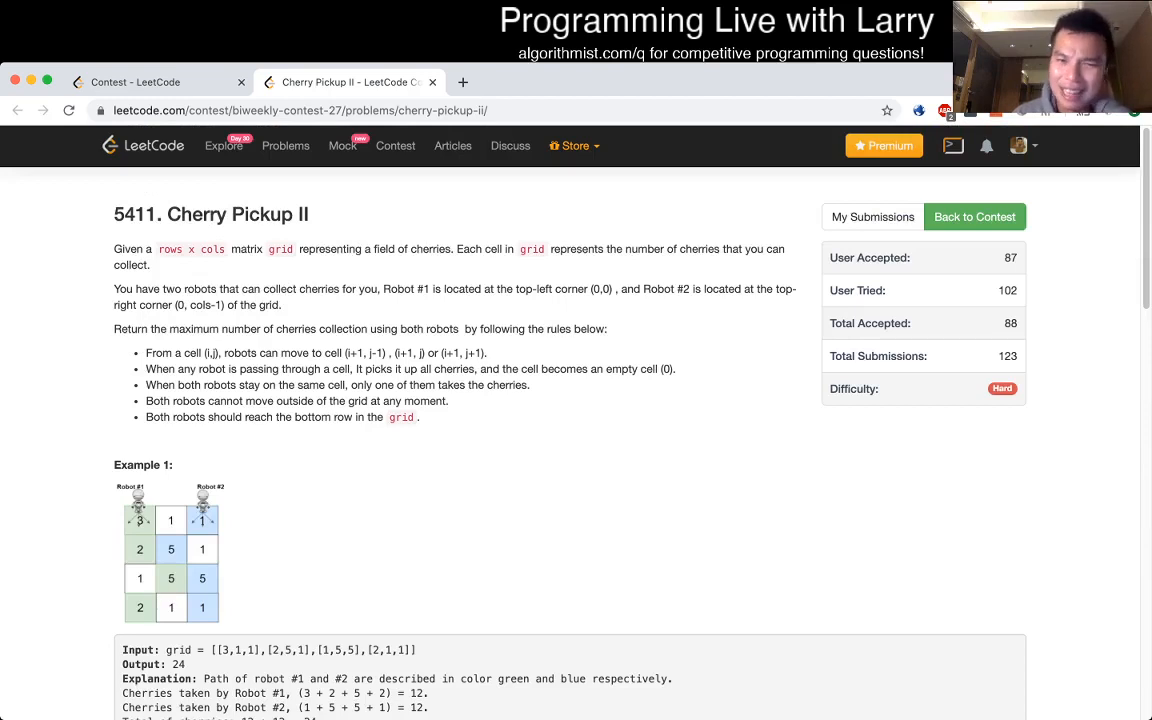
scroll("down", 3)
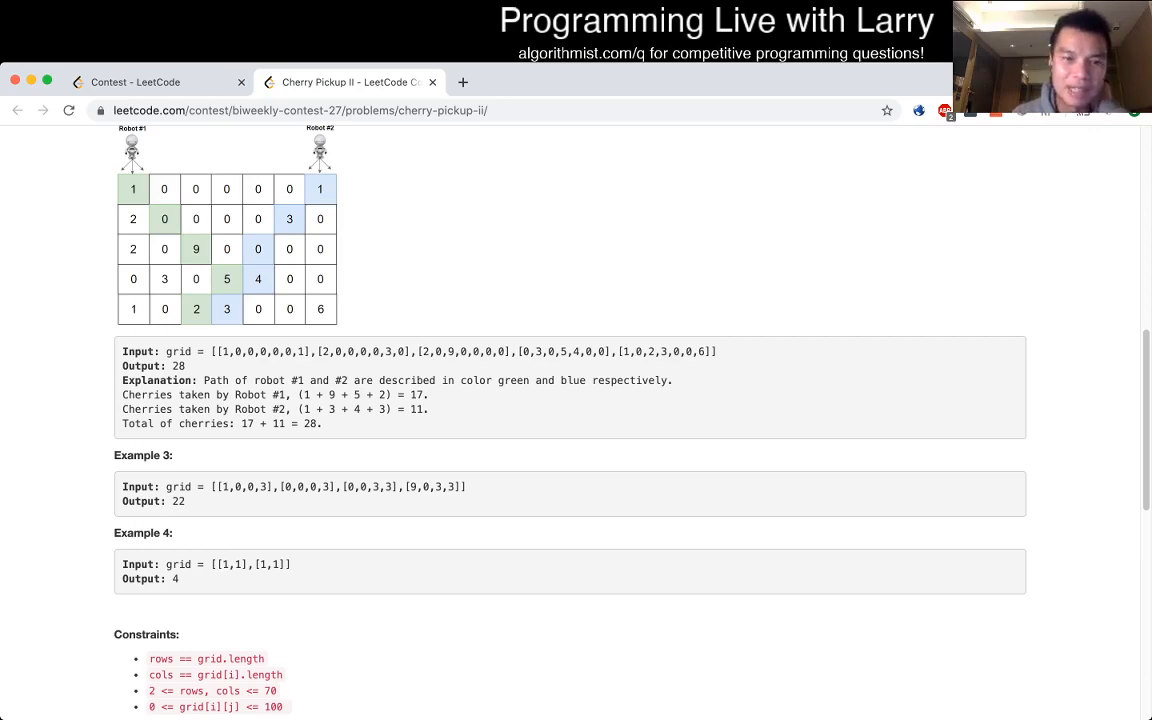
scroll("up", 3)
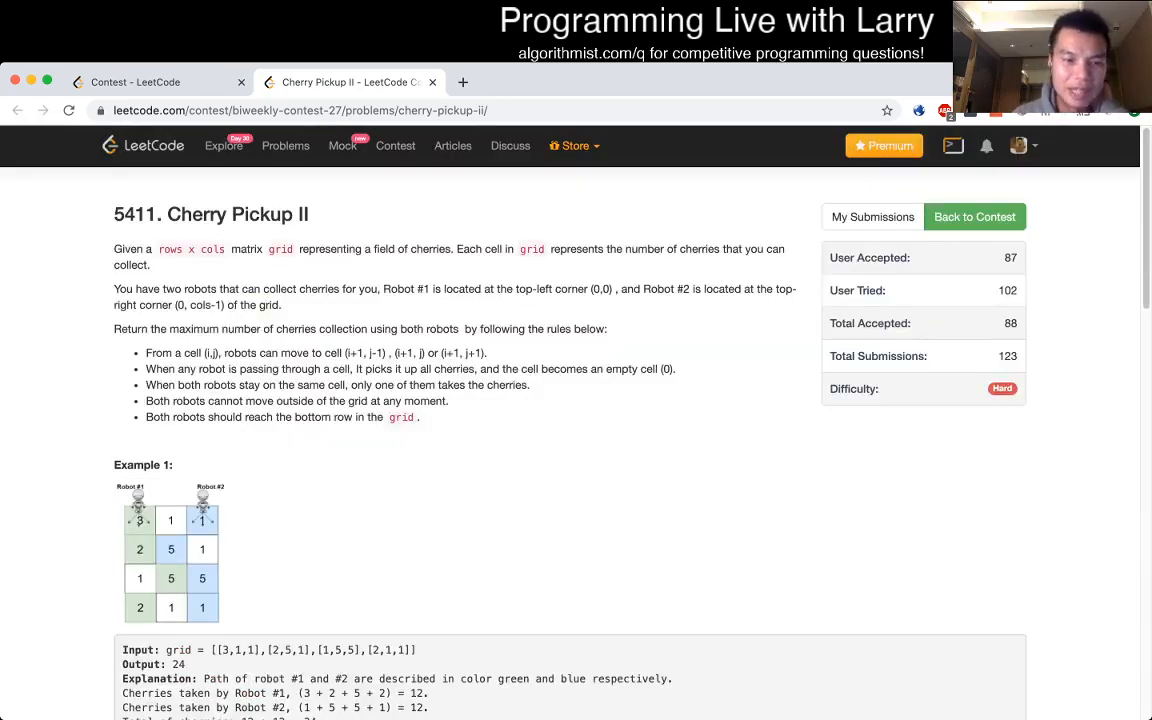
scroll("down", 3)
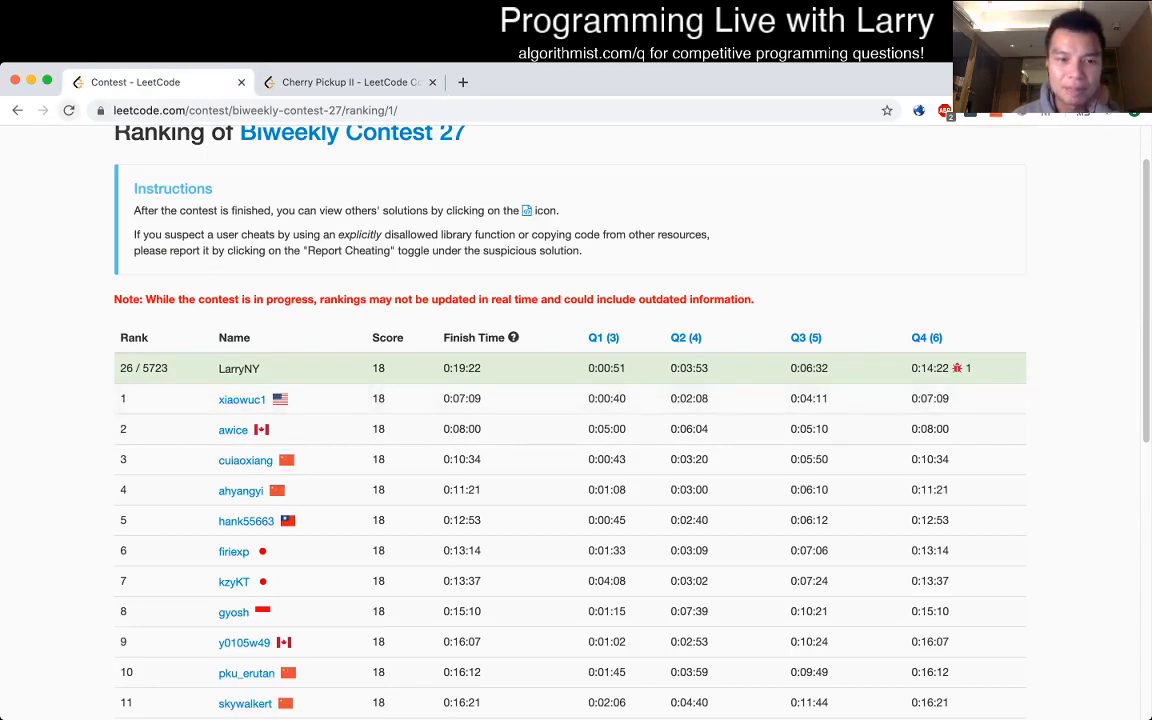
Step: Scroll the Biweekly Contest 27 ranking showing LarryNY at 26 of 5723
scroll("down", 3)
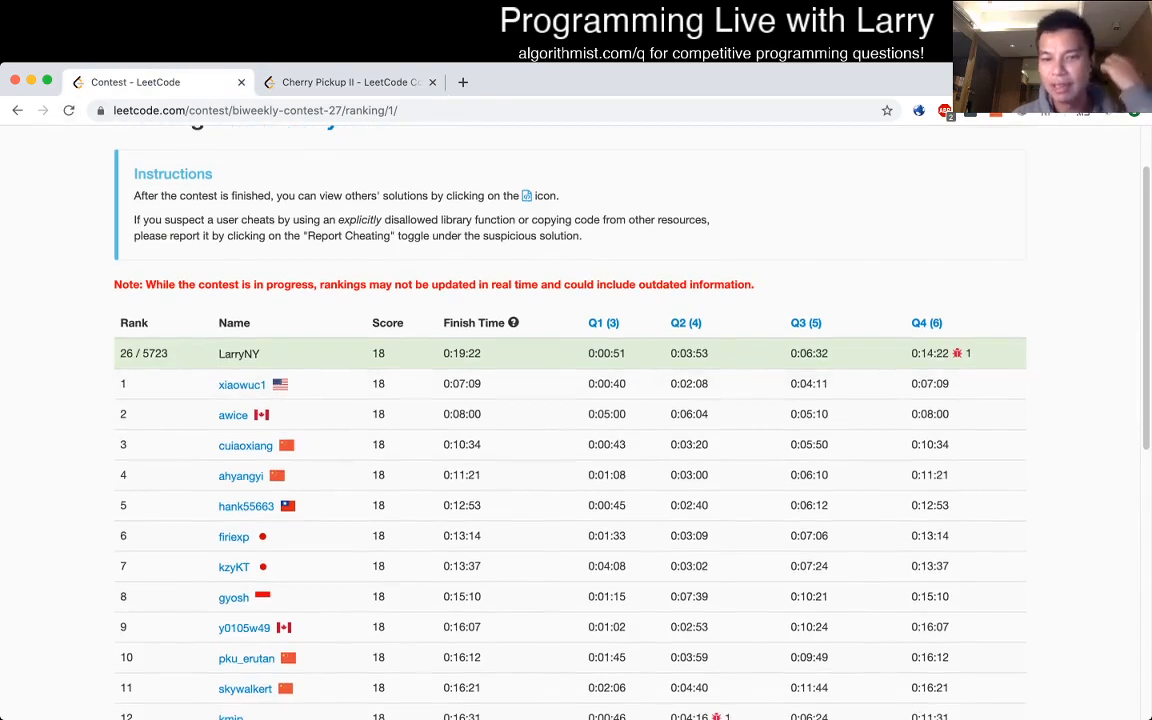